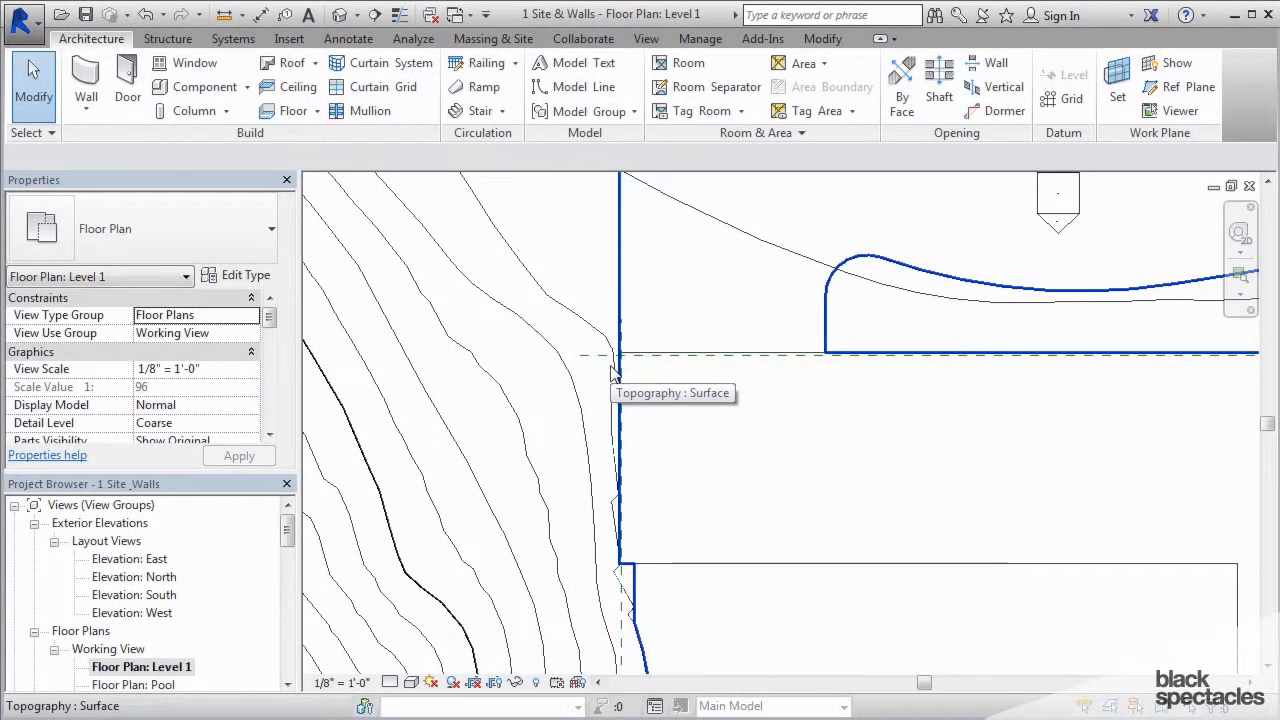
Step: Select the reference plane along the building's left edge before laying out grids
left_click(1044, 348)
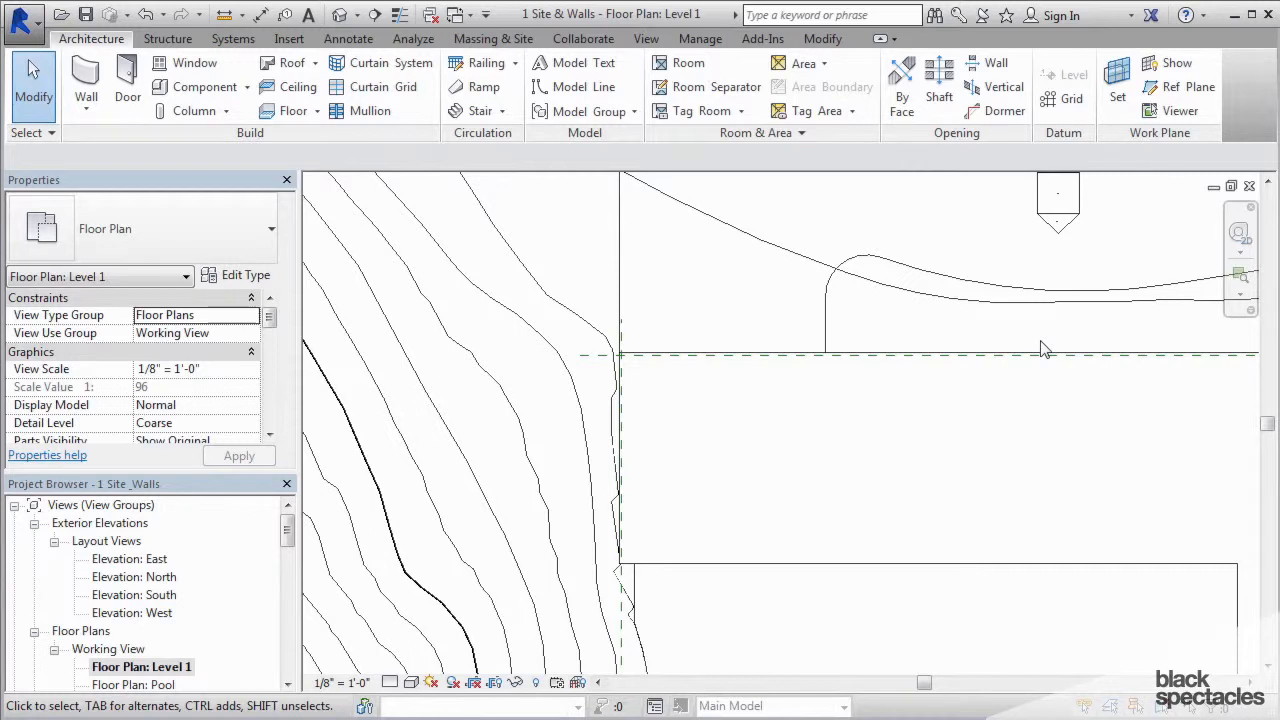
left_click(1036, 308)
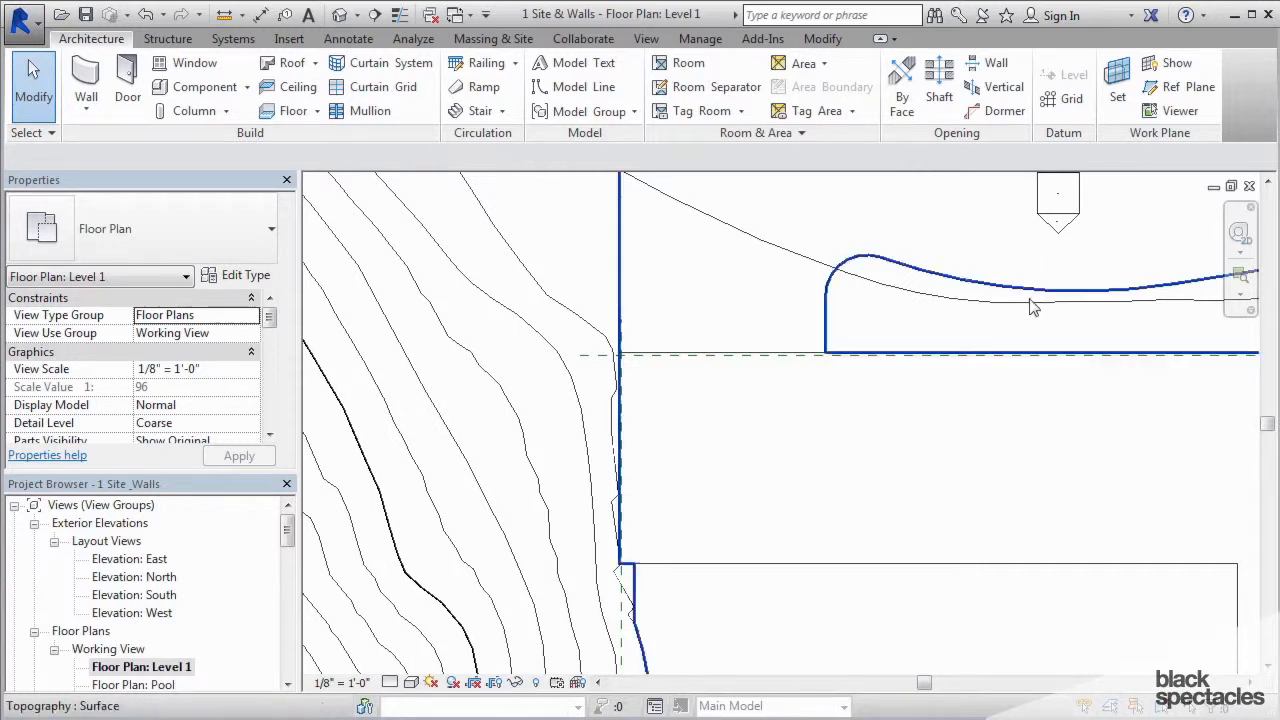
left_click(1058, 198)
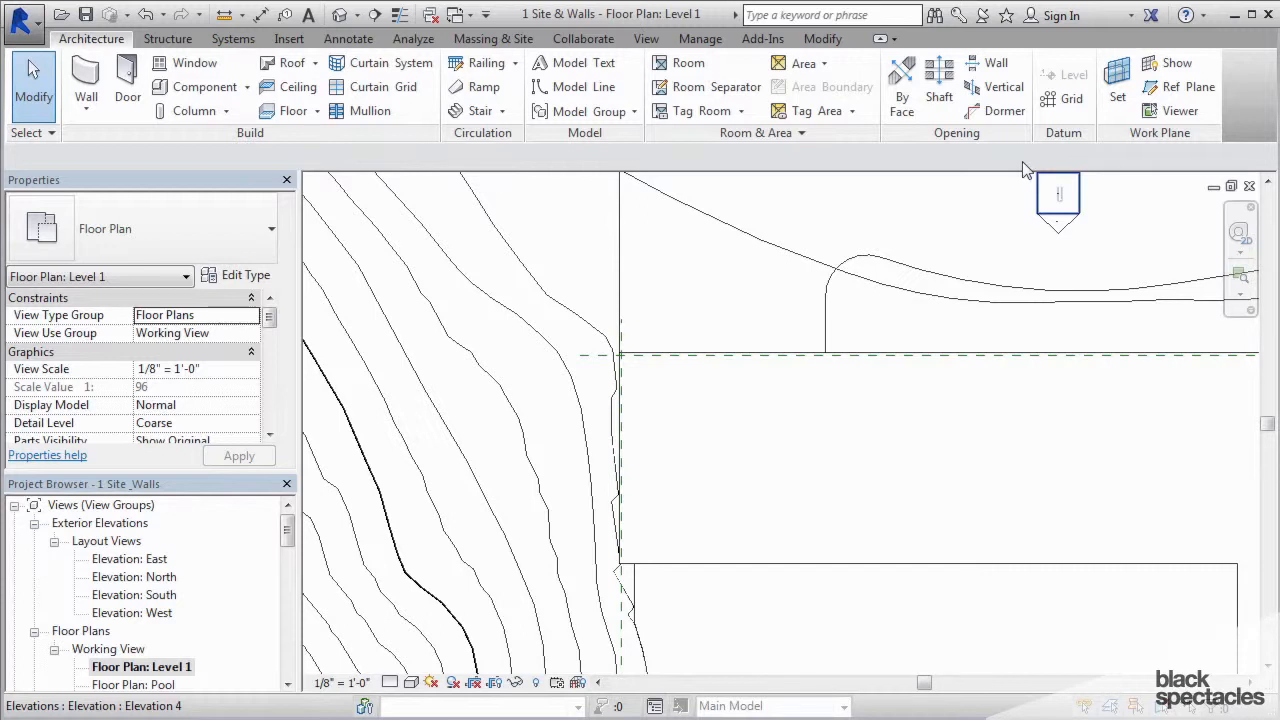
mouse_move(1020, 178)
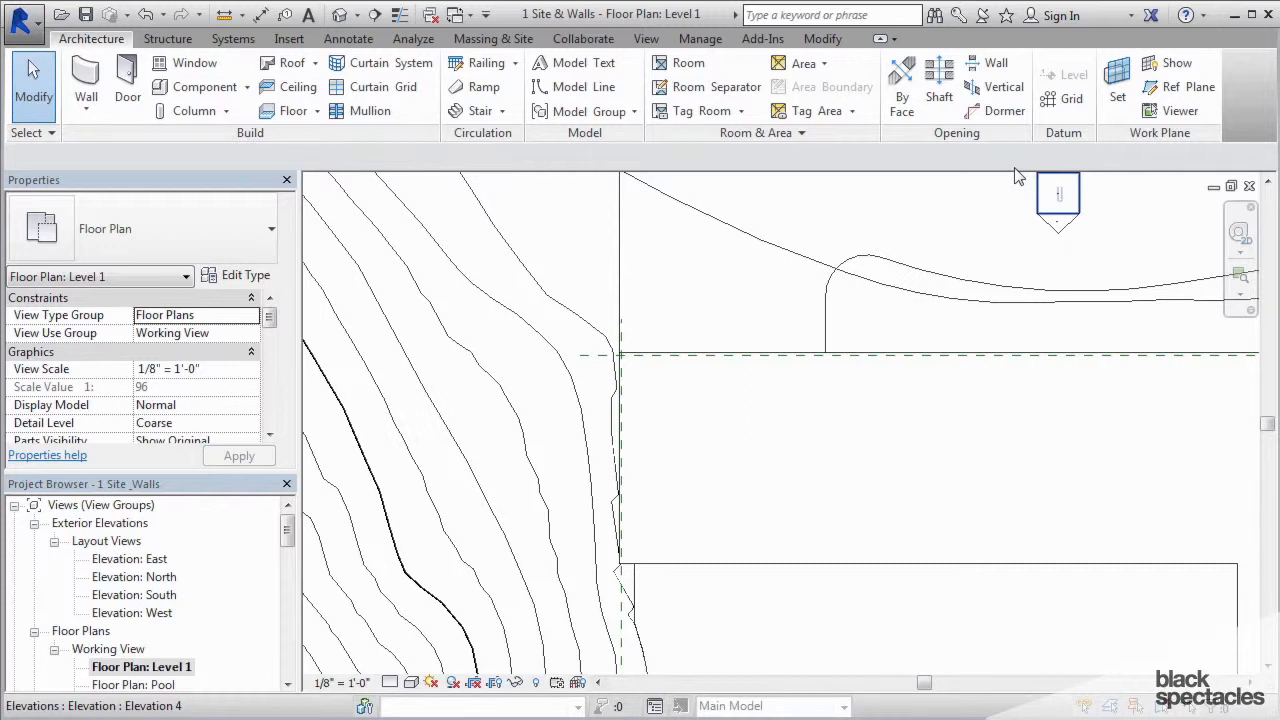
mouse_move(1004, 166)
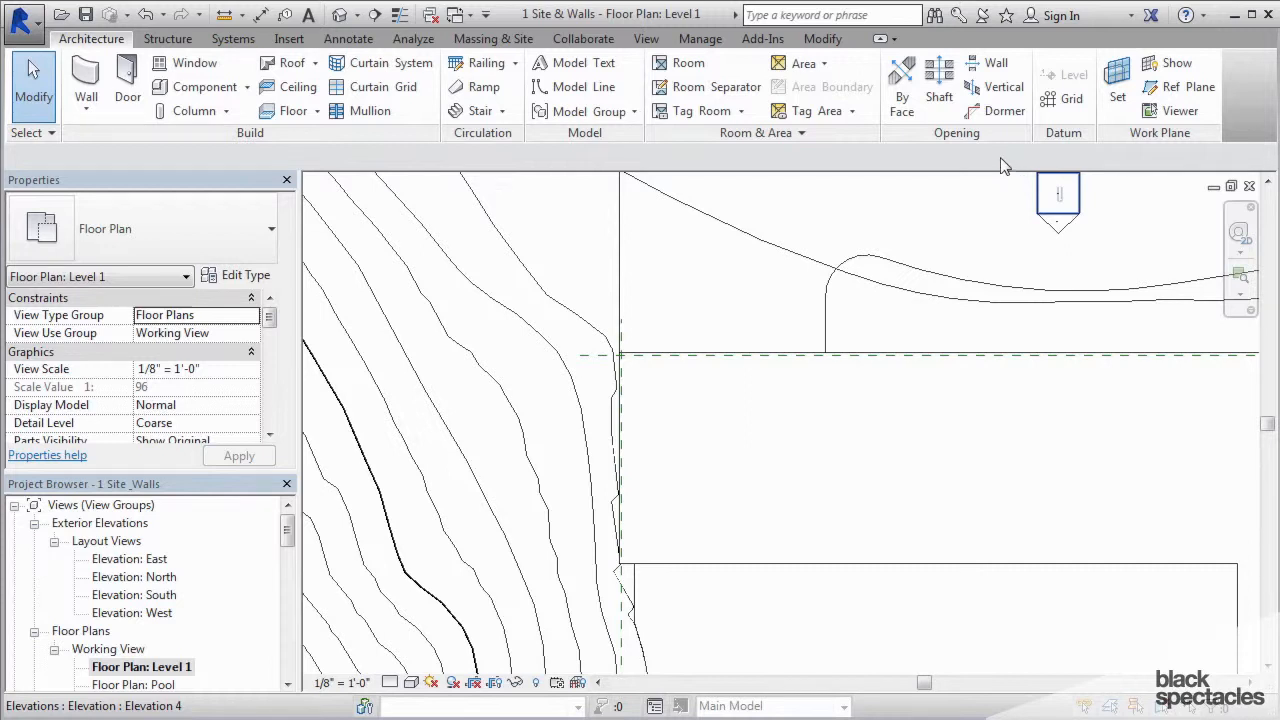
mouse_move(1002, 166)
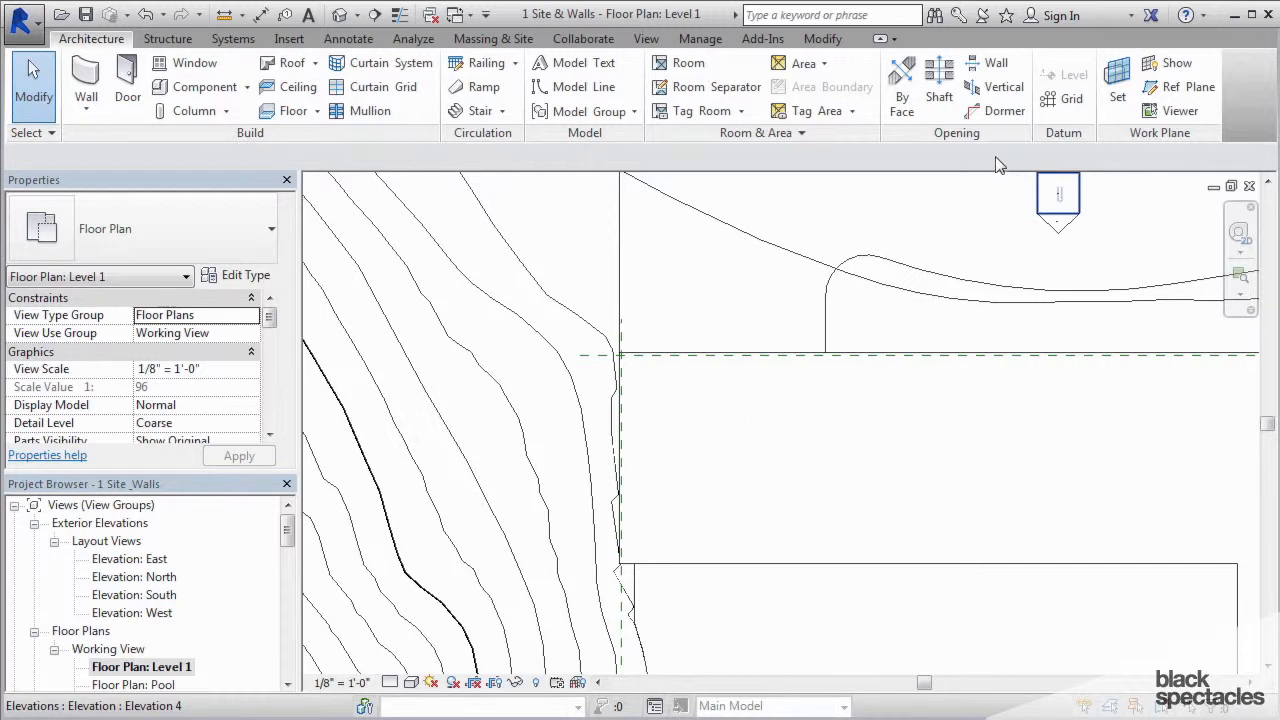
left_click(640, 356)
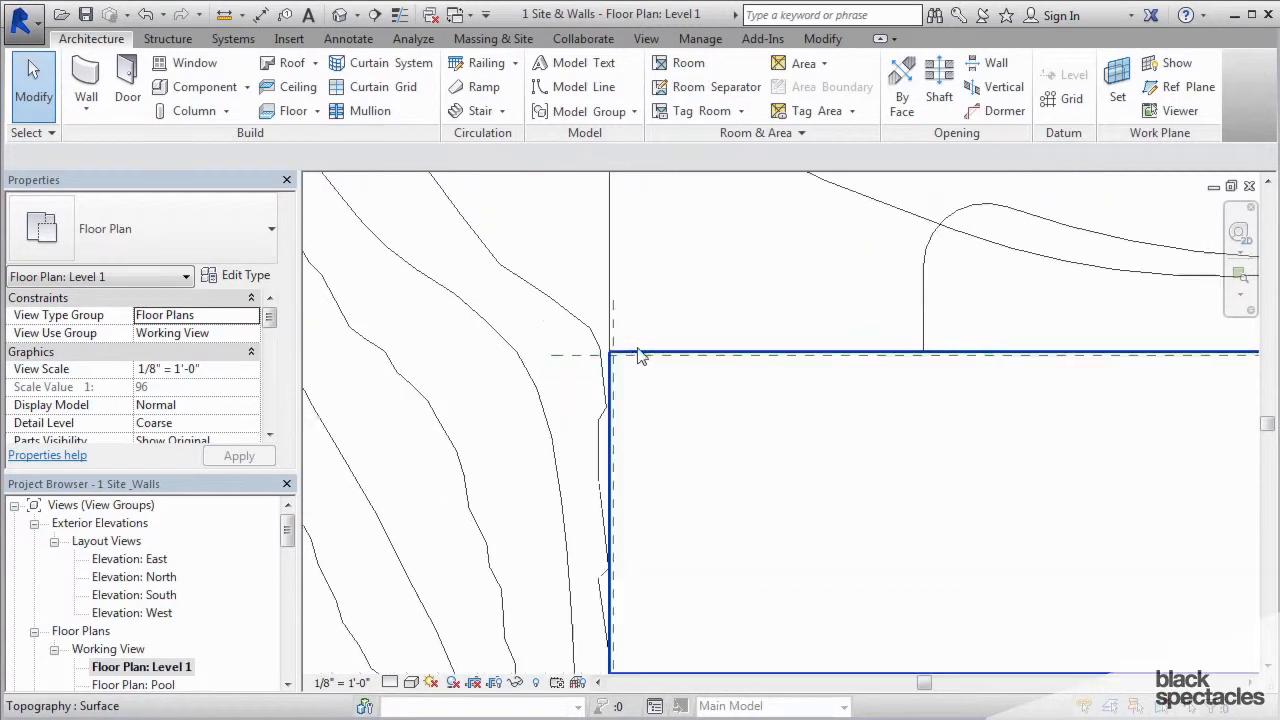
left_click(640, 356)
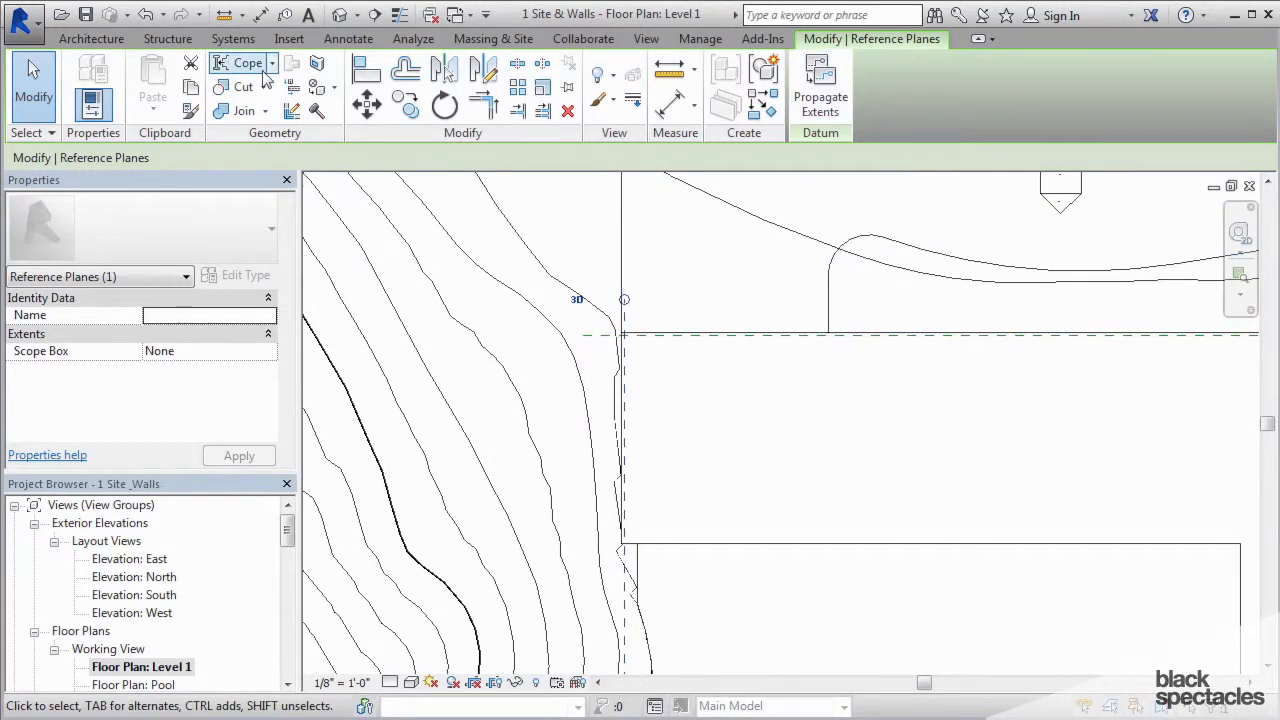
left_click(92, 38)
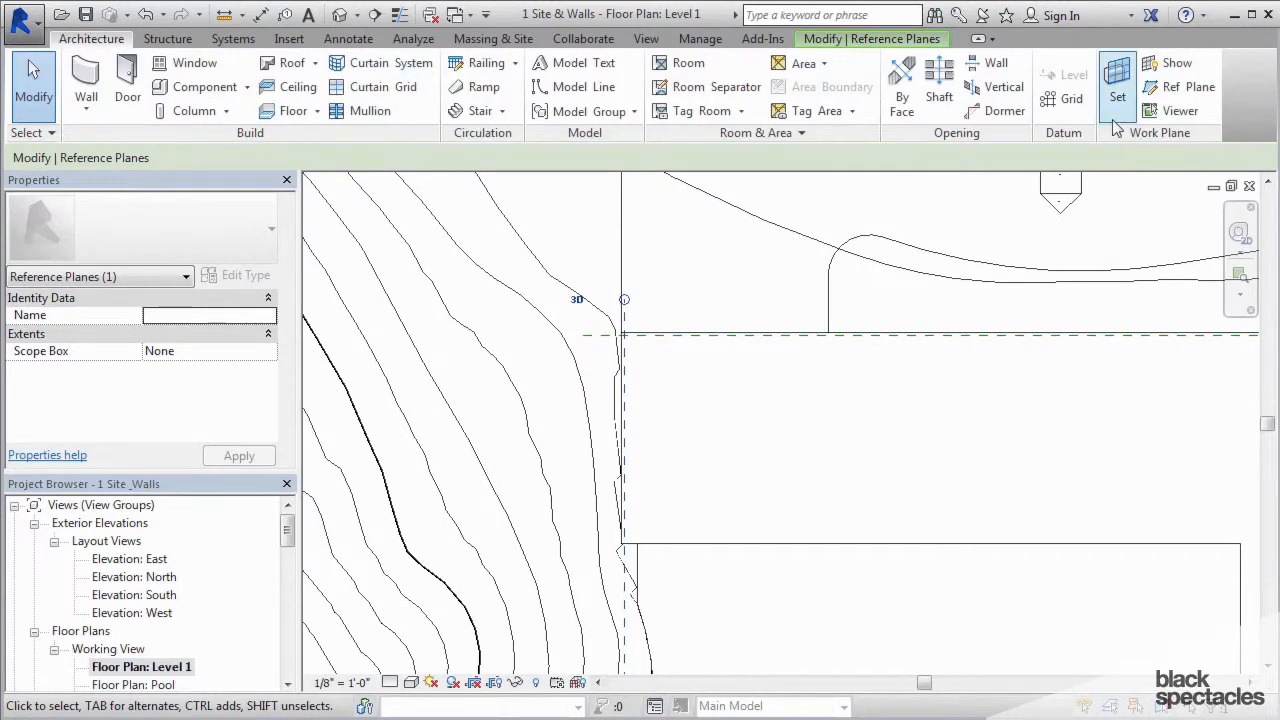
Step: Start the Grid tool and set grid line 1's start point on the west edge
left_click(1072, 100)
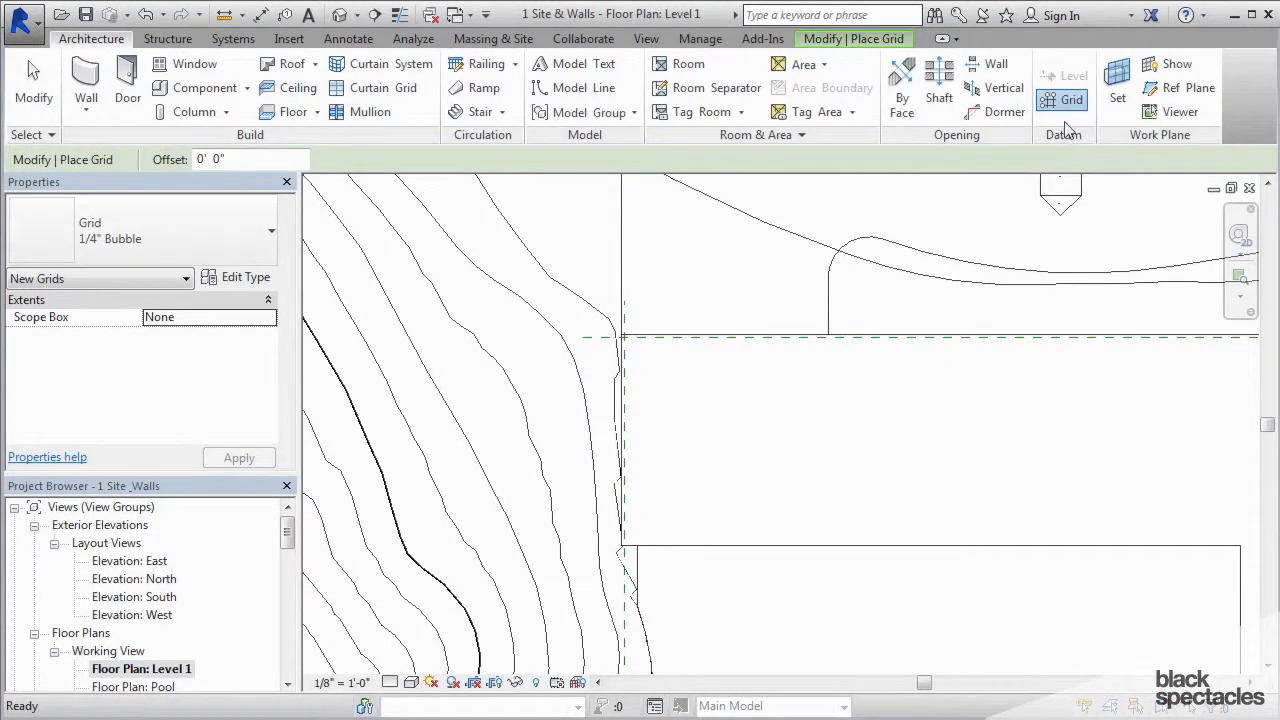
mouse_move(1072, 100)
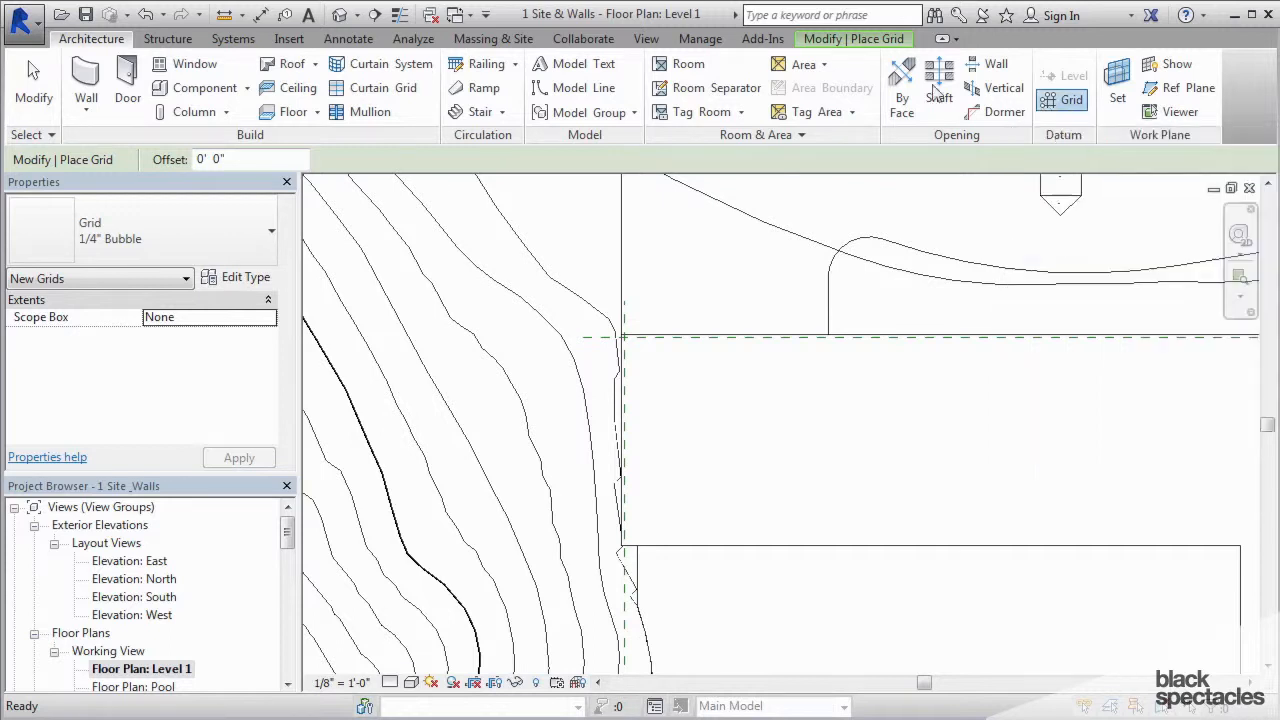
mouse_move(1072, 100)
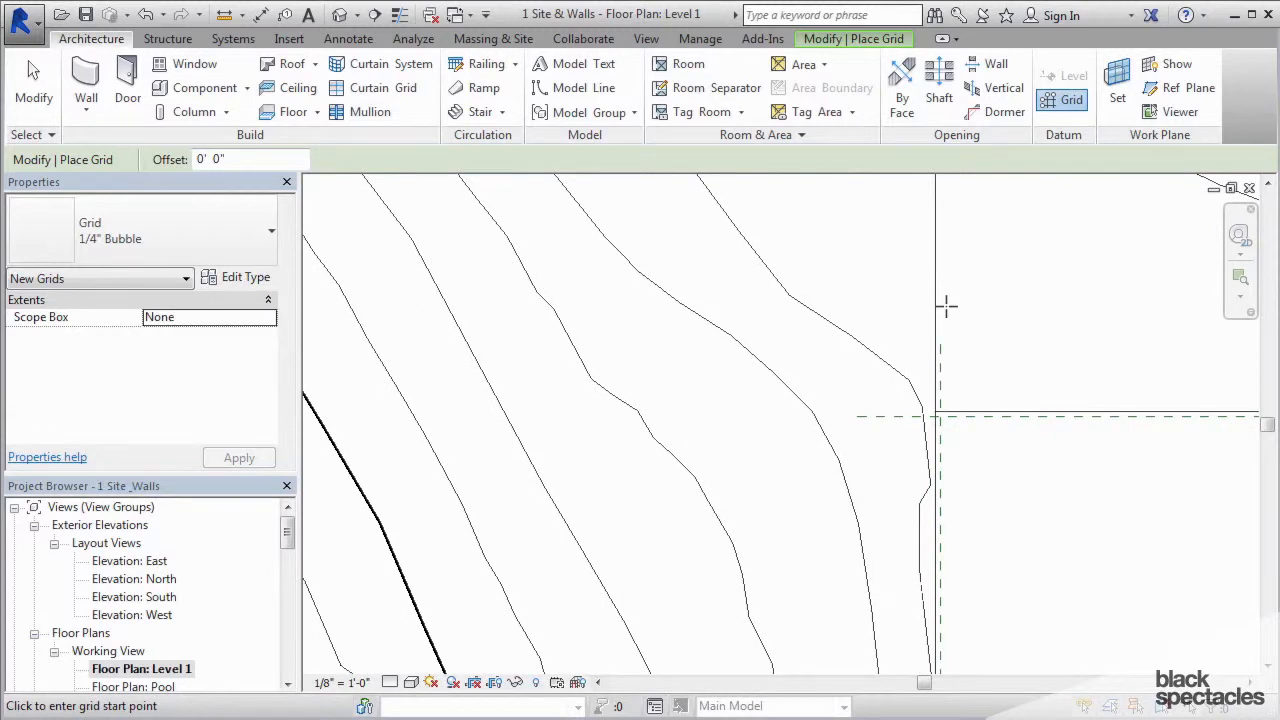
mouse_move(944, 350)
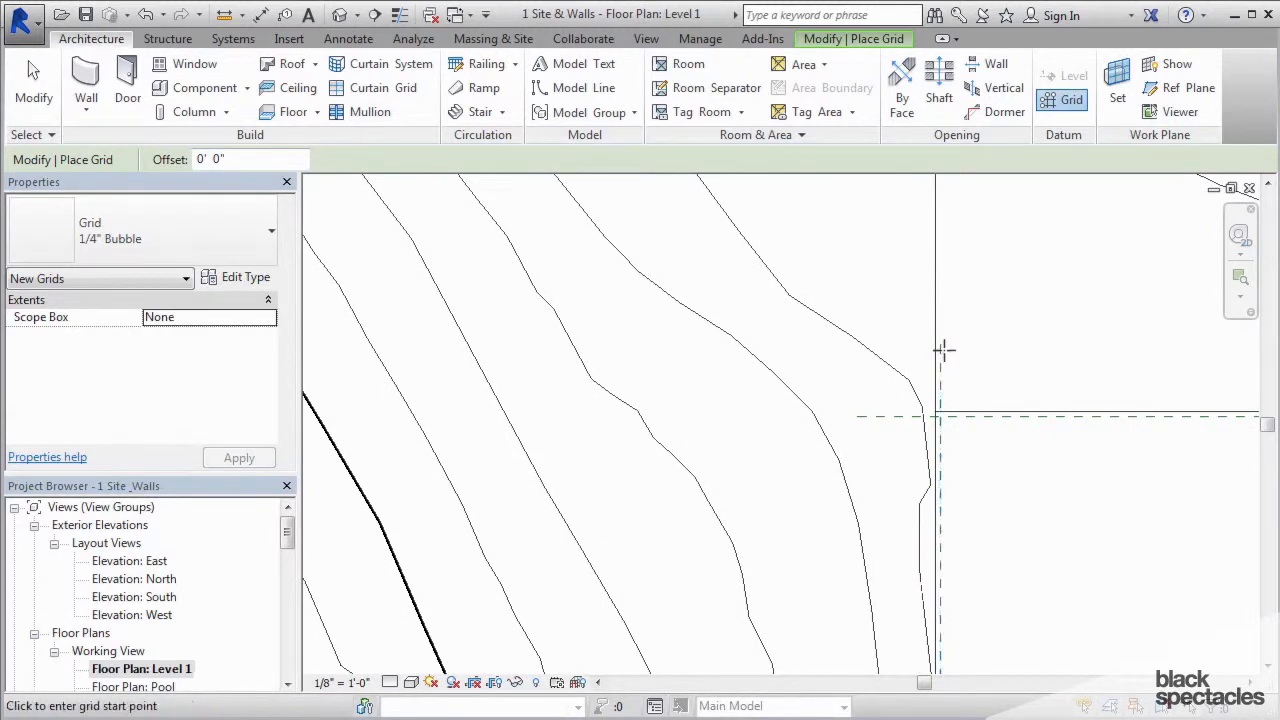
mouse_move(940, 344)
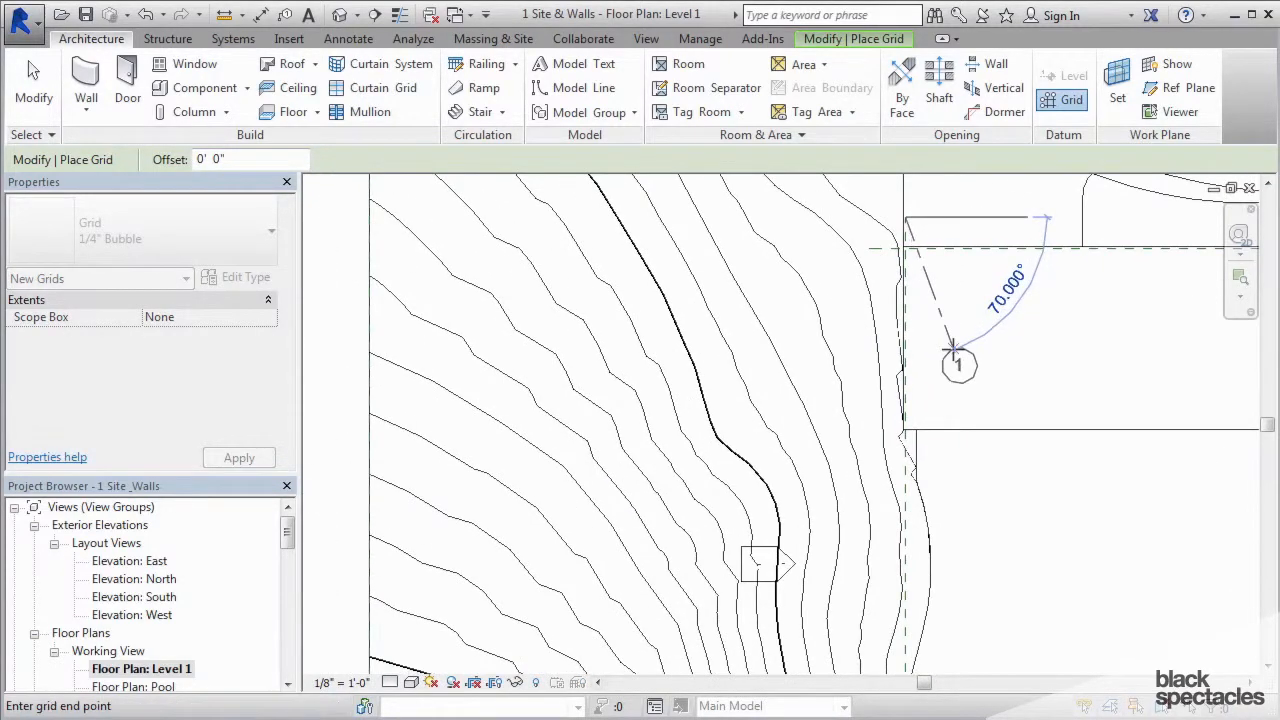
left_click(1070, 100)
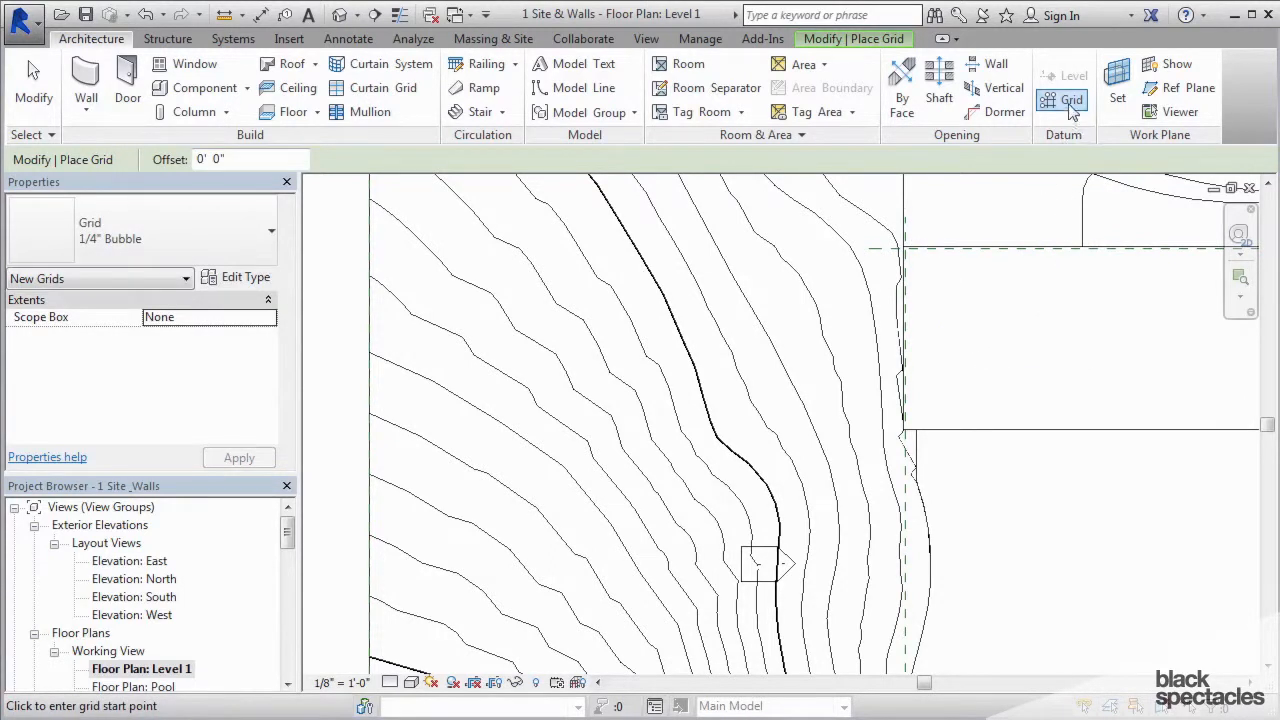
left_click(904, 620)
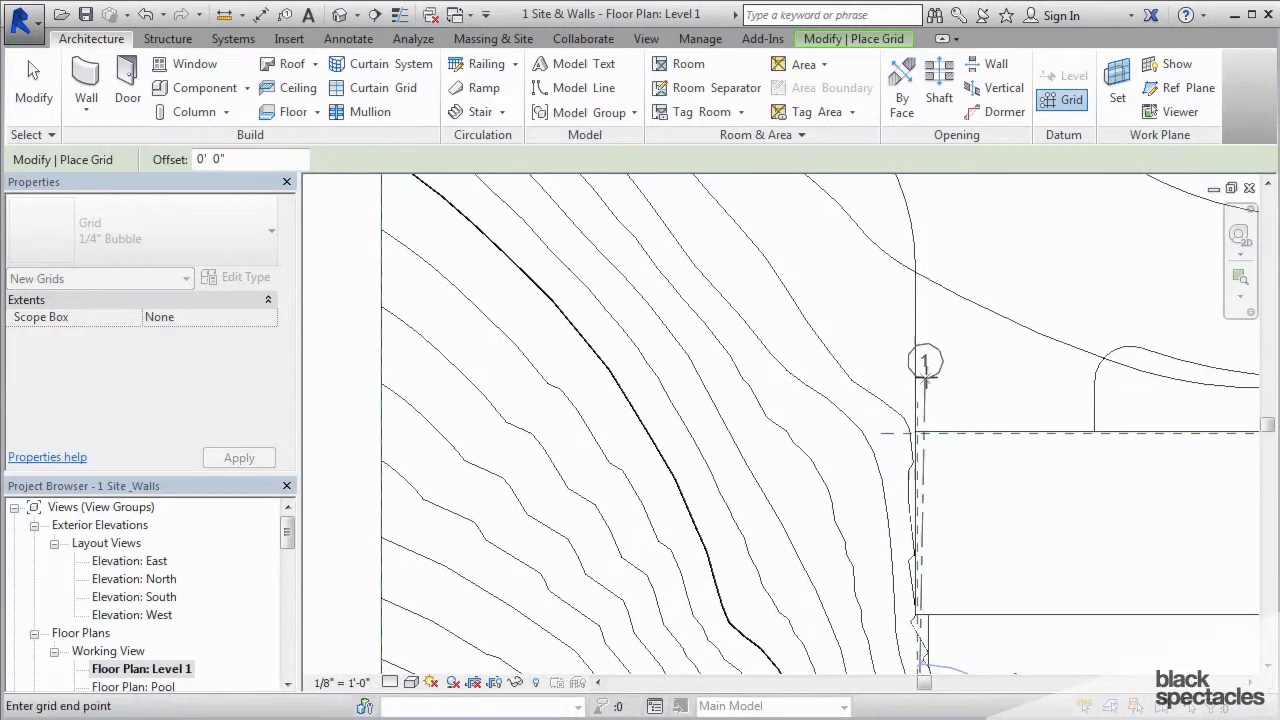
mouse_move(916, 336)
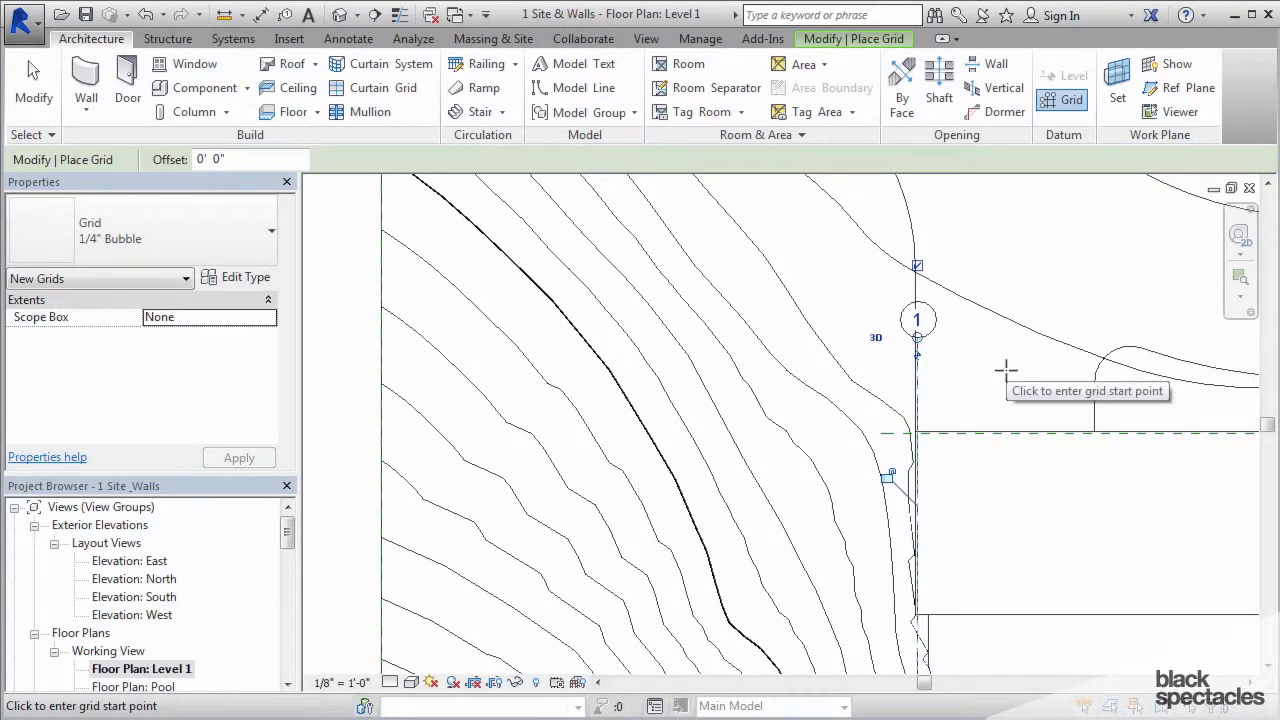
mouse_move(960, 372)
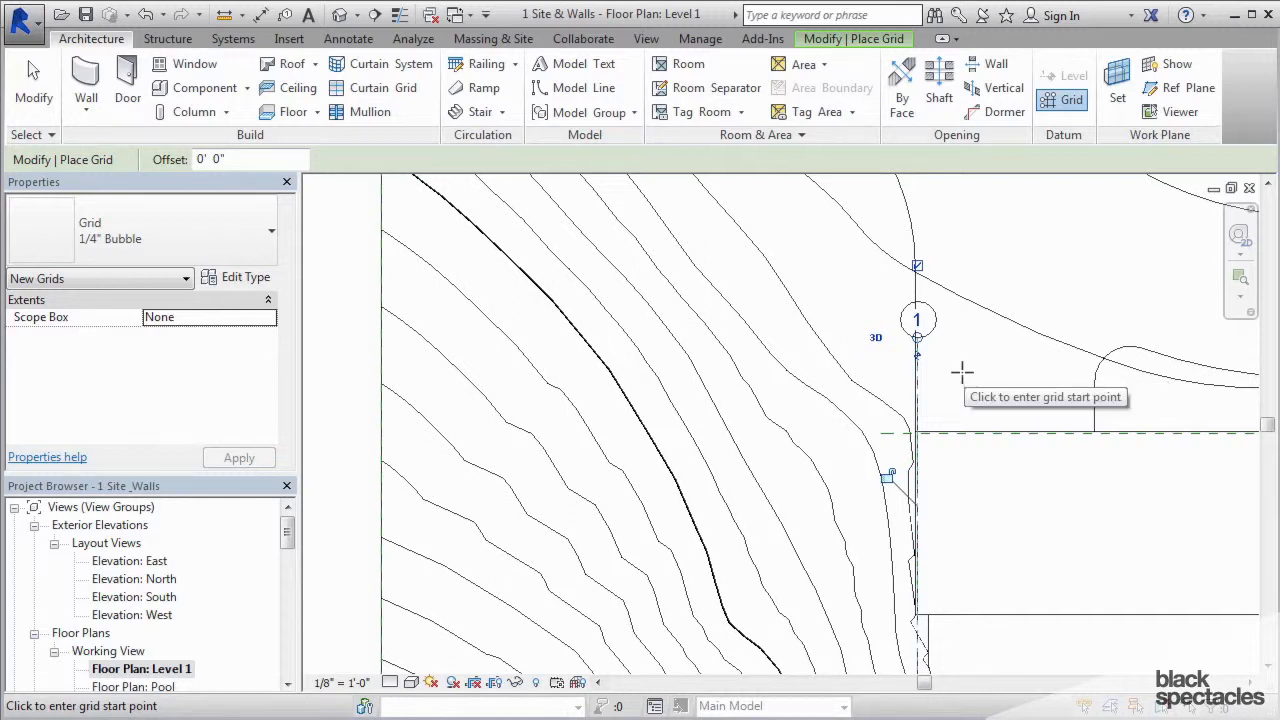
mouse_move(960, 352)
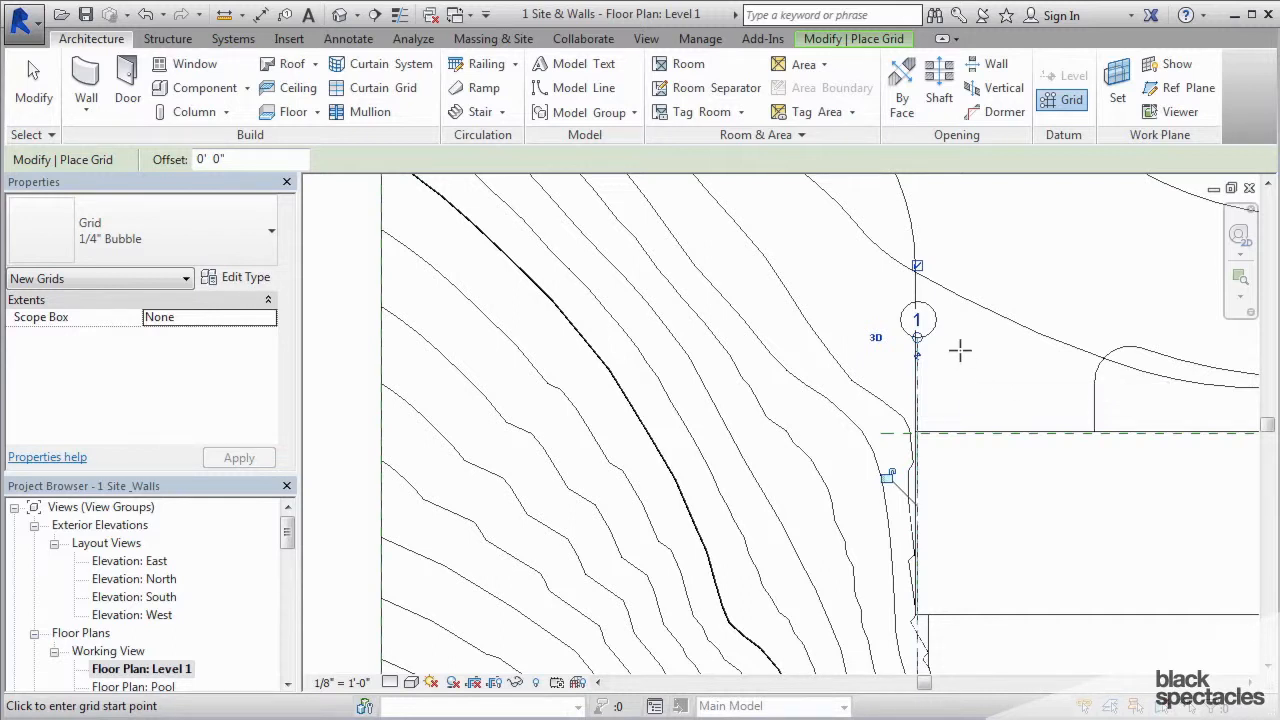
mouse_move(1040, 400)
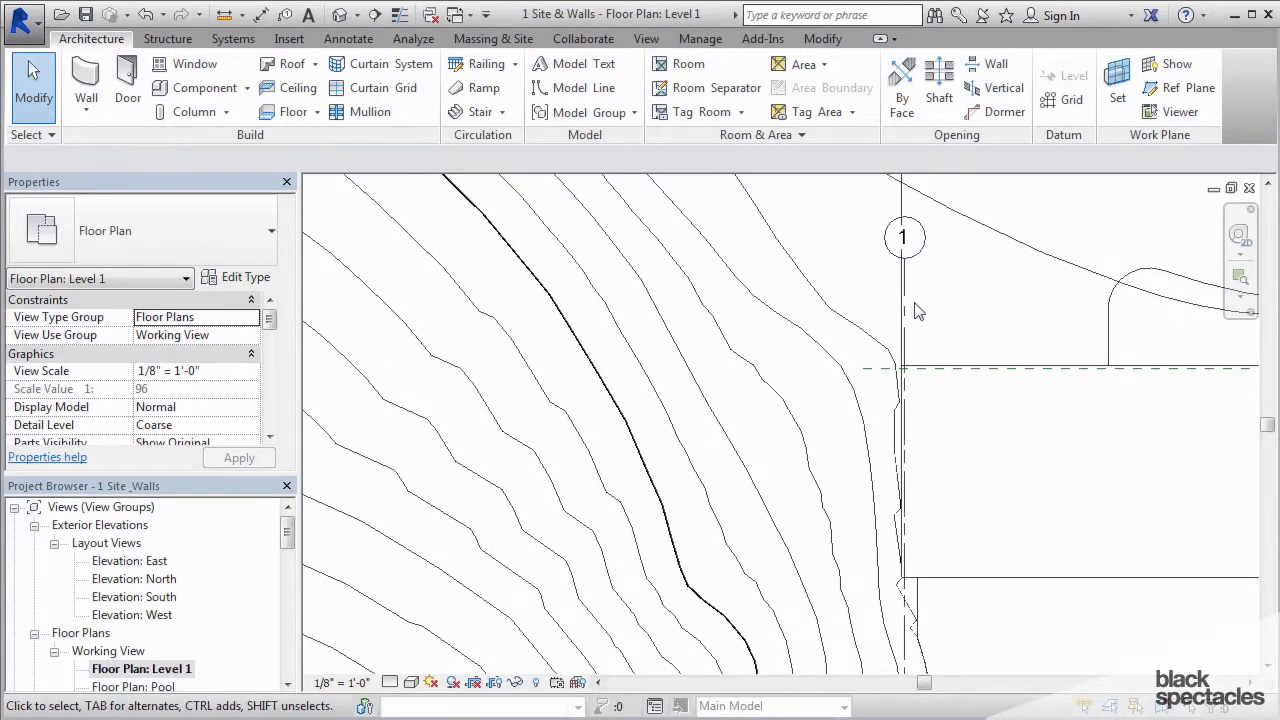
mouse_move(930, 304)
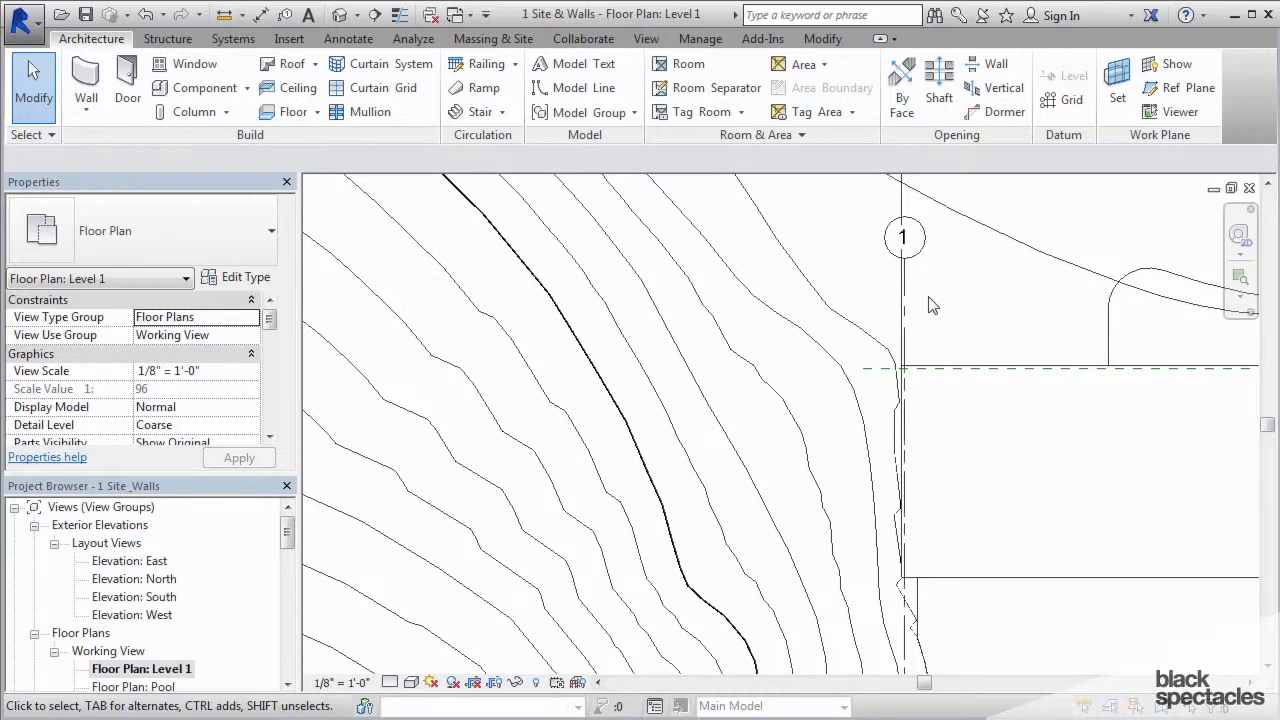
mouse_move(1016, 308)
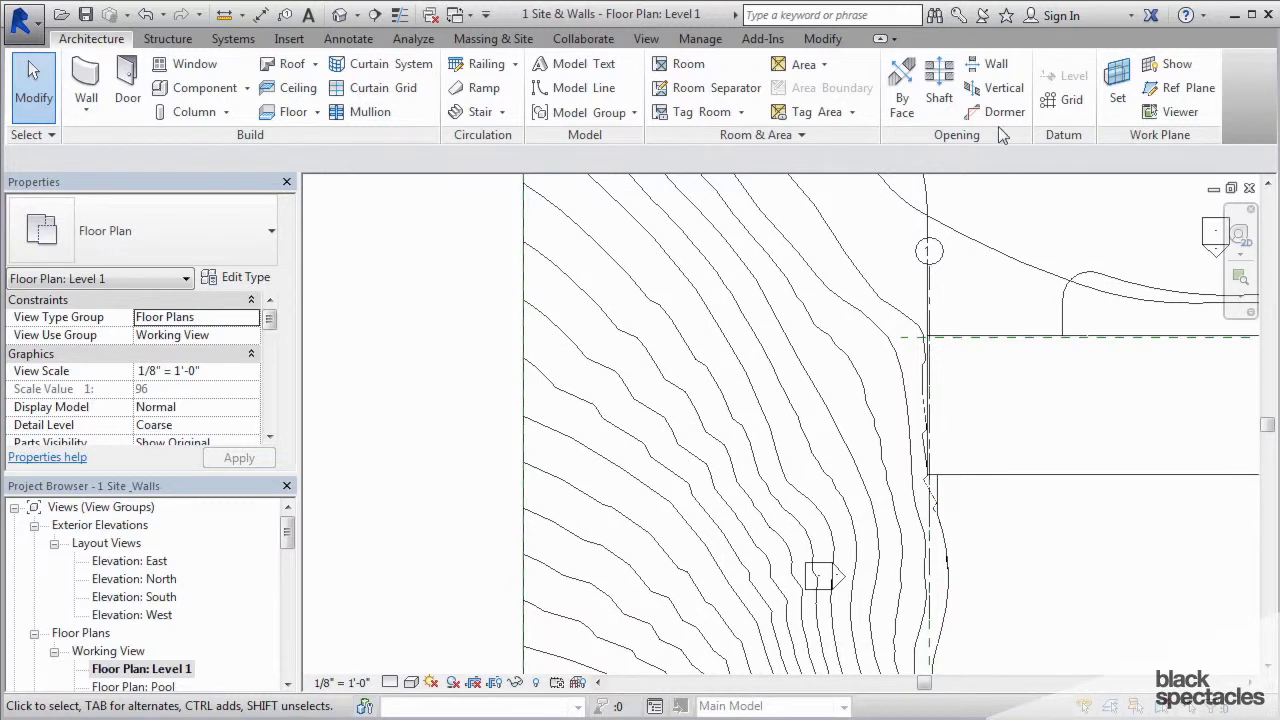
Step: Finish grid line 1 along the west edge and begin another grid line
left_click(1072, 100)
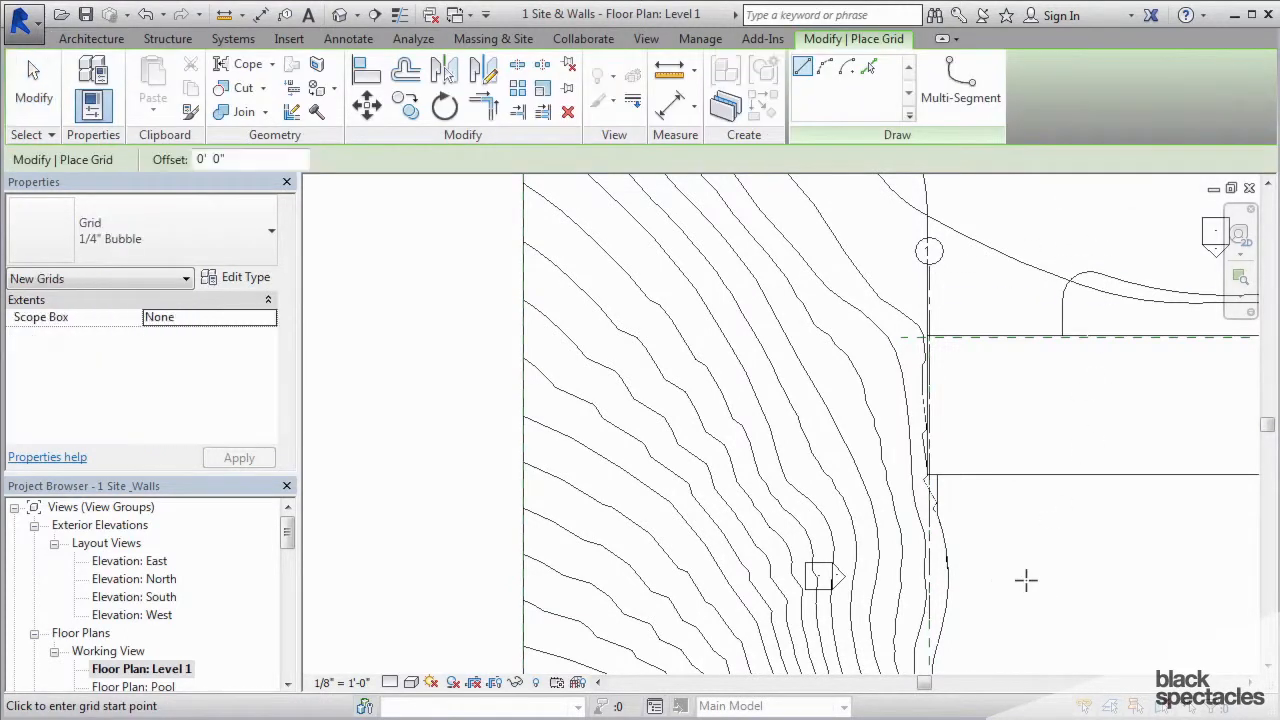
mouse_move(1000, 250)
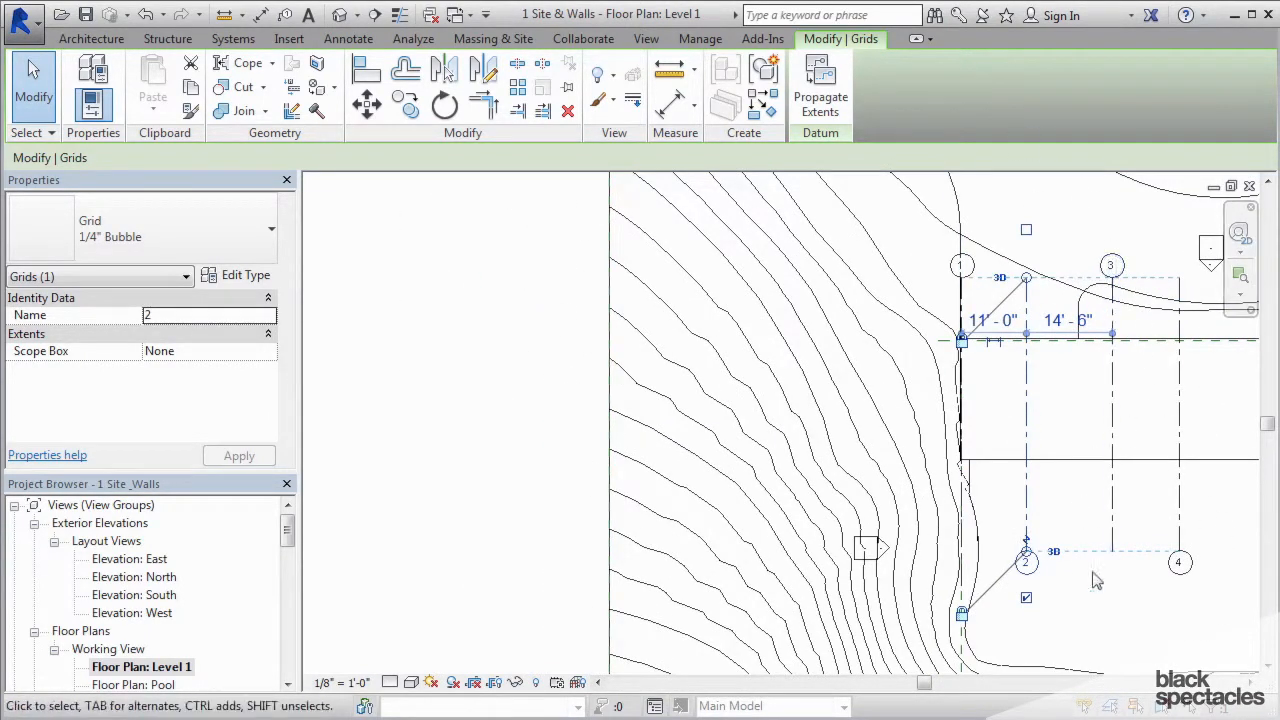
mouse_move(1050, 504)
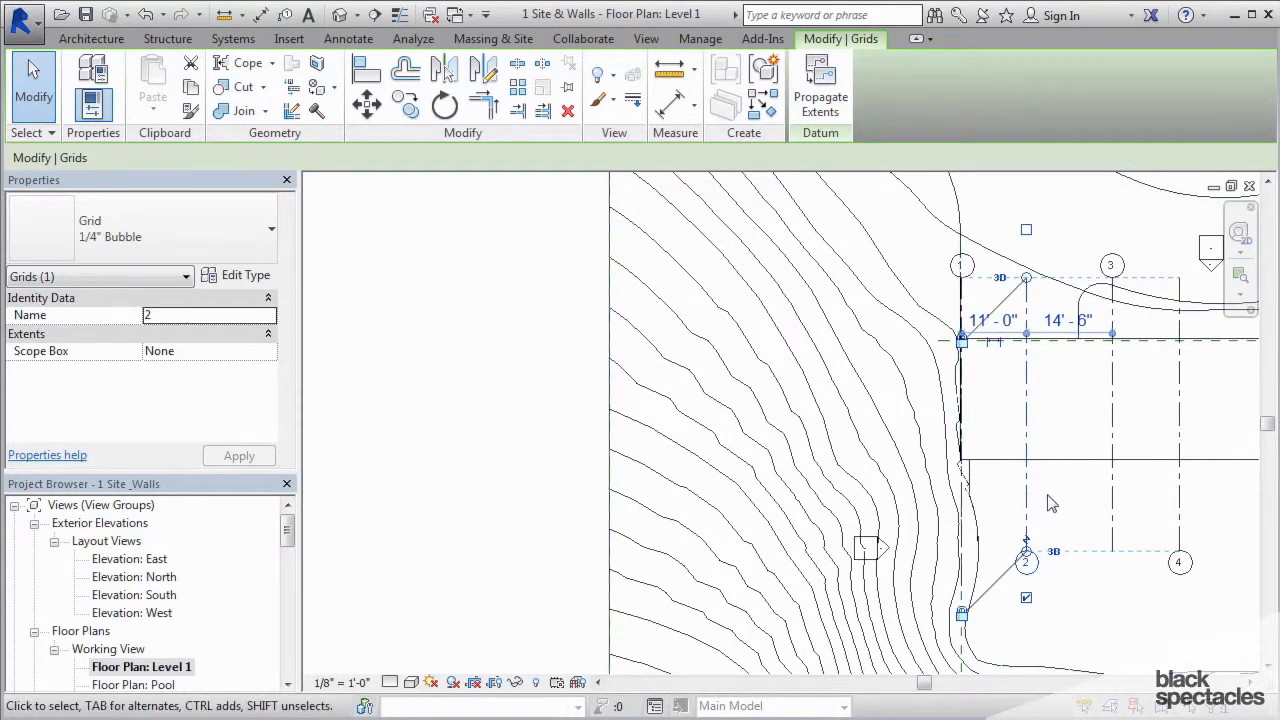
mouse_move(1148, 432)
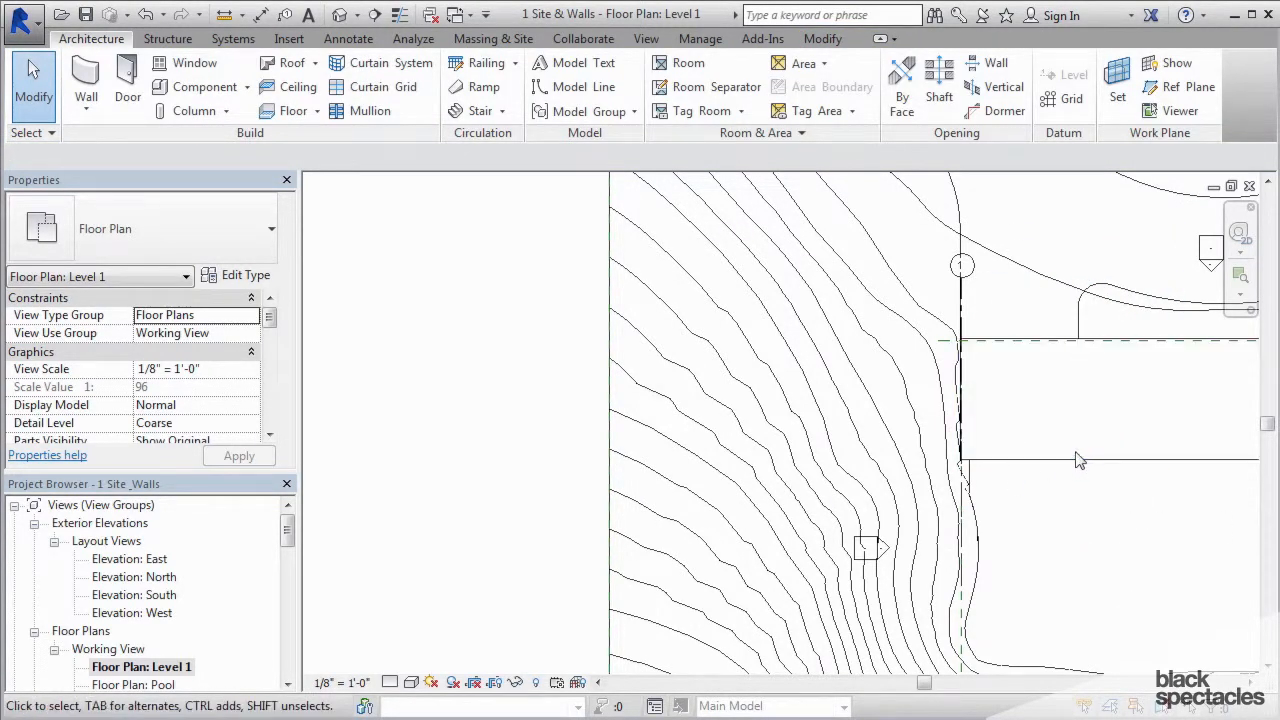
Step: Draw a second vertical grid line parallel to grid 1, just east of it
left_click(1072, 98)
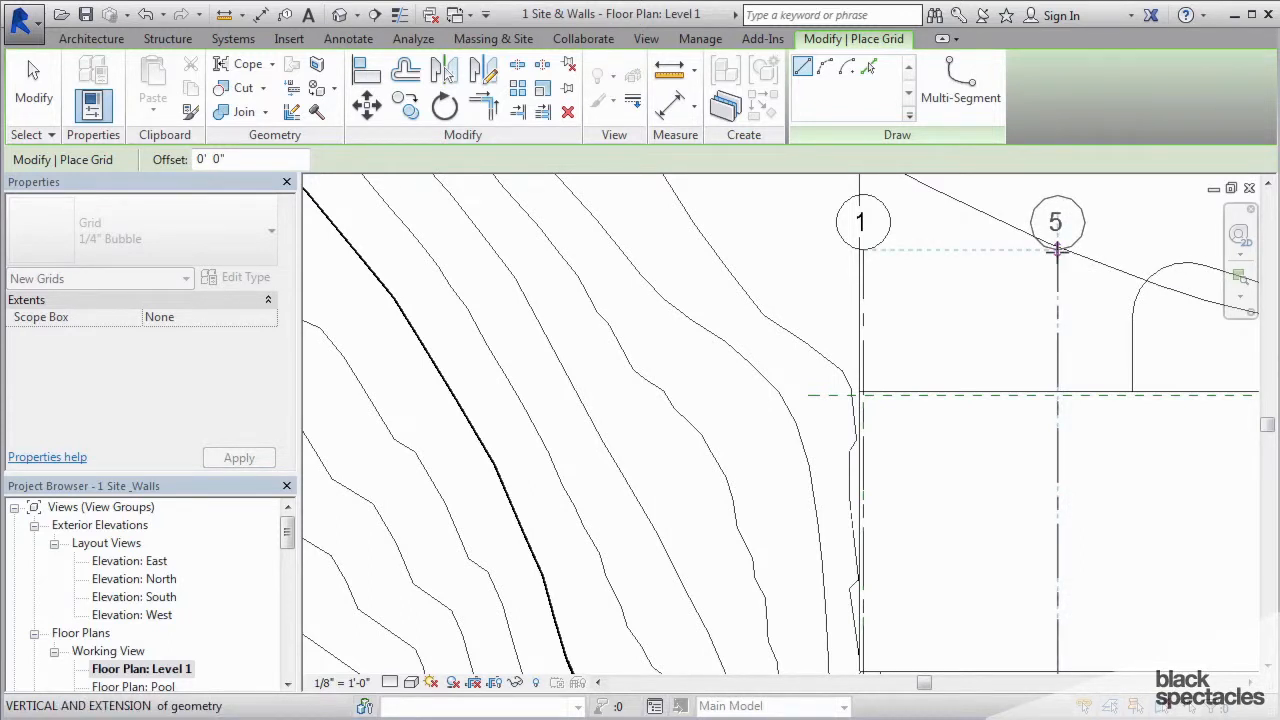
mouse_move(1056, 250)
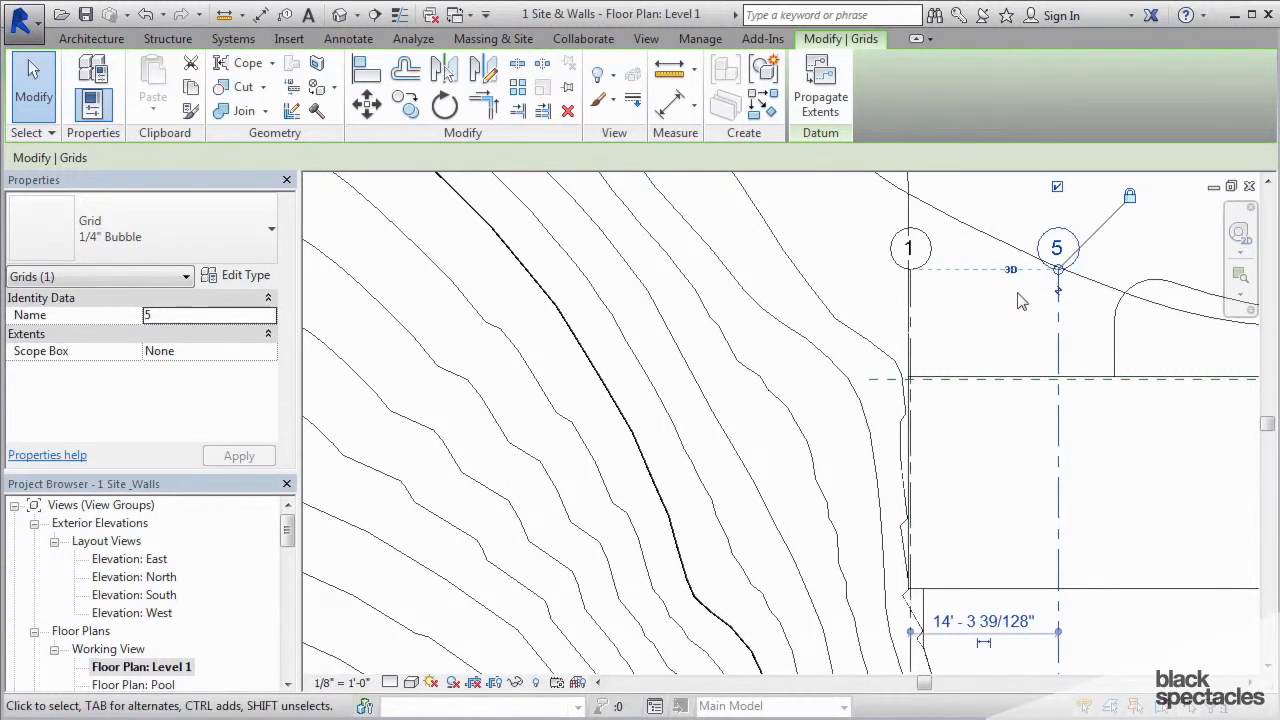
left_click(908, 248)
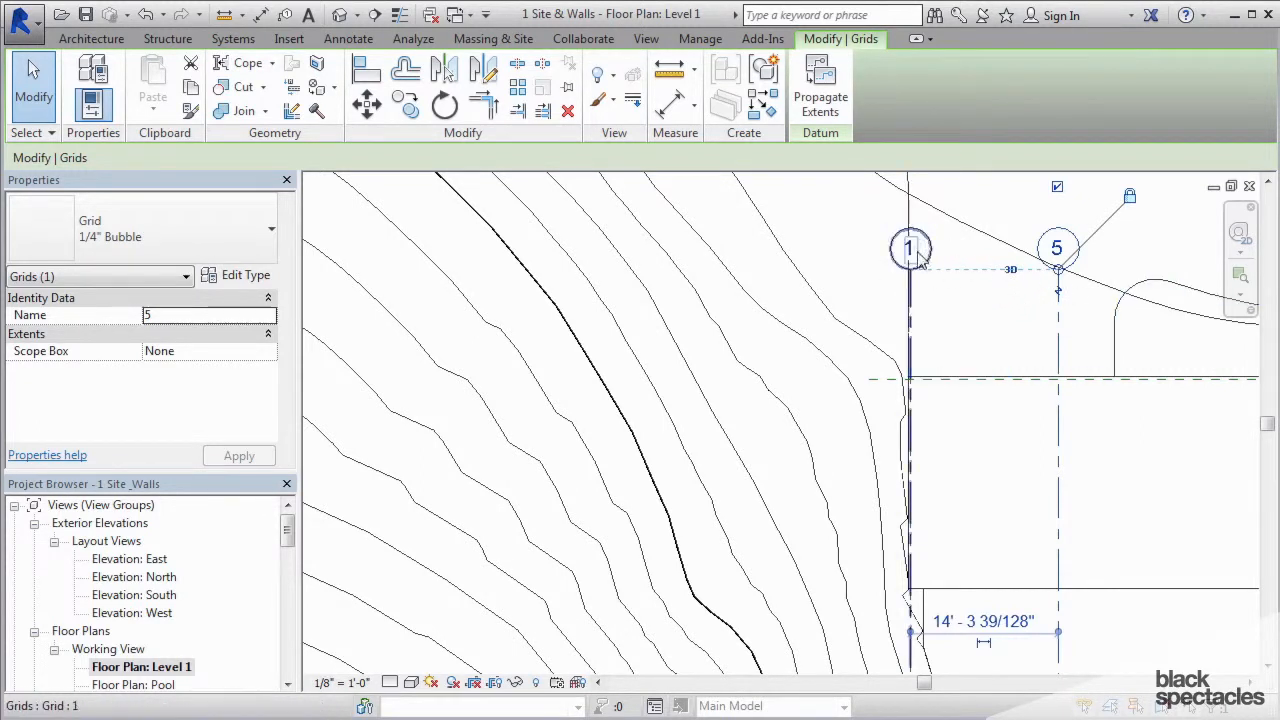
left_click(1056, 248)
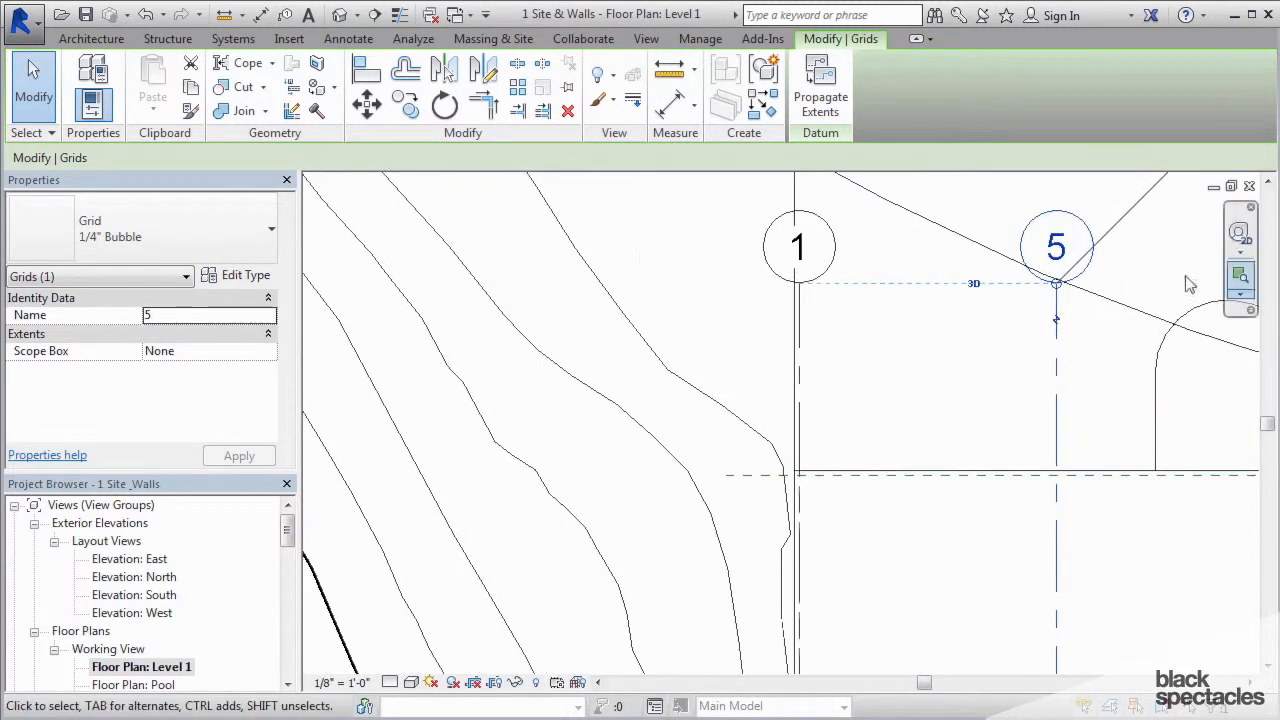
Step: Renumber the new grid bubble from 5 to 2
double_click(1056, 248)
type("2")
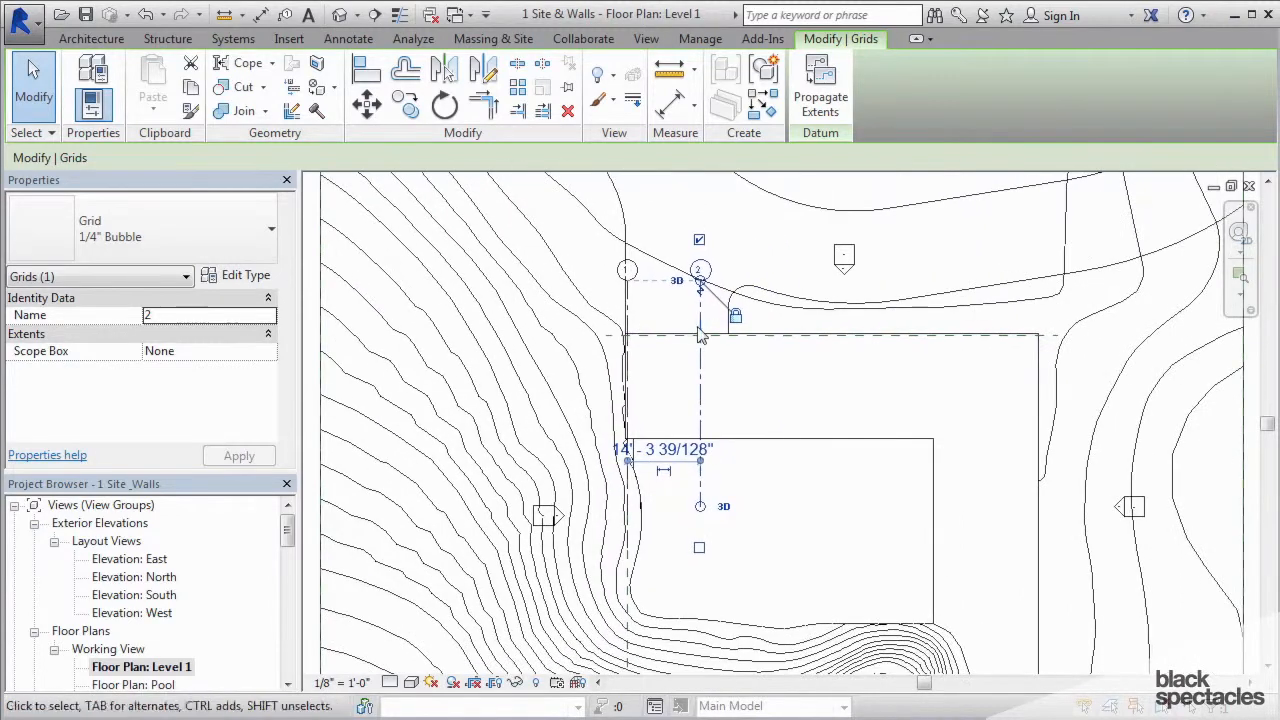
mouse_move(736, 398)
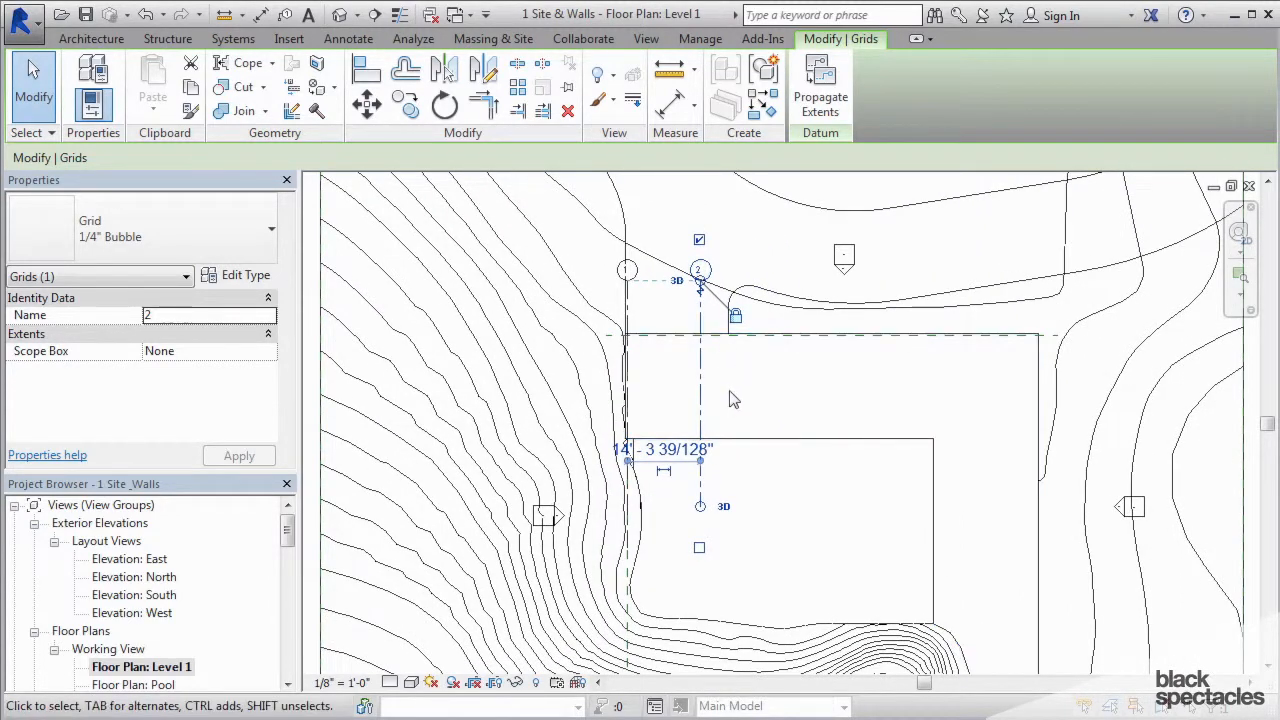
mouse_move(698, 332)
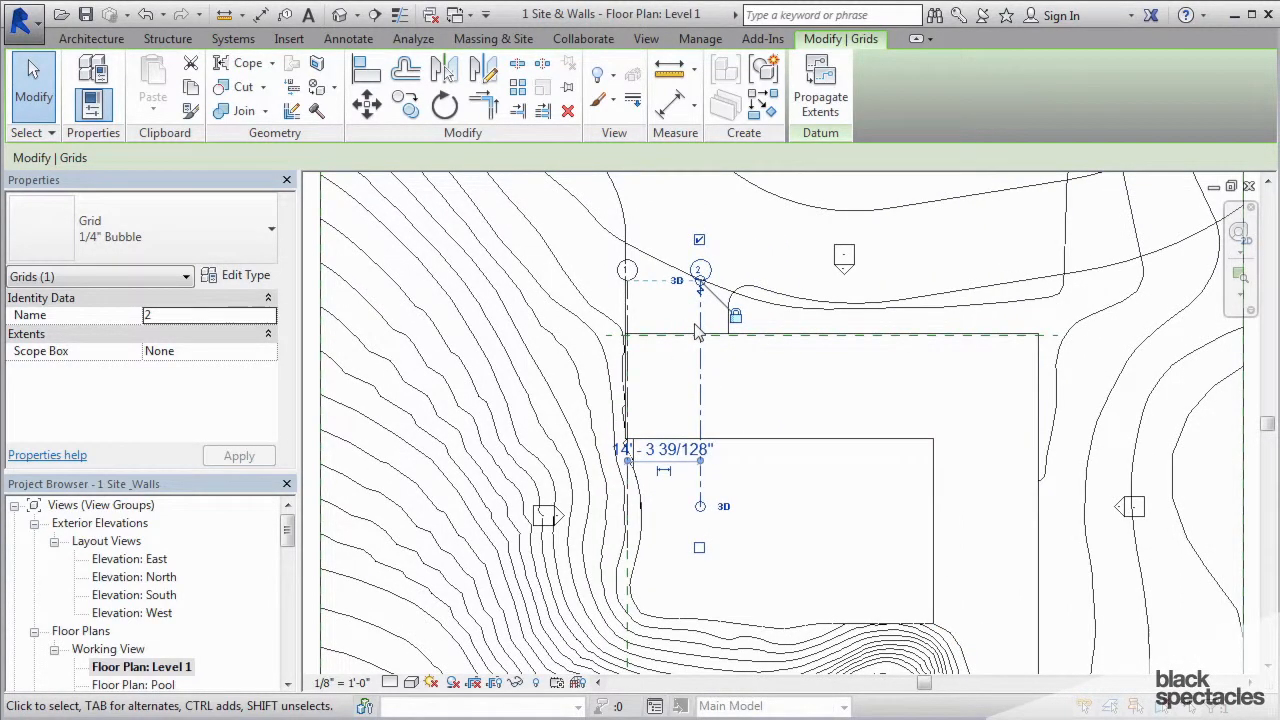
mouse_move(810, 344)
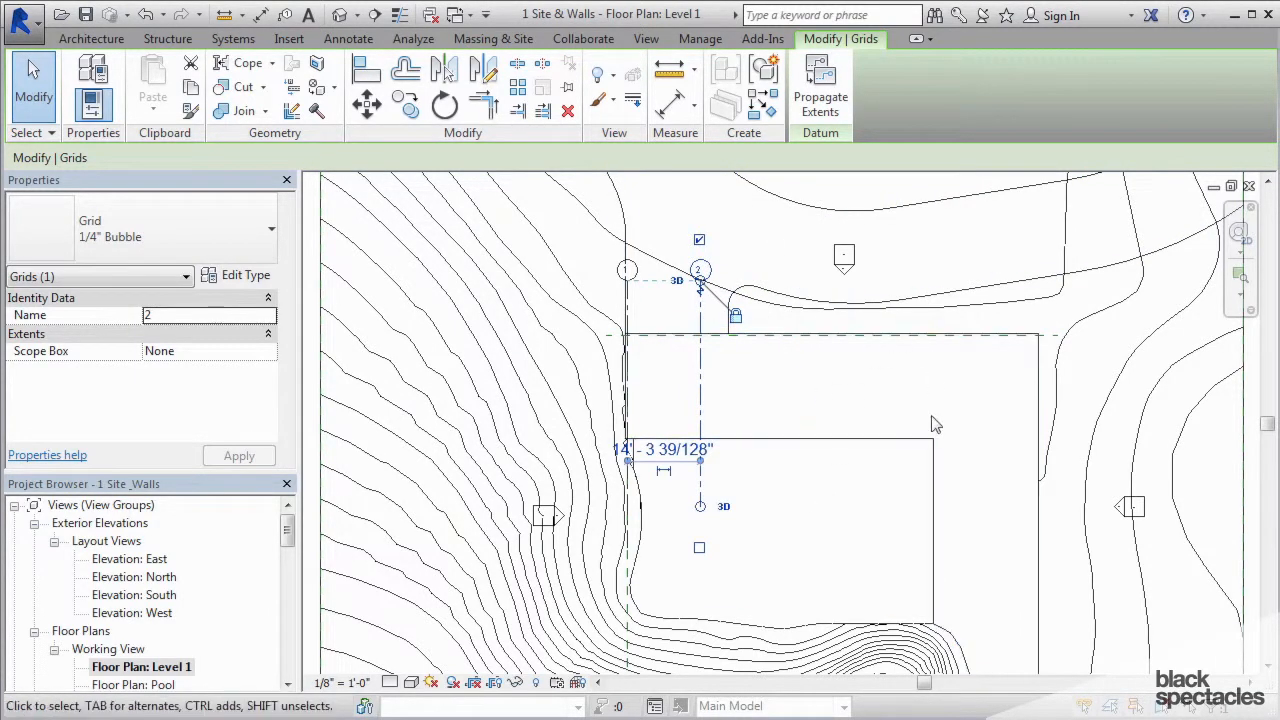
mouse_move(676, 308)
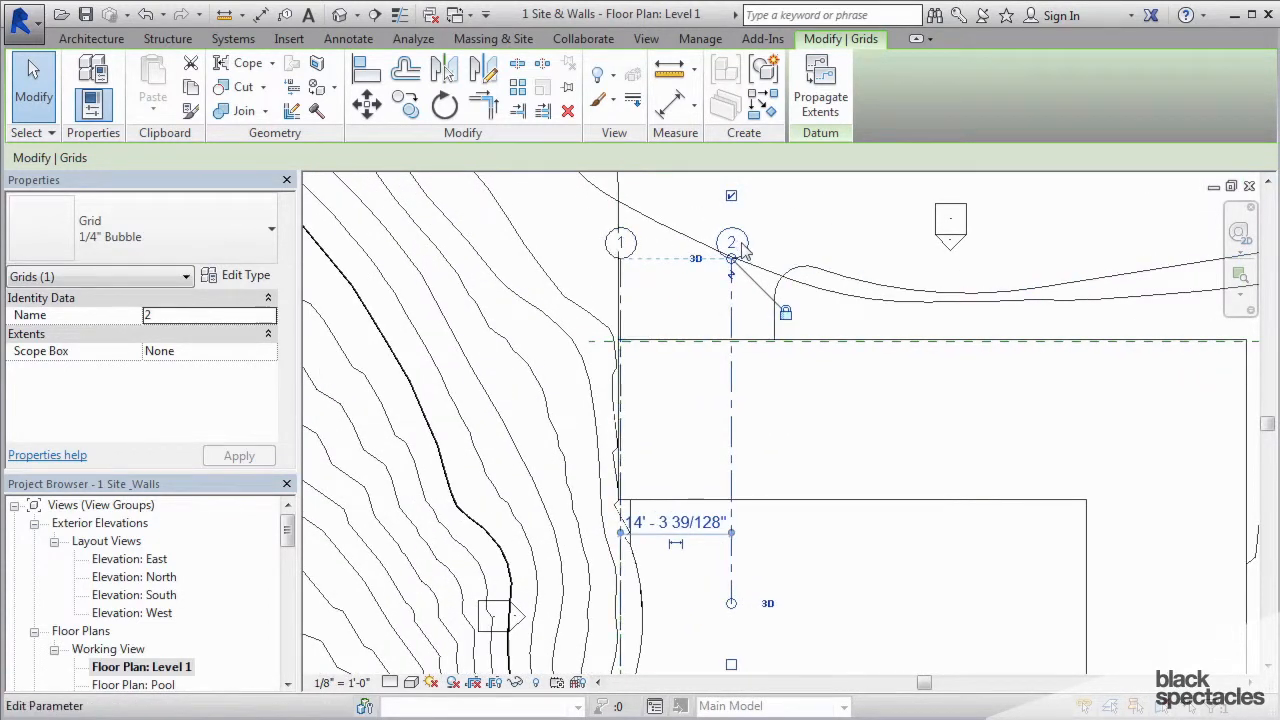
Step: Select grid line 2 and then clear the selection, leaving grids 1 and 2 about 14 feet apart
left_click(630, 536)
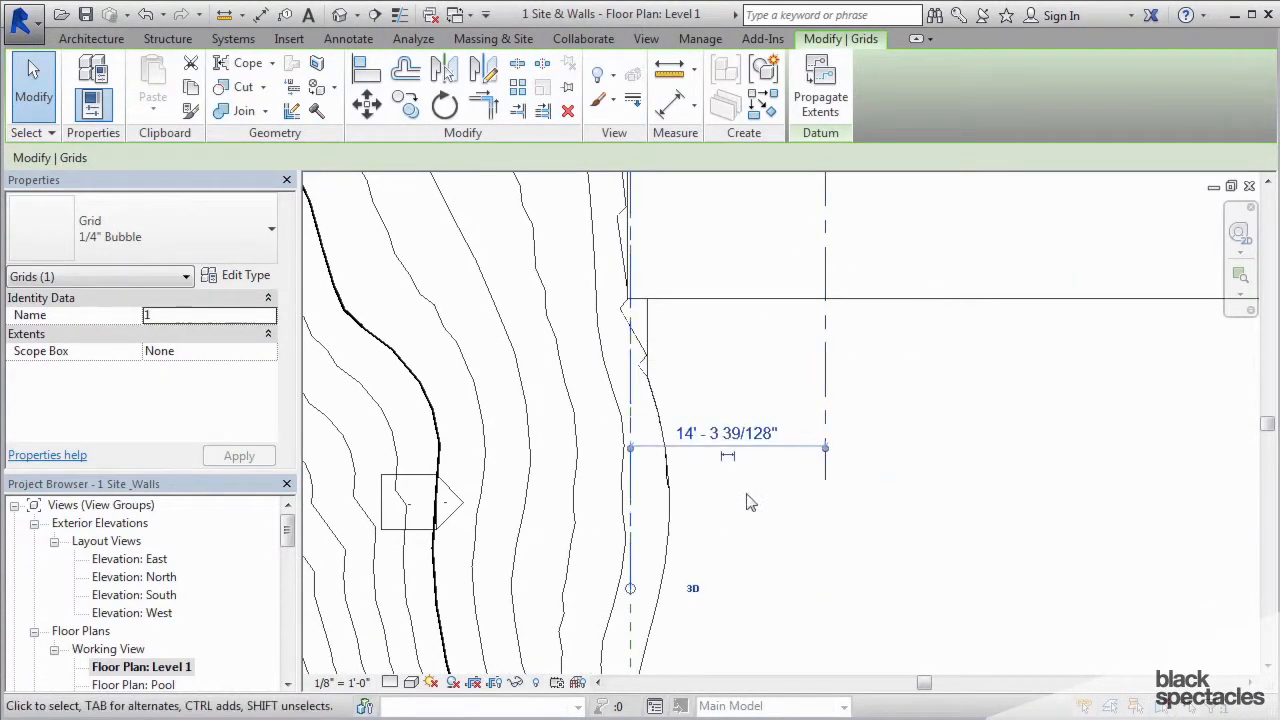
mouse_move(630, 590)
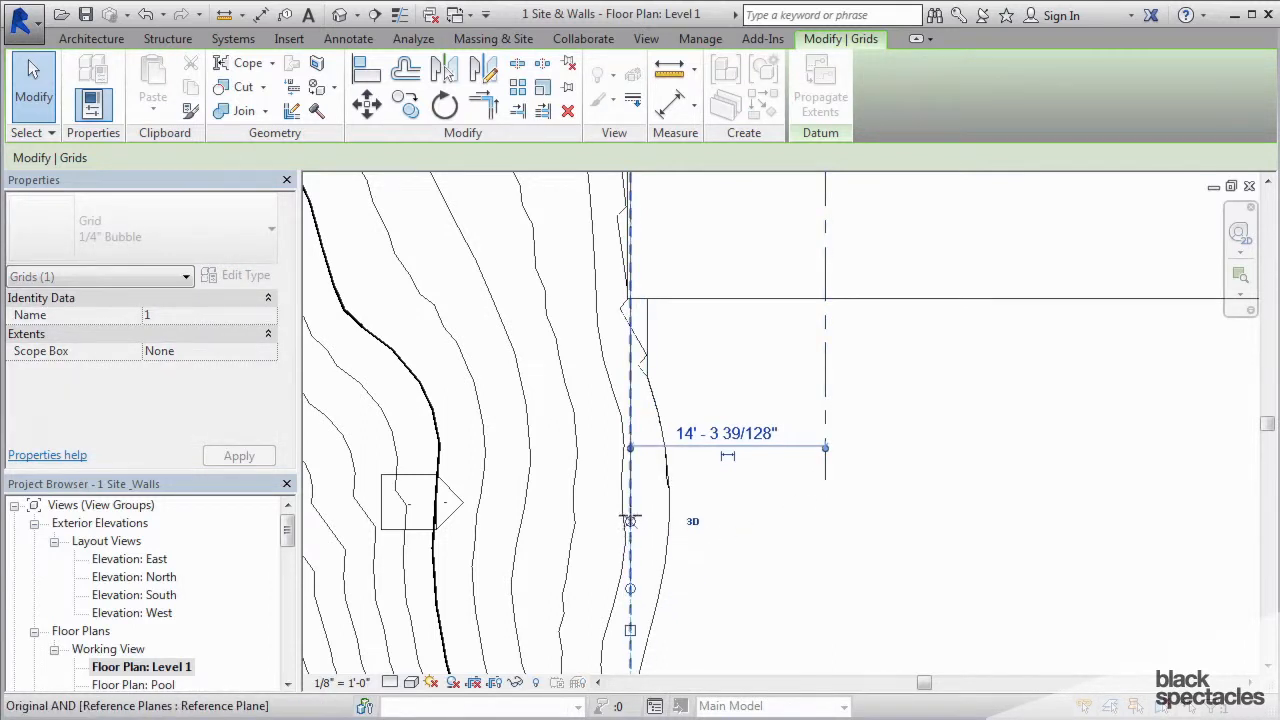
mouse_move(628, 480)
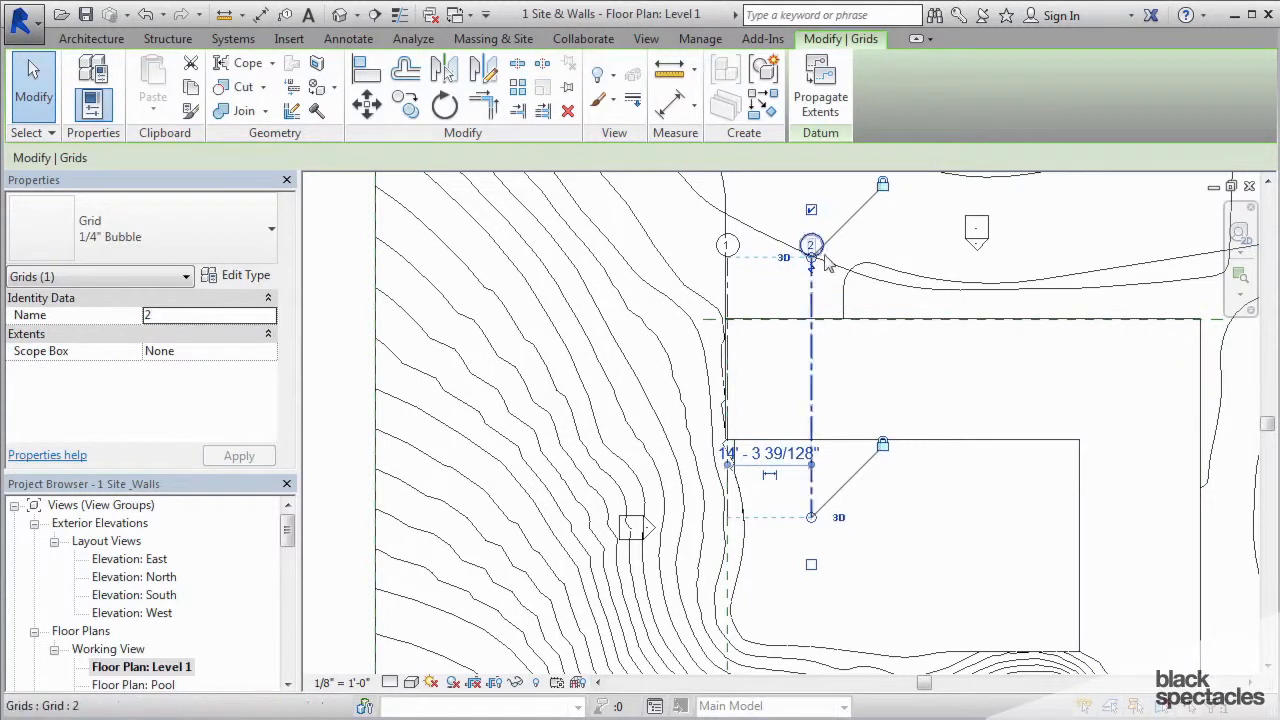
left_click(820, 372)
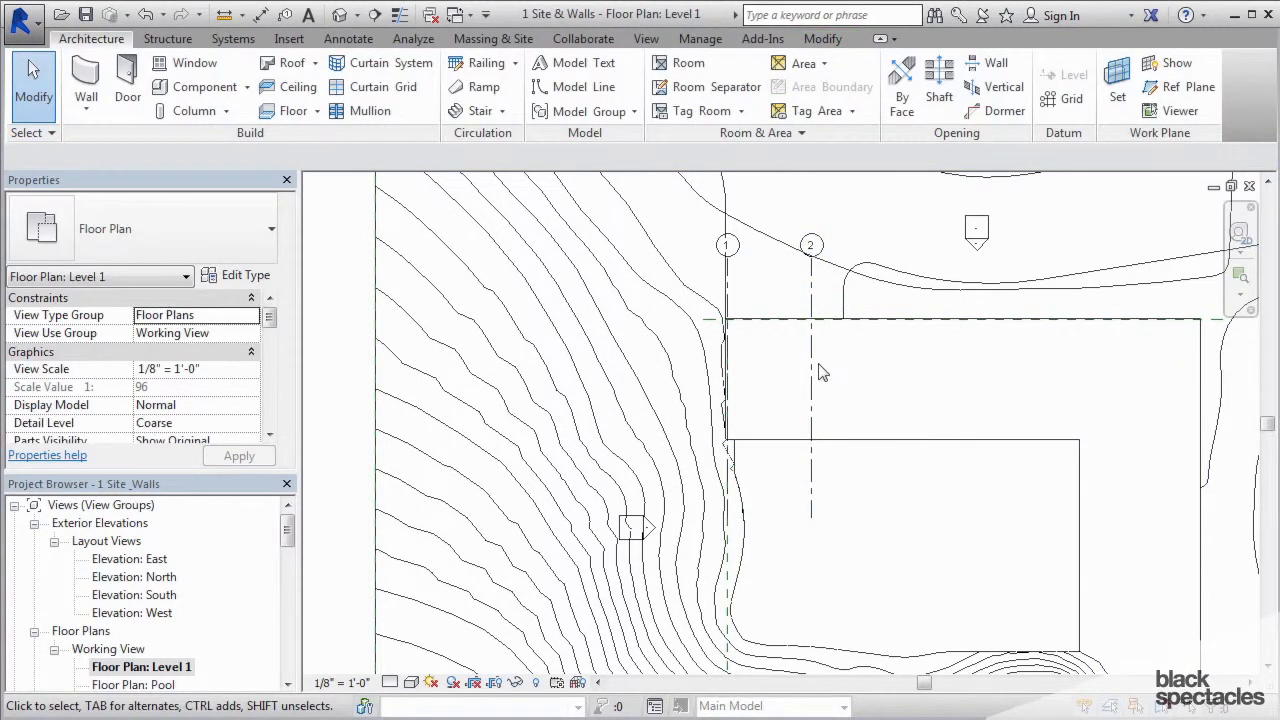
mouse_move(876, 392)
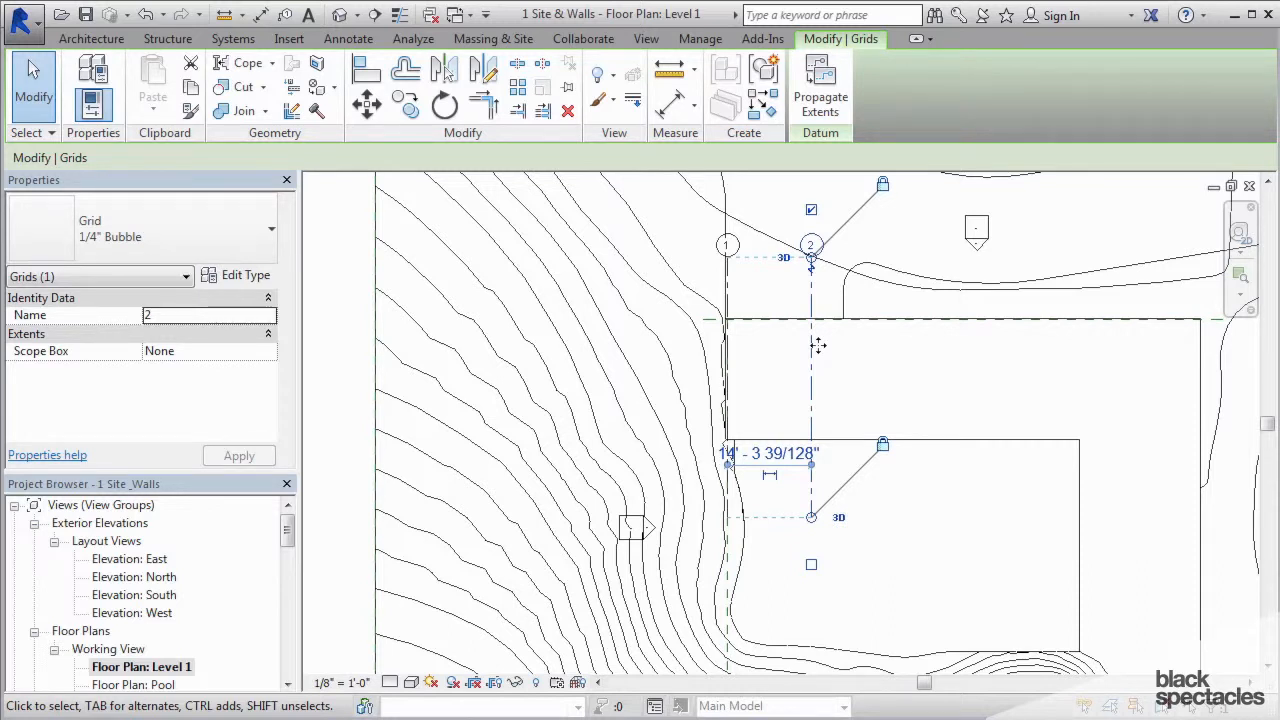
mouse_move(838, 344)
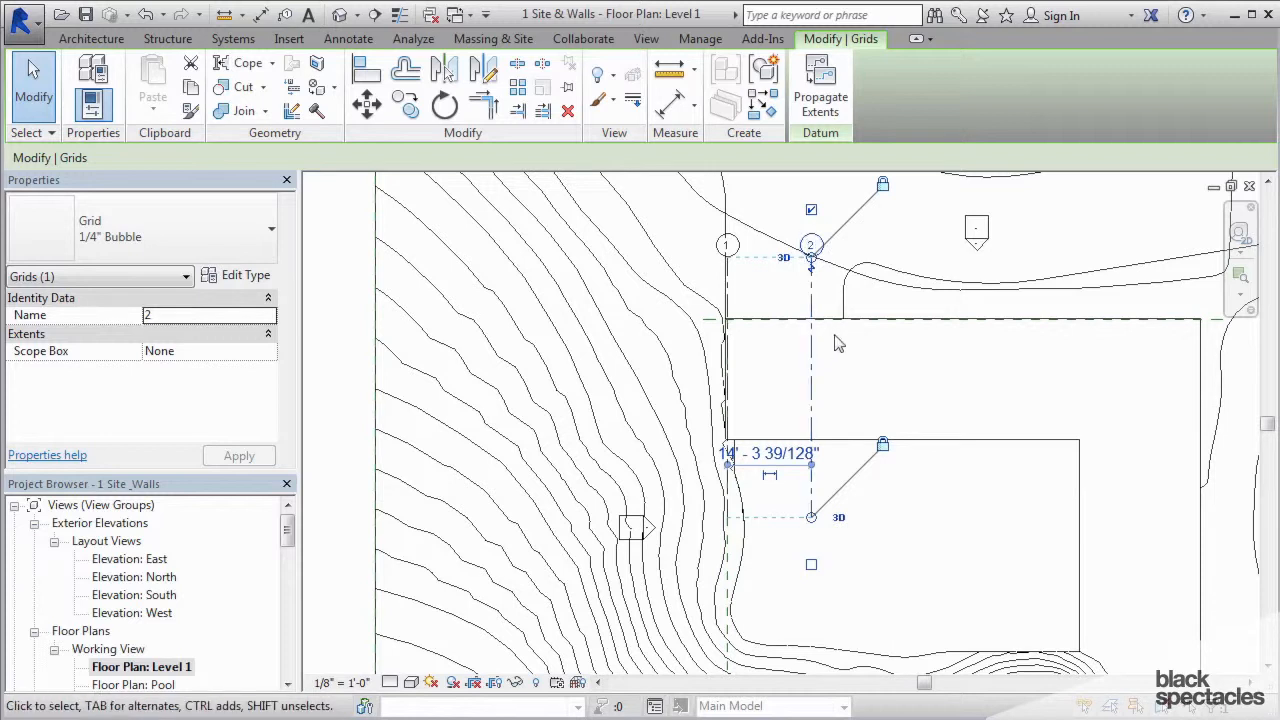
mouse_move(406, 104)
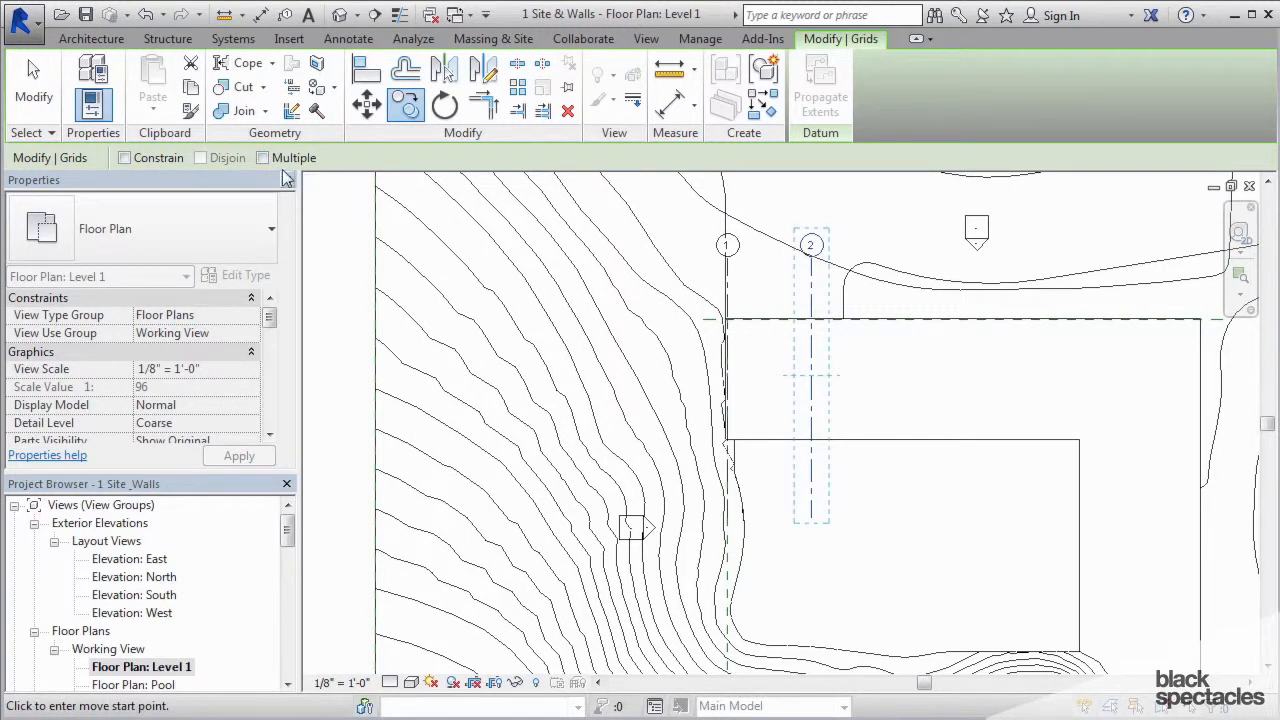
Step: Enable Multiple copies and set the base point for copying grid 2 into grids 3–6
left_click(262, 156)
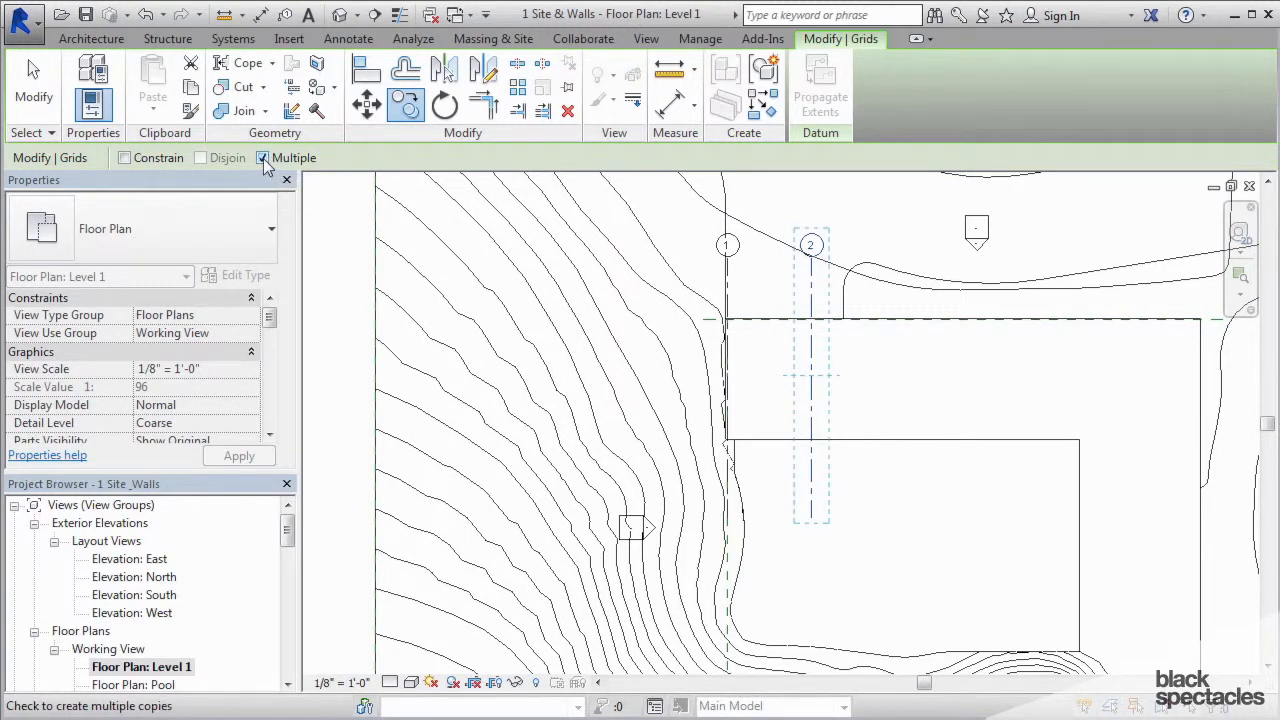
left_click(260, 156)
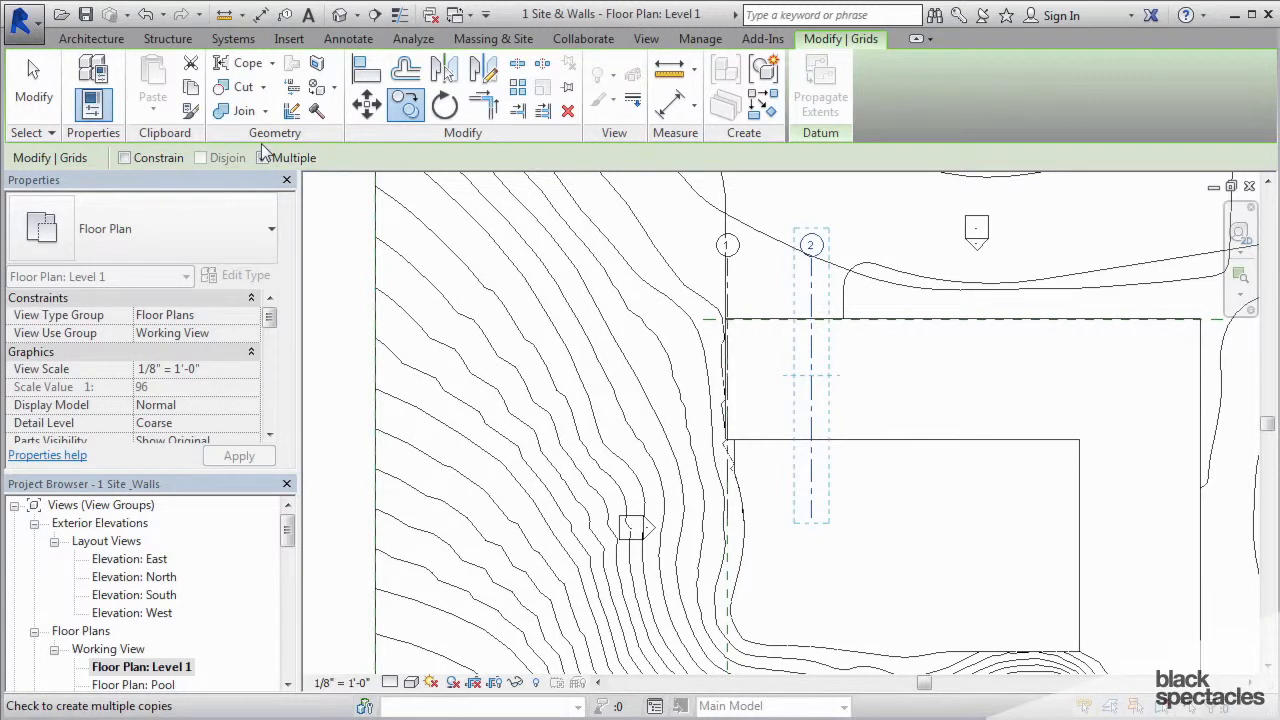
left_click(260, 156)
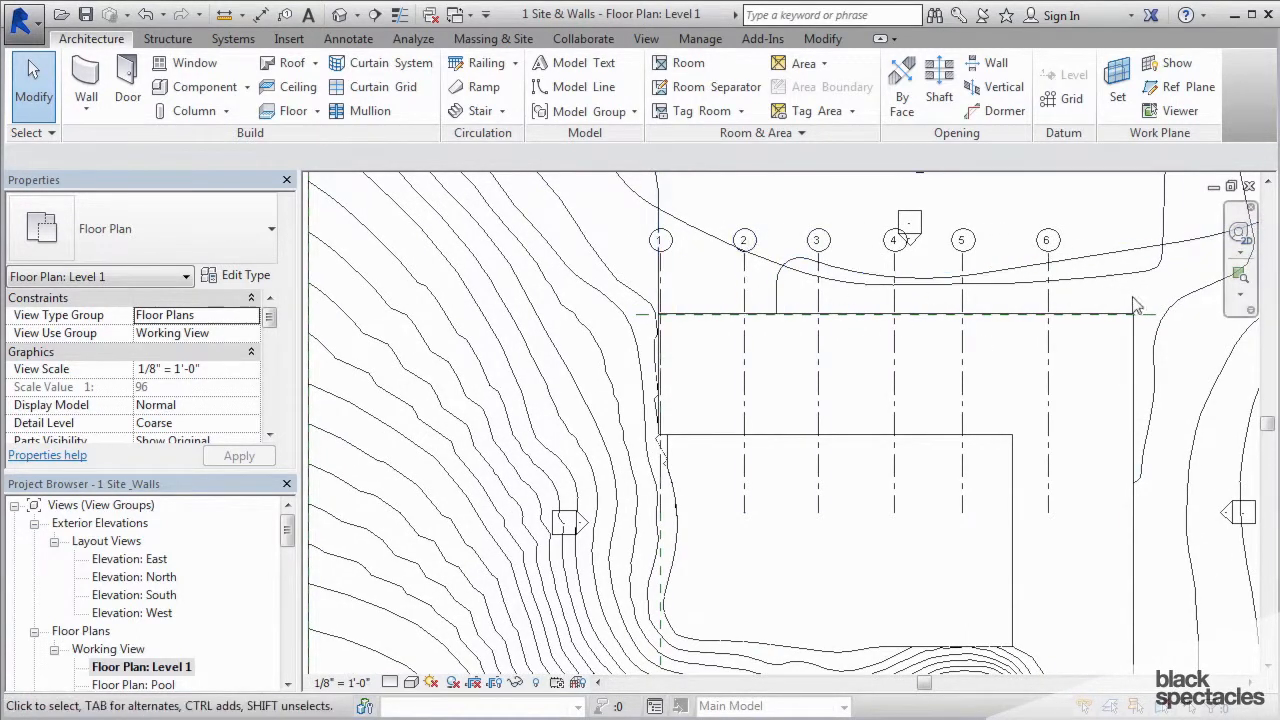
mouse_move(764, 304)
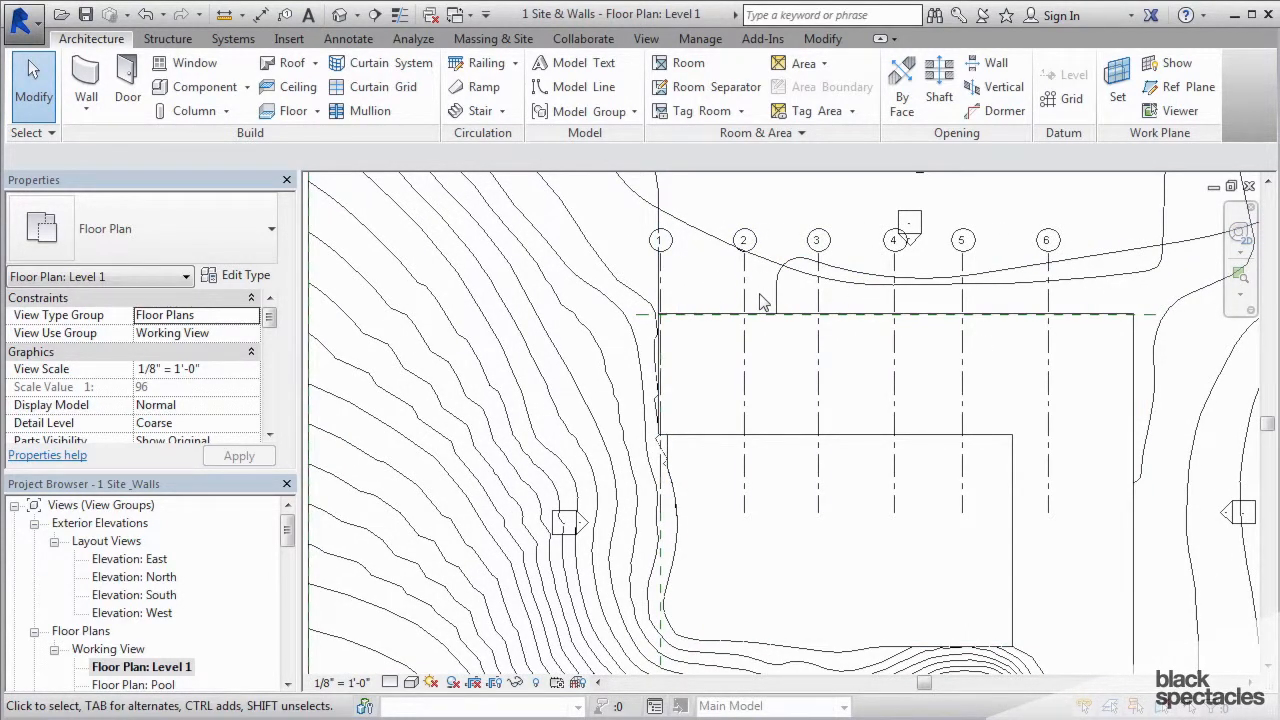
Step: Select grid line 2 and its temporary dimension to grid 1 to adjust the spacing
left_click(744, 240)
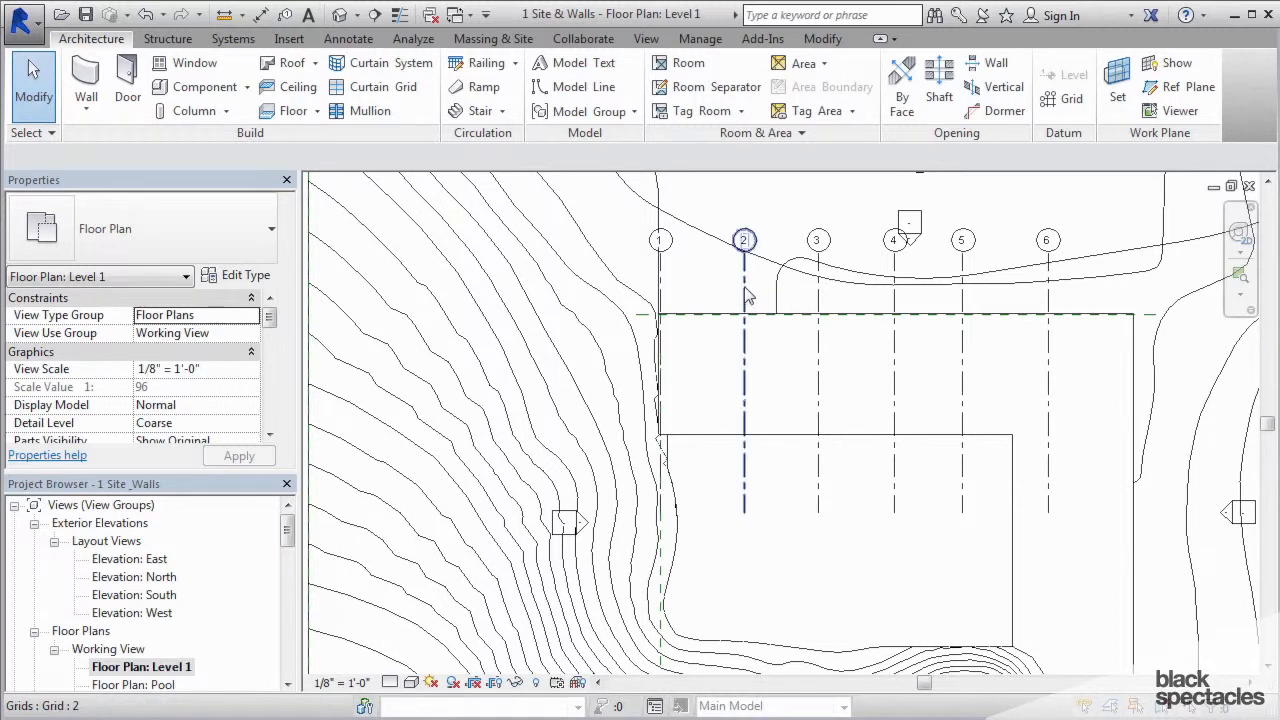
left_click(744, 240)
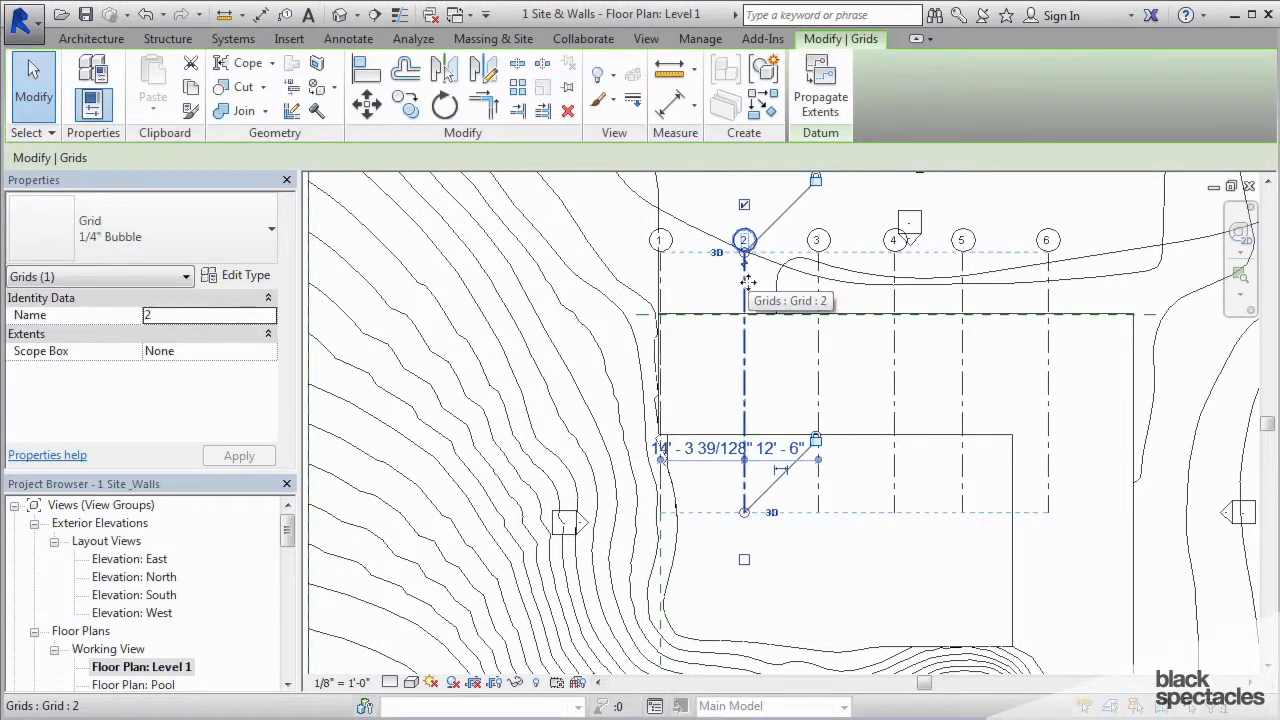
mouse_move(742, 292)
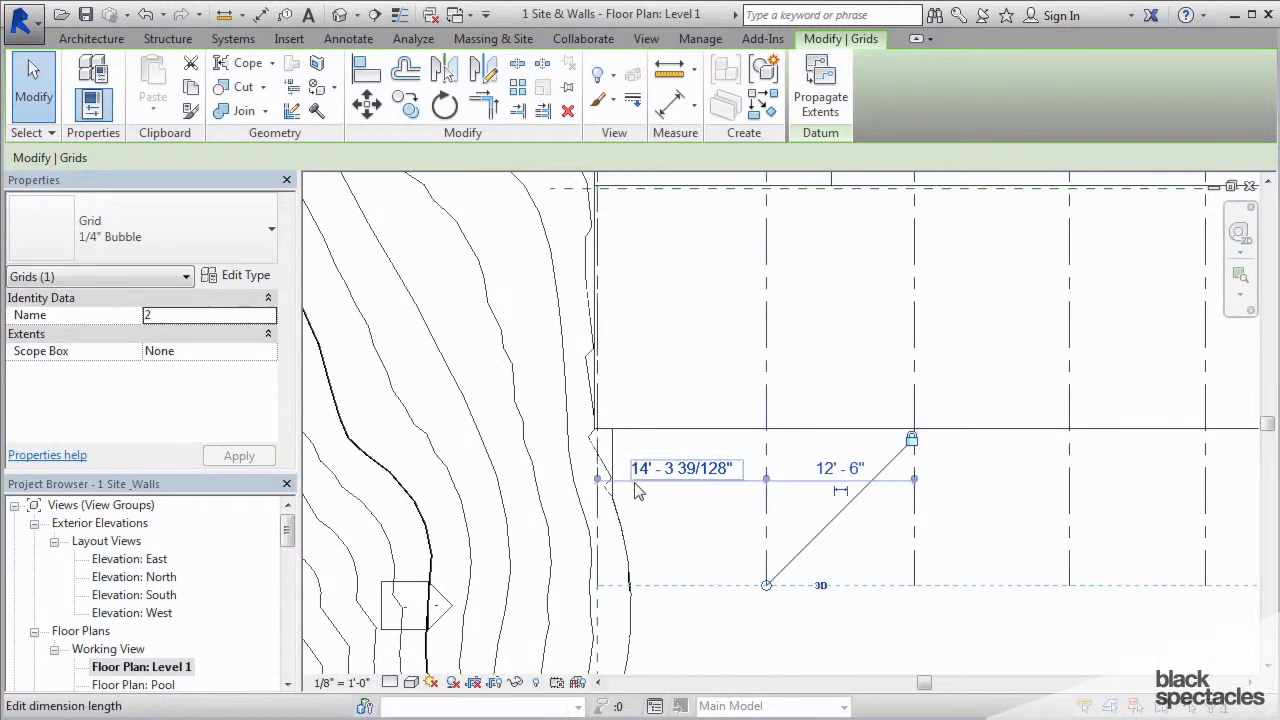
mouse_move(670, 478)
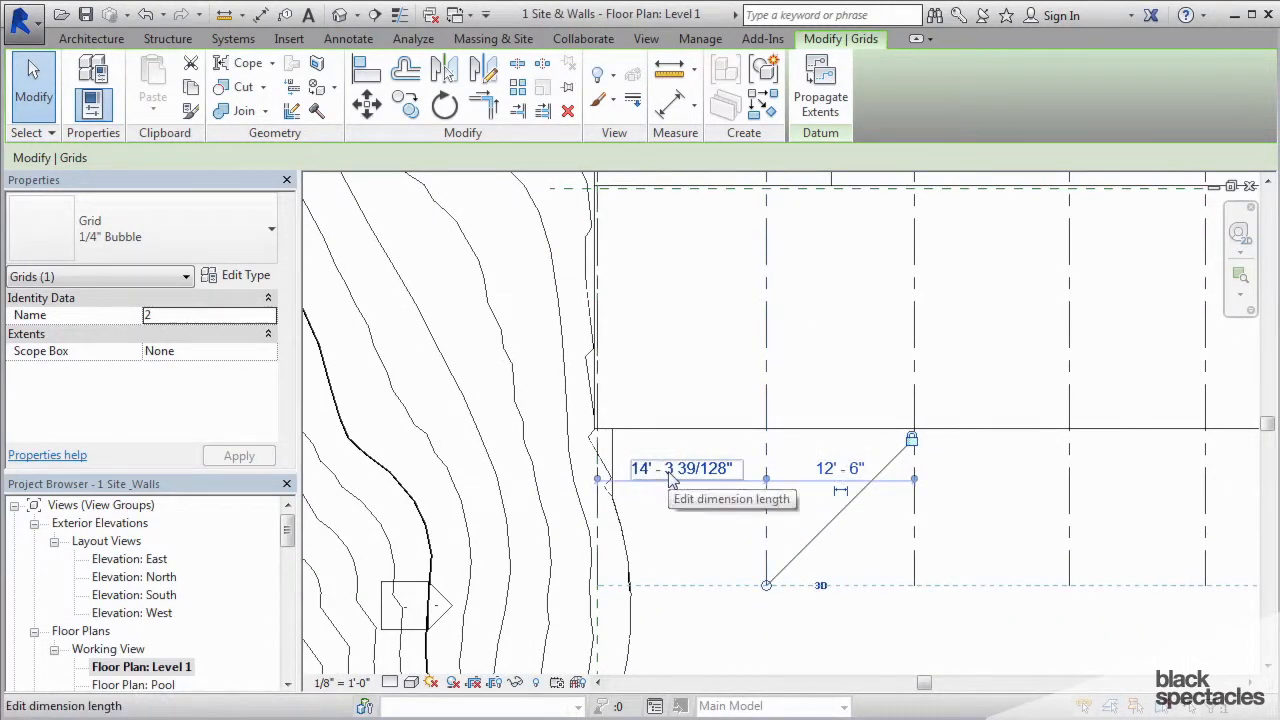
mouse_move(804, 470)
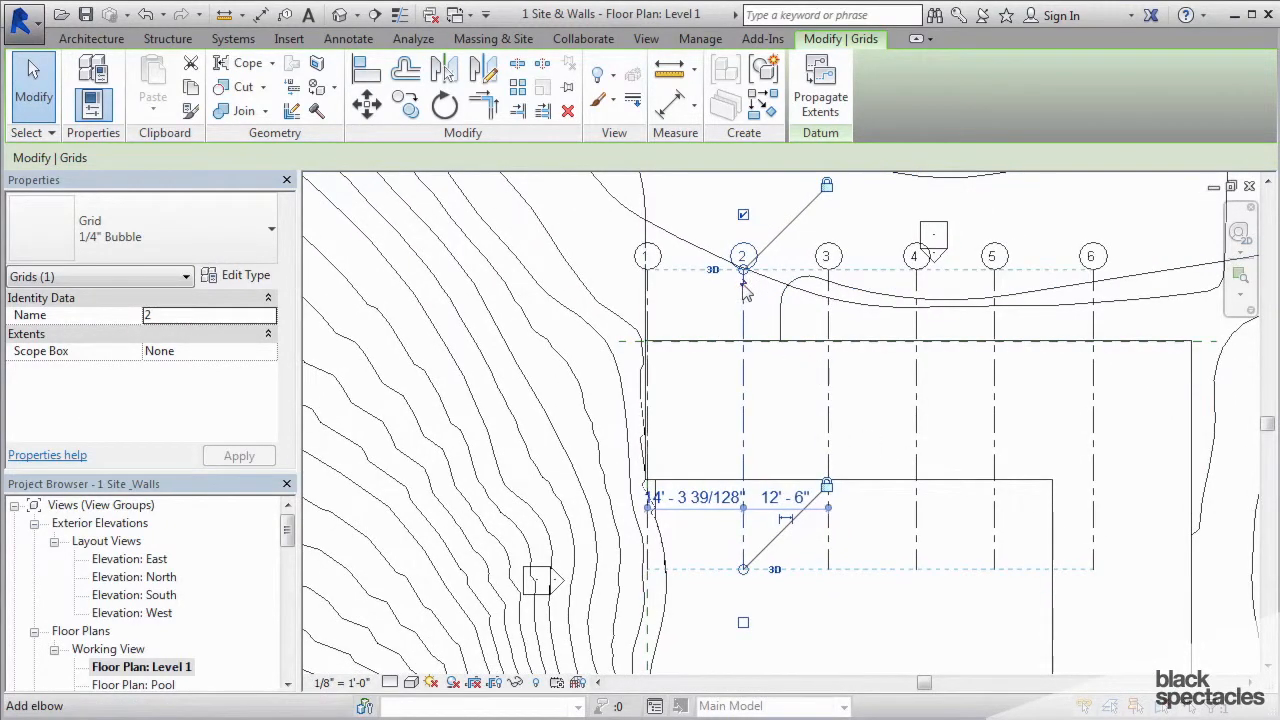
left_click(826, 256)
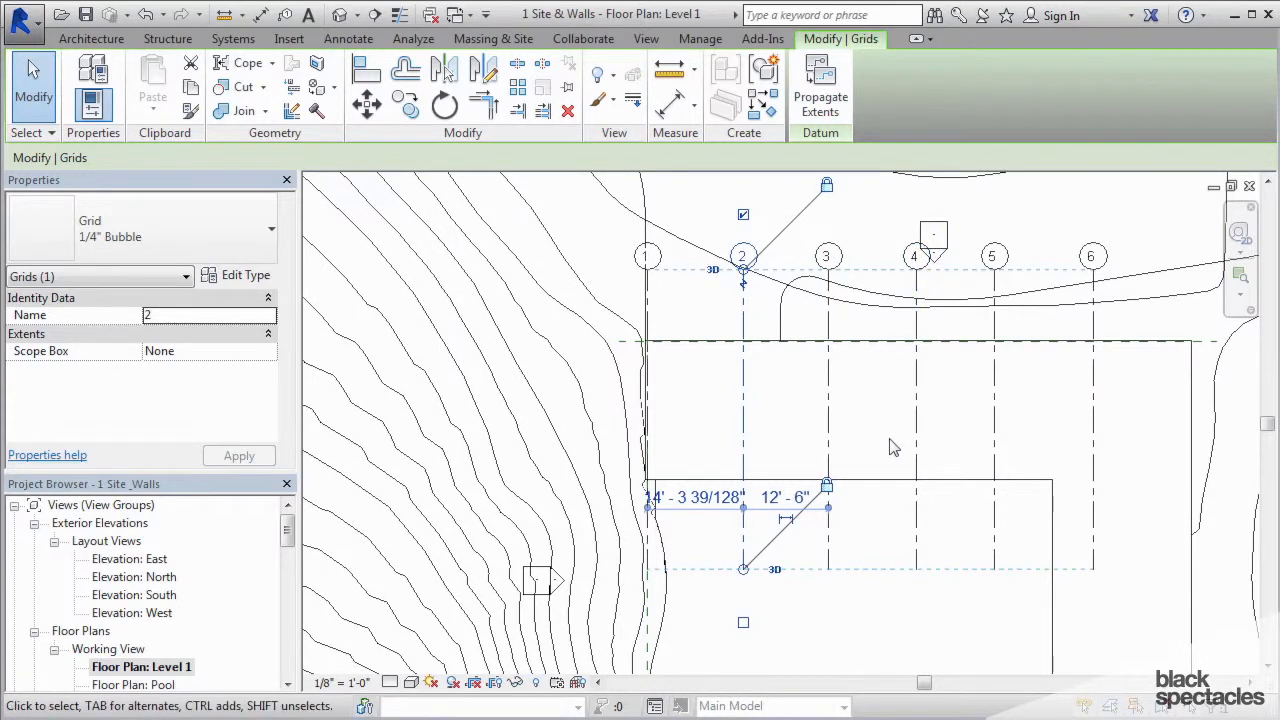
mouse_move(828, 510)
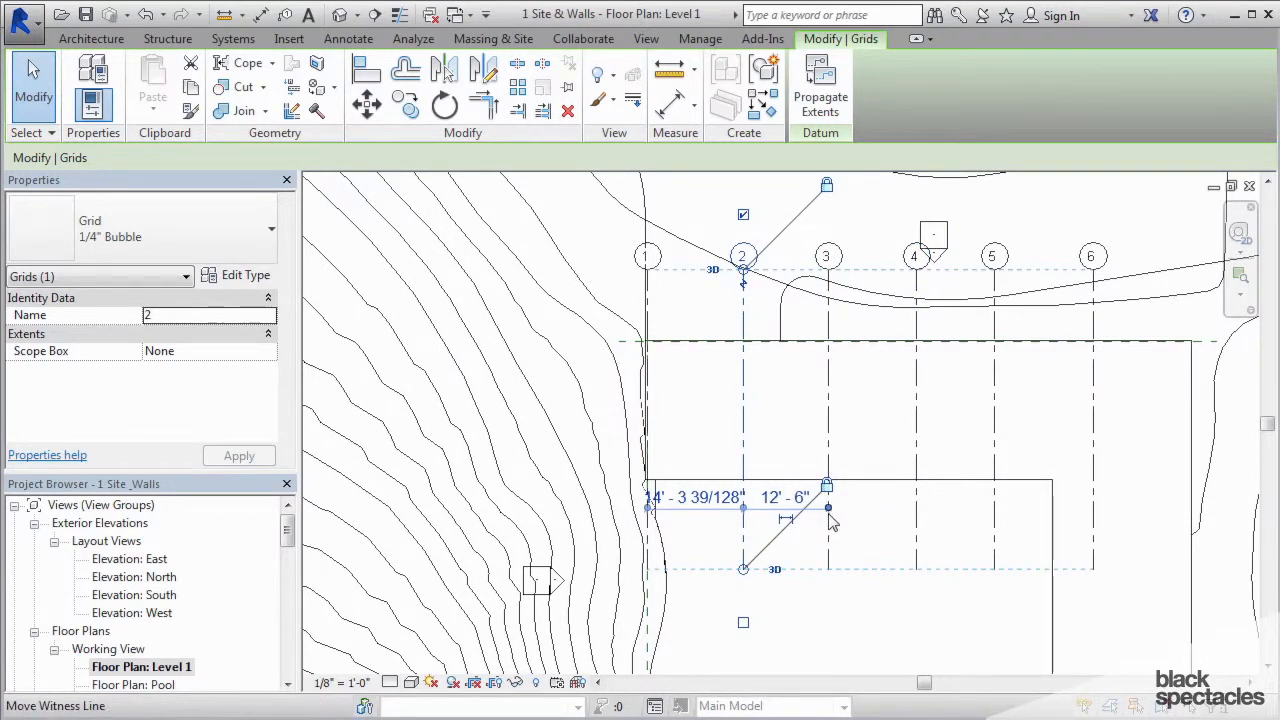
mouse_move(830, 512)
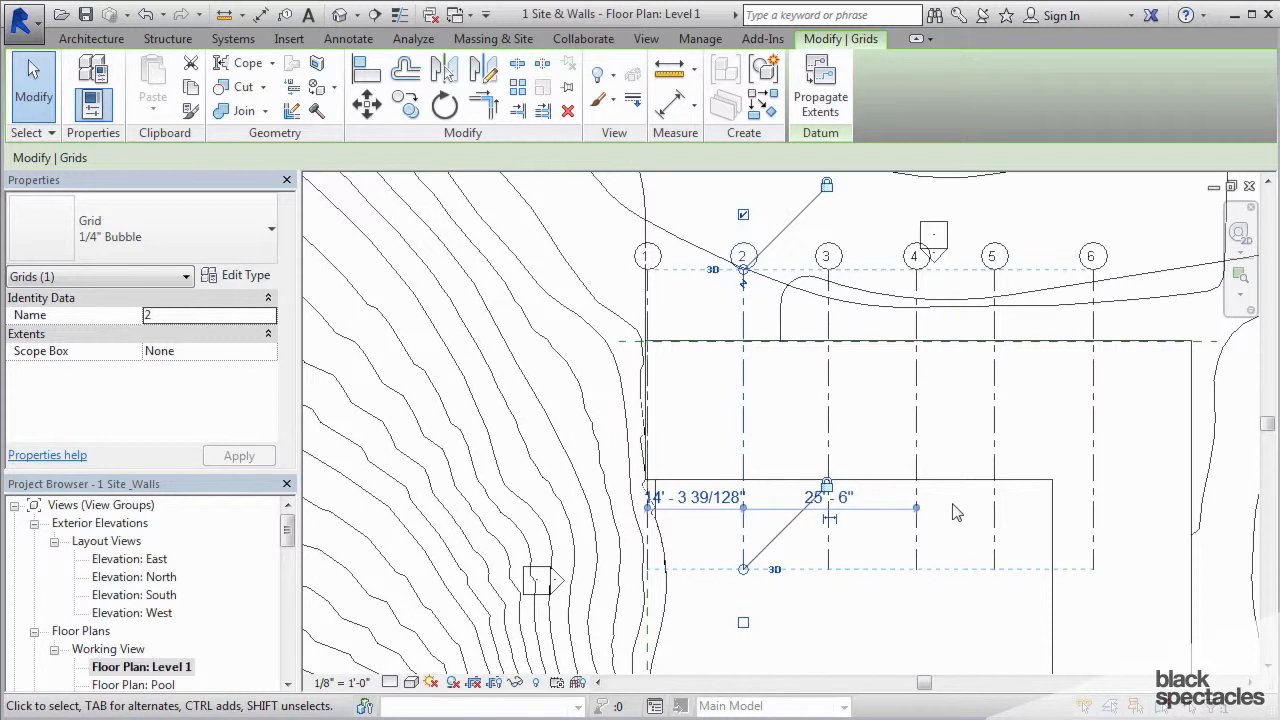
mouse_move(944, 400)
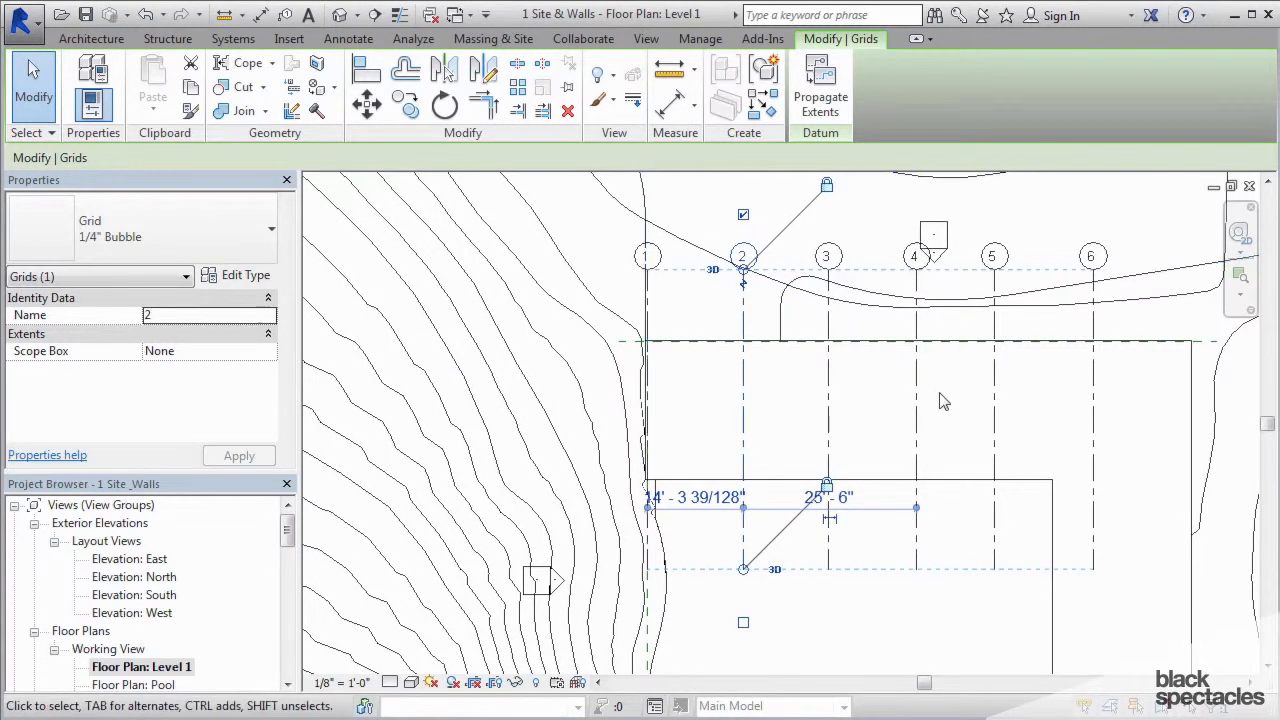
mouse_move(812, 392)
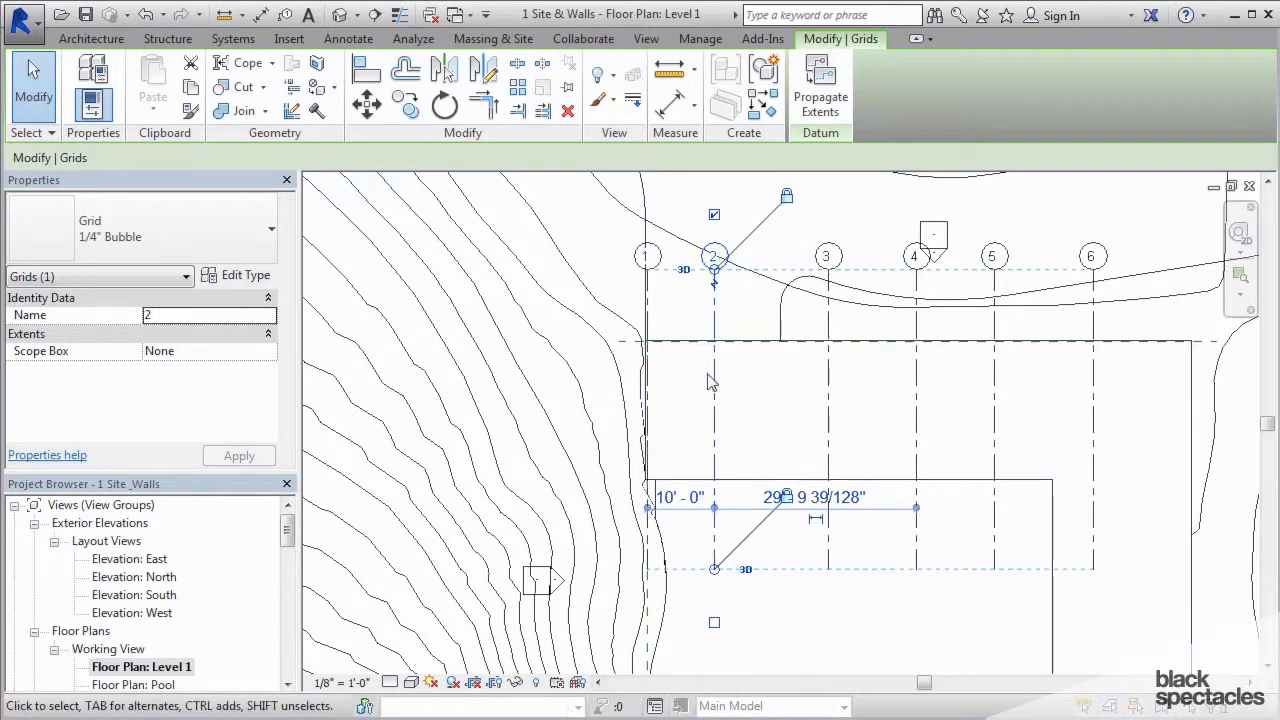
mouse_move(744, 436)
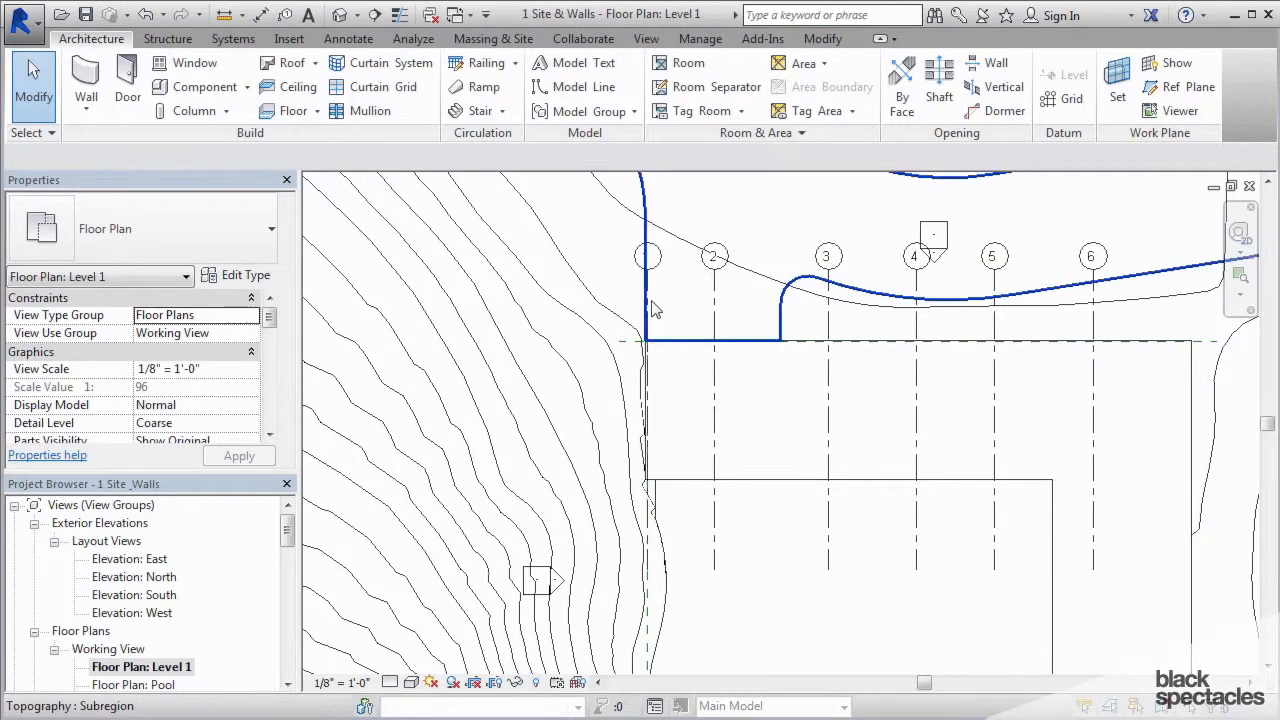
Step: Select grid line 3 and enter 10 feet for its spacing to grid 2
left_click(852, 432)
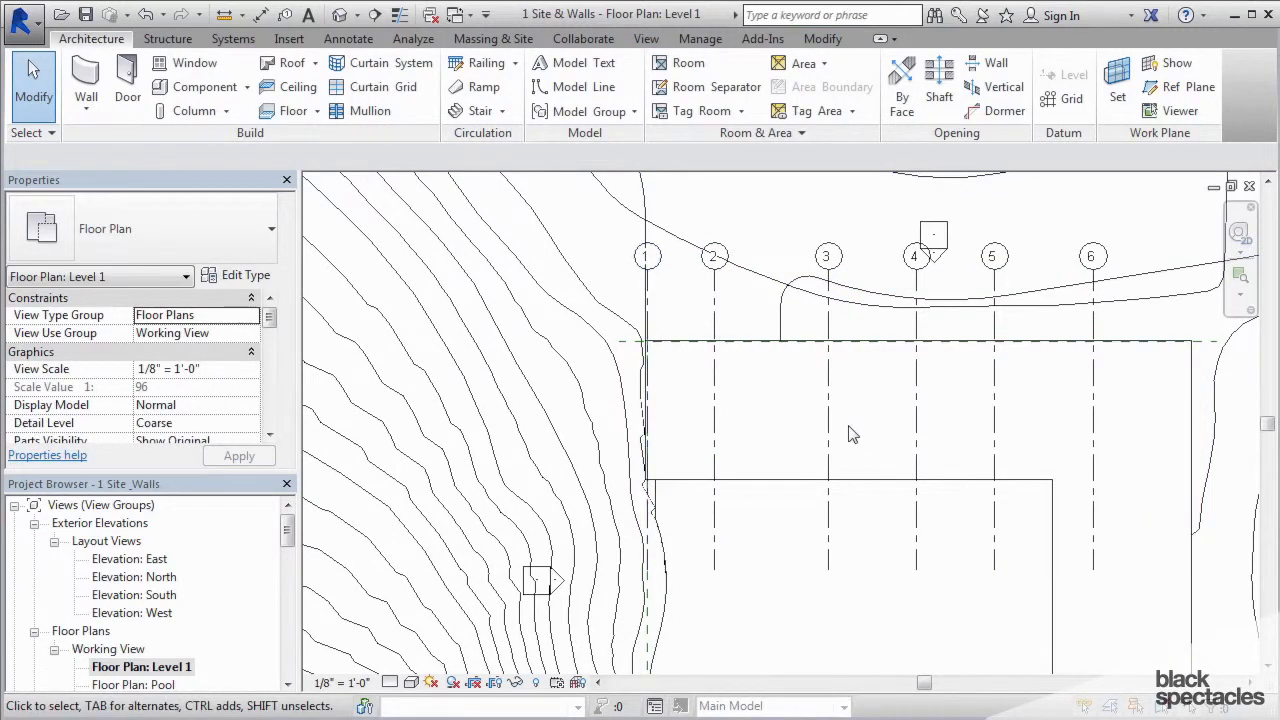
left_click(828, 256)
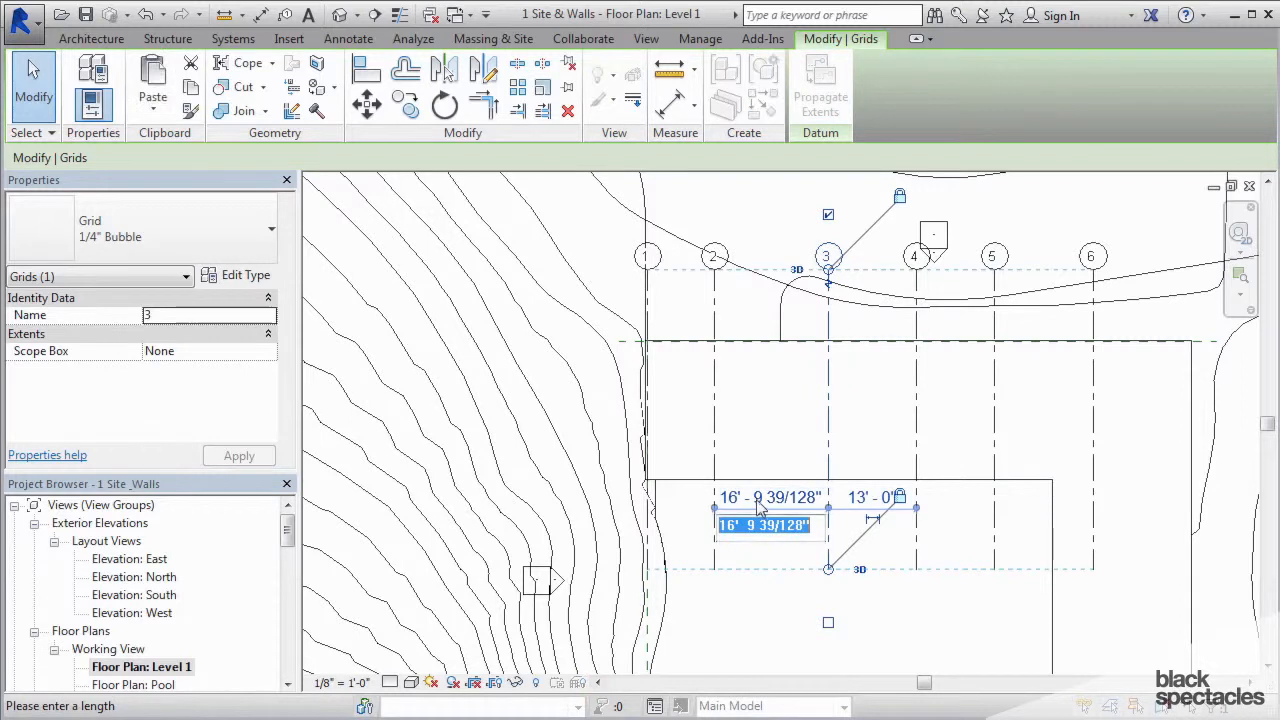
type("10")
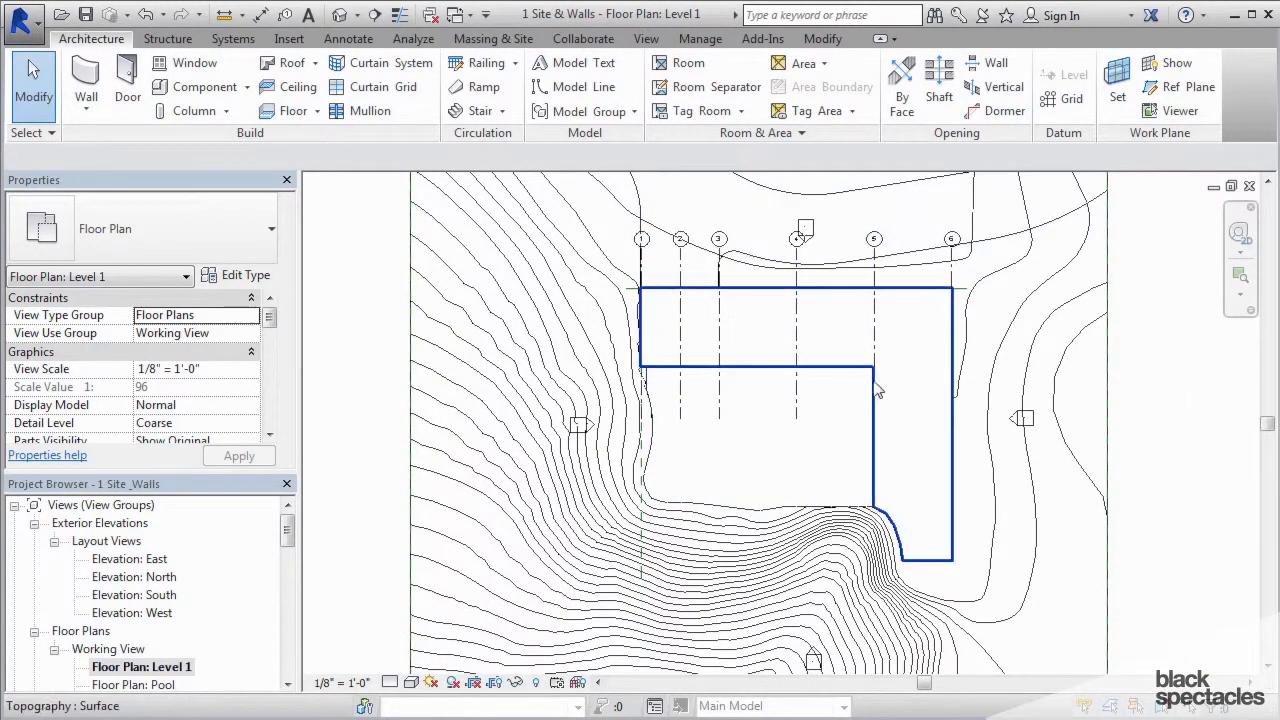
Step: Select grid 5, confirm 20'-0" spacing to grids 4 and 6, and clear the selection
left_click(680, 240)
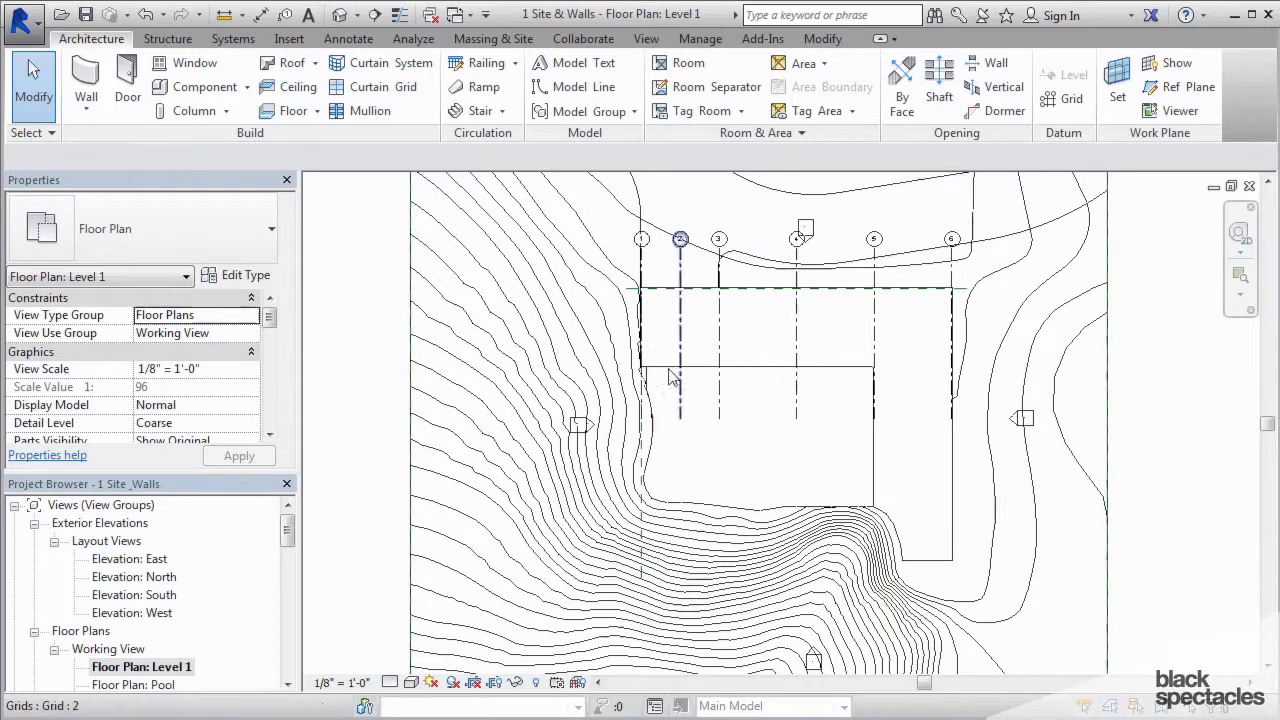
left_click(796, 238)
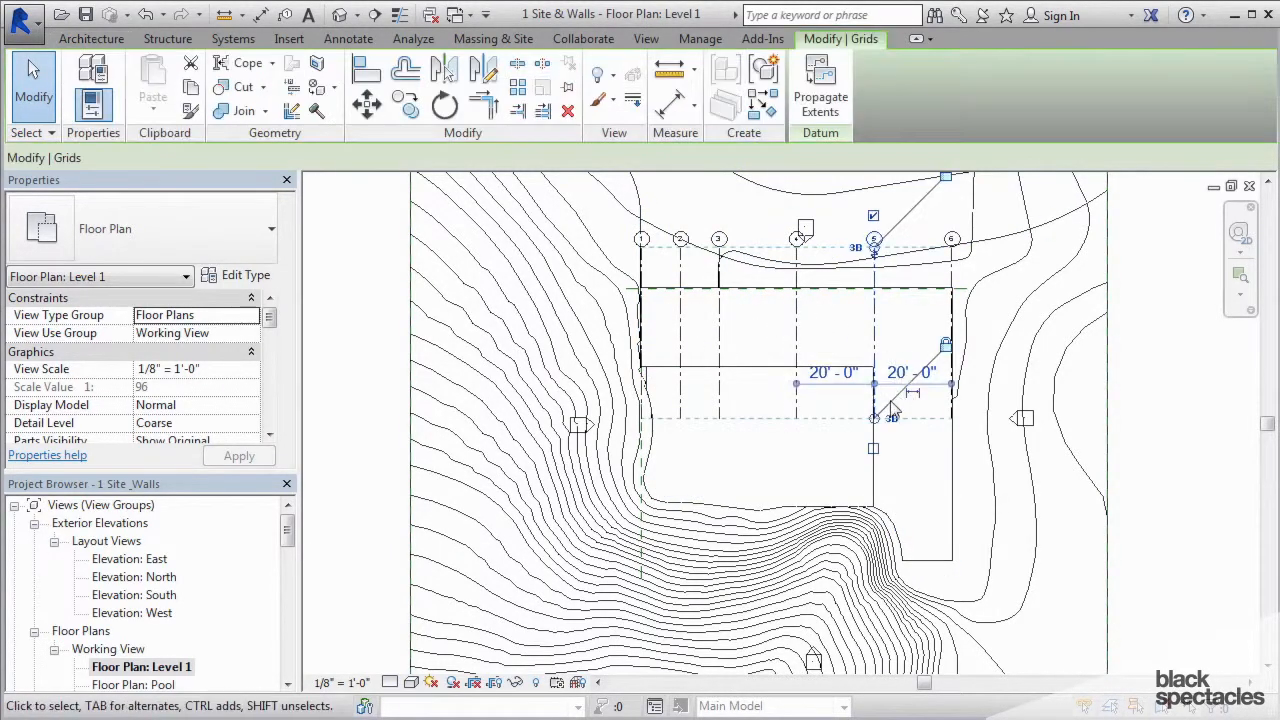
left_click(874, 416)
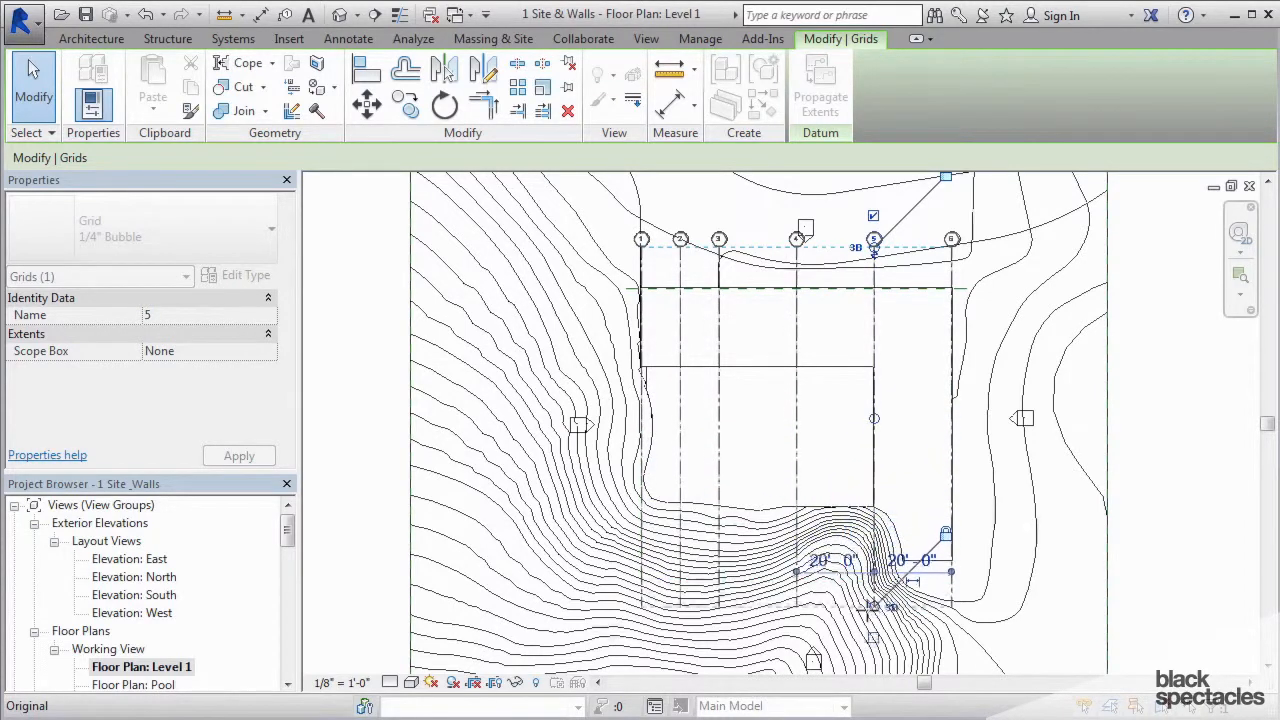
left_click(1062, 548)
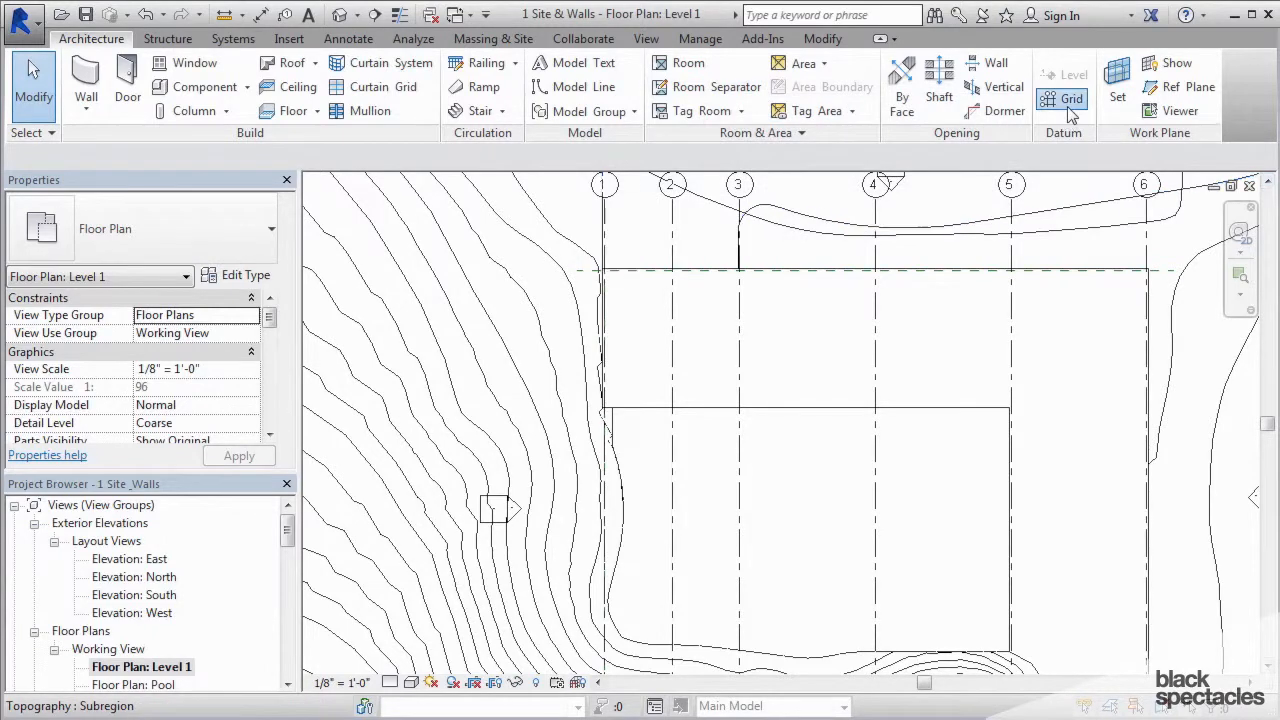
Step: Draw a horizontal grid along the north edge and relabel its bubble from 7 to A
left_click(1072, 98)
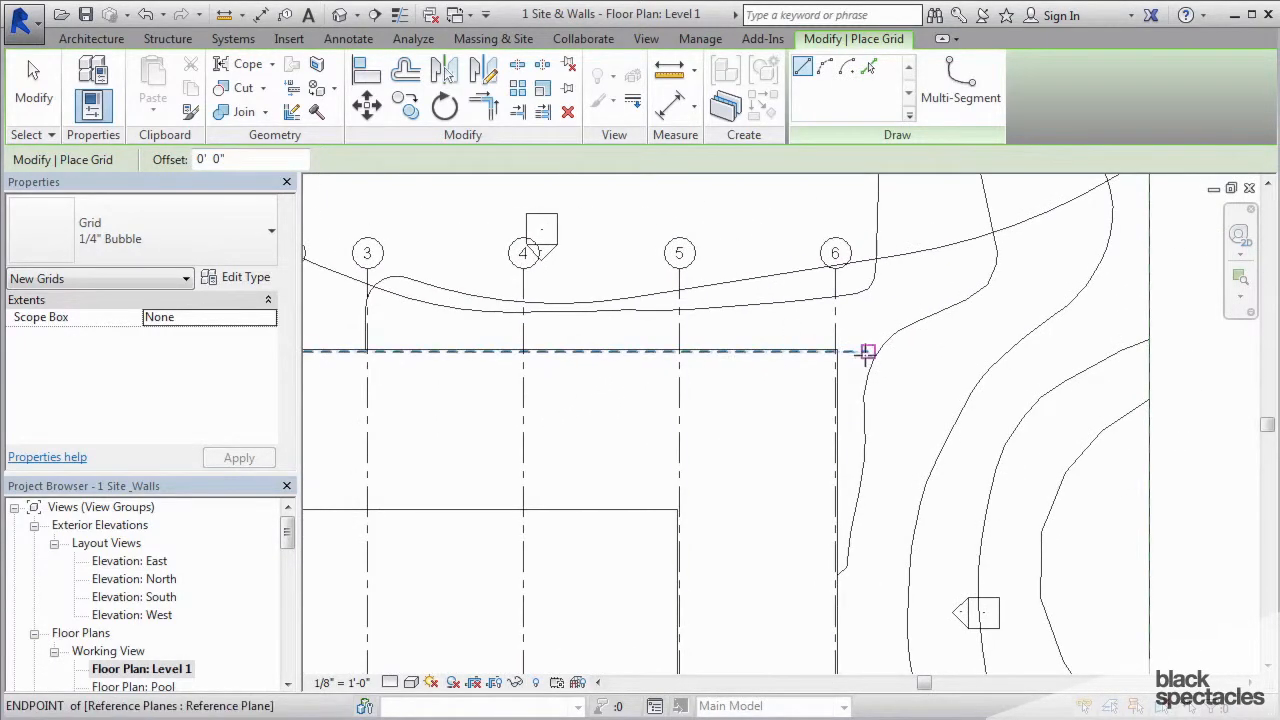
mouse_move(868, 356)
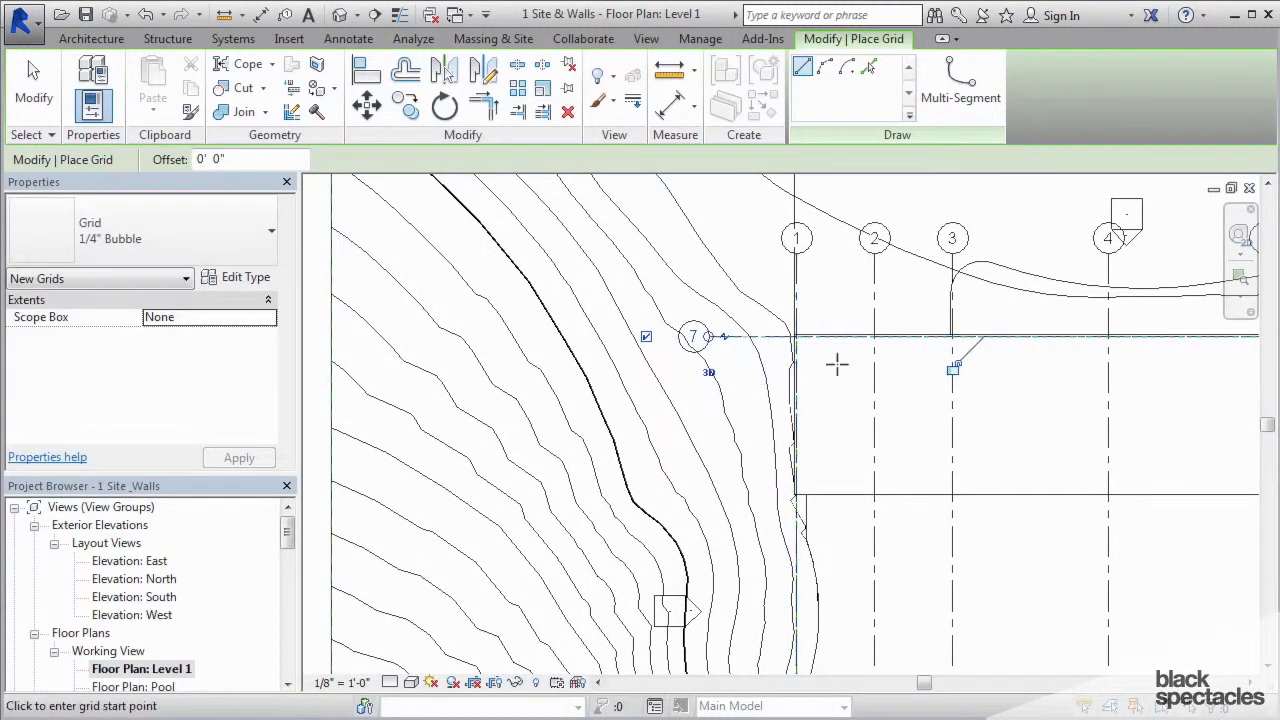
mouse_move(956, 362)
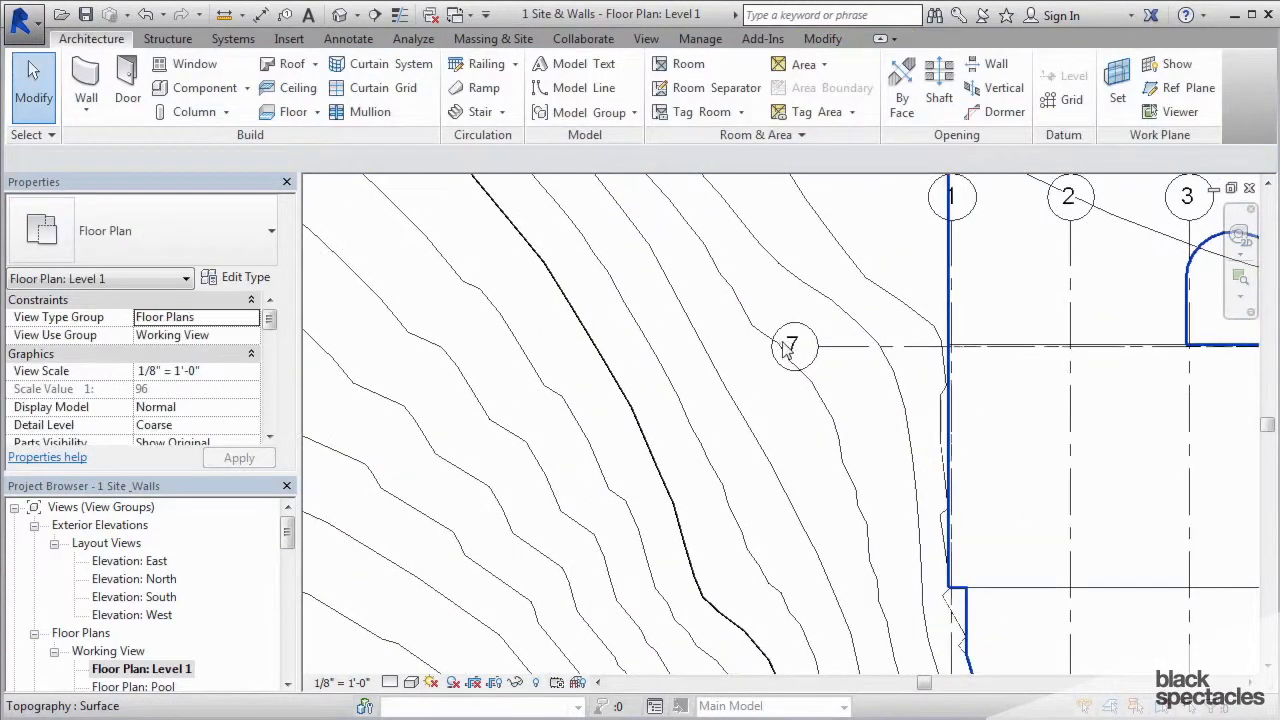
left_click(792, 346)
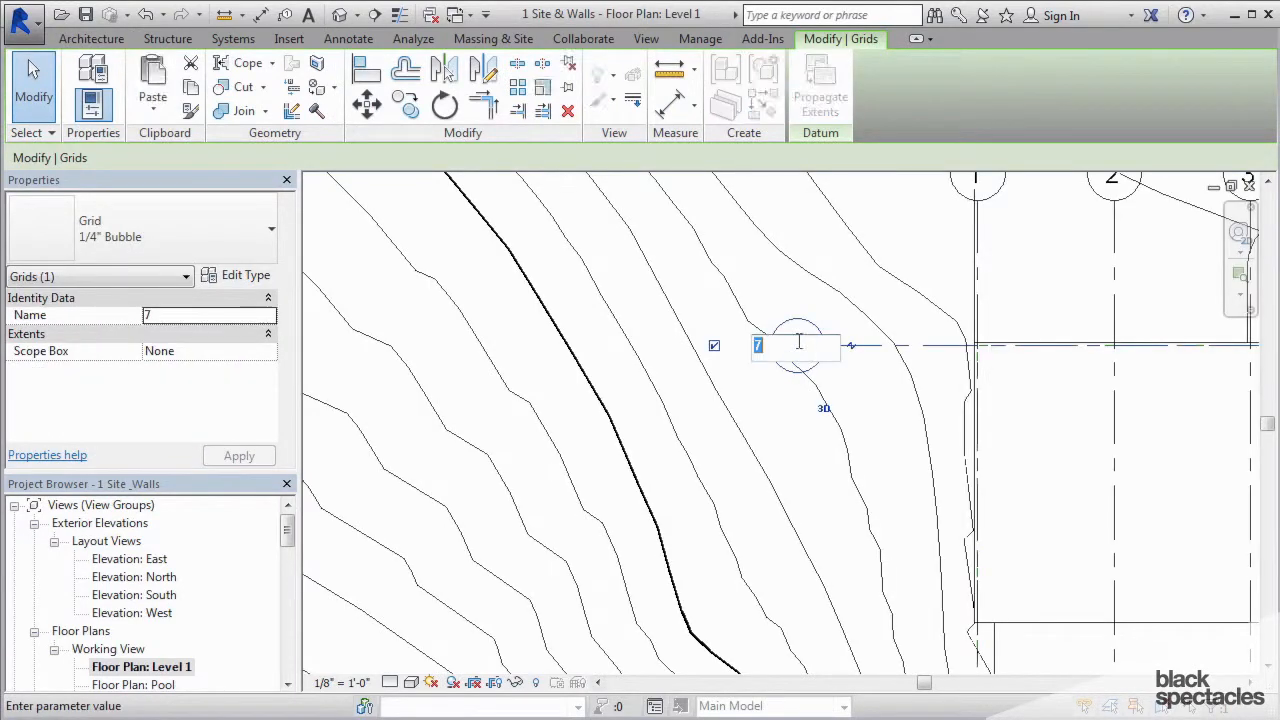
type("A")
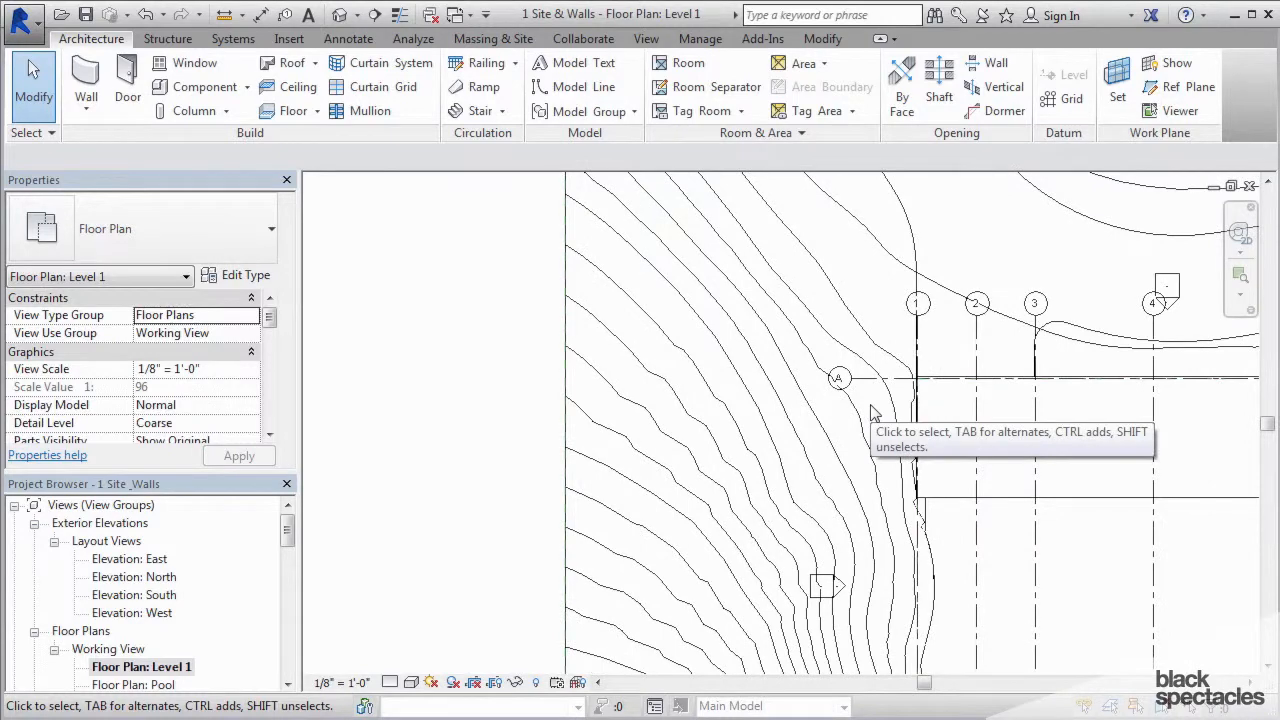
Step: Copy grid A downward to create lettered grids B, C, D and E
left_click(916, 404)
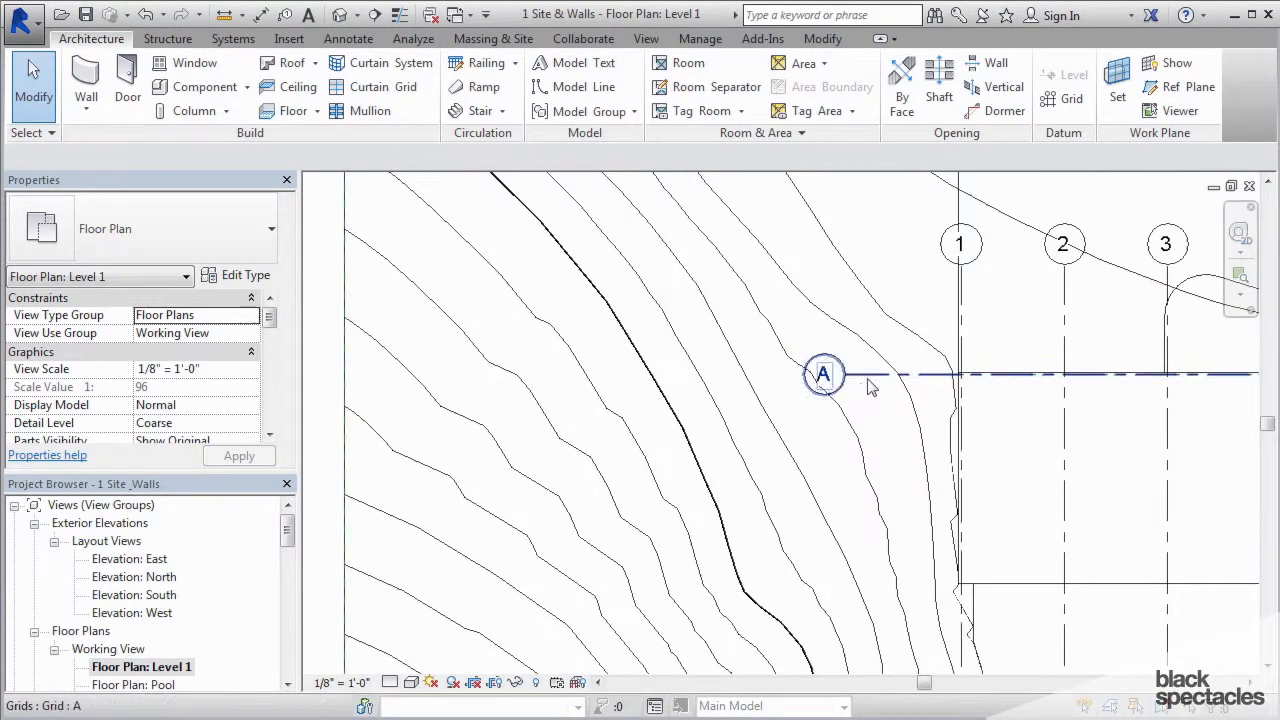
left_click(824, 374)
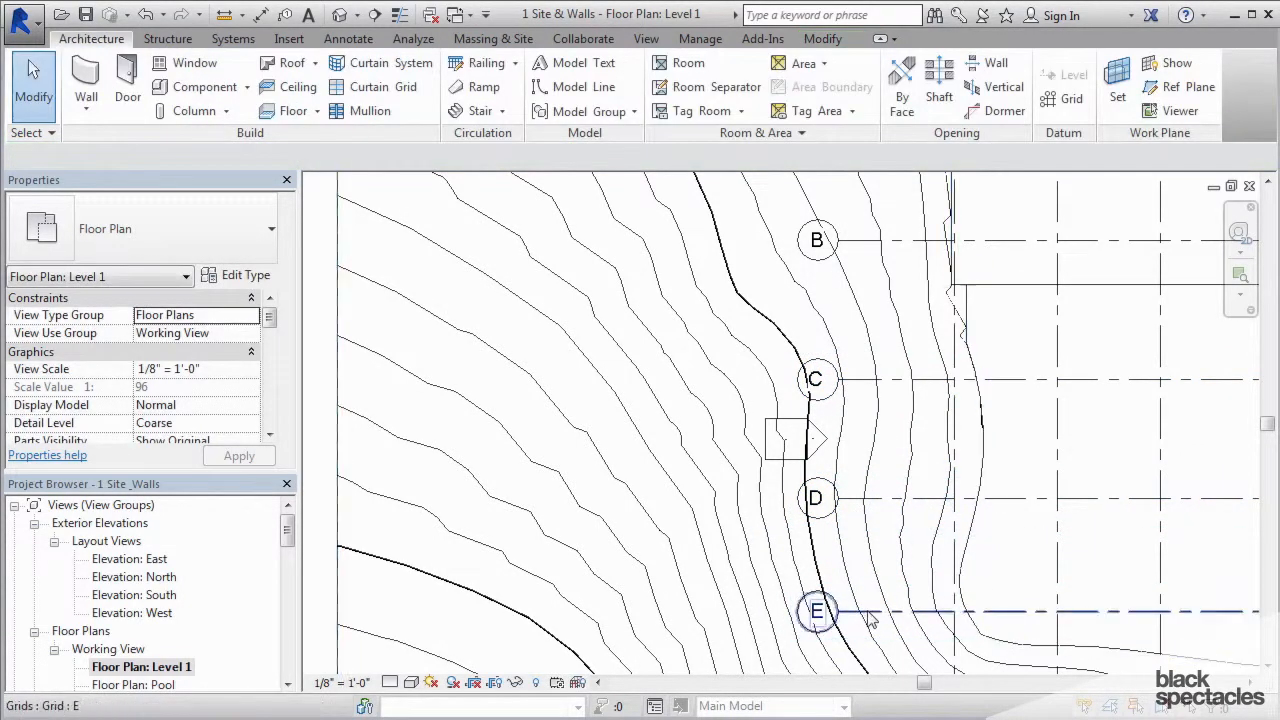
left_click(816, 612)
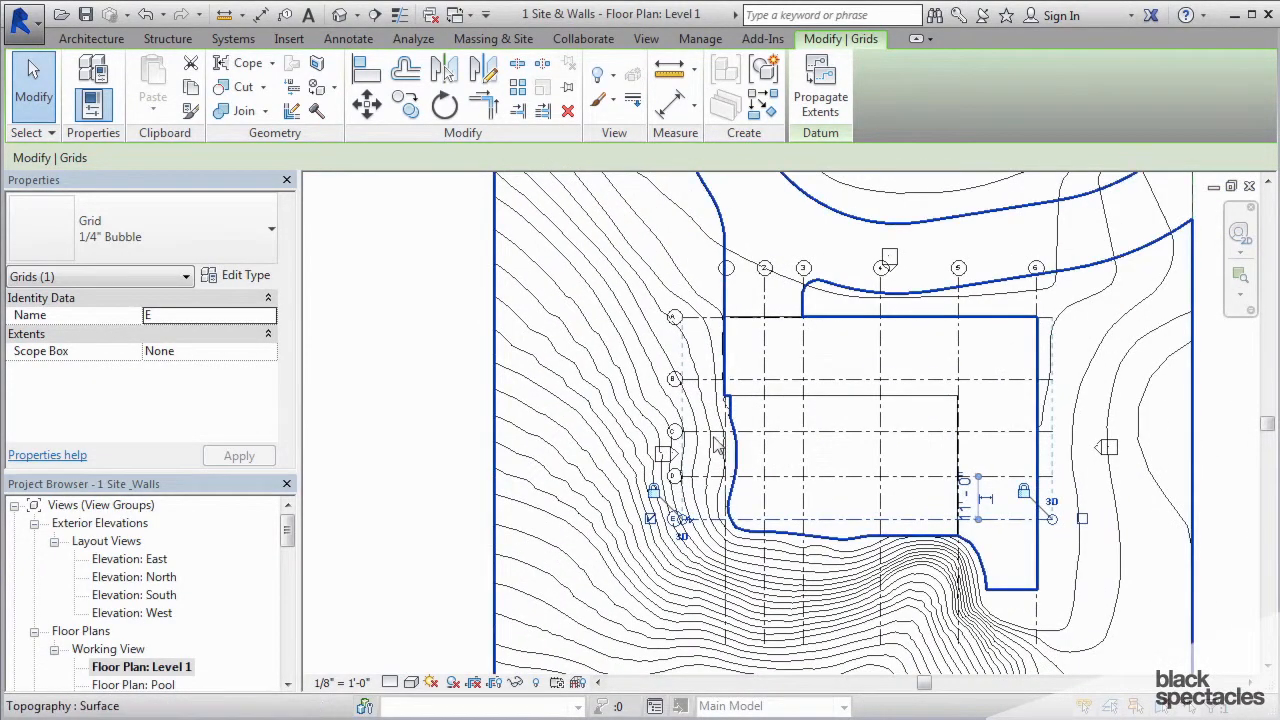
Step: Check spacing of grids B and D, then set grid E 10 feet from its neighbour
left_click(760, 384)
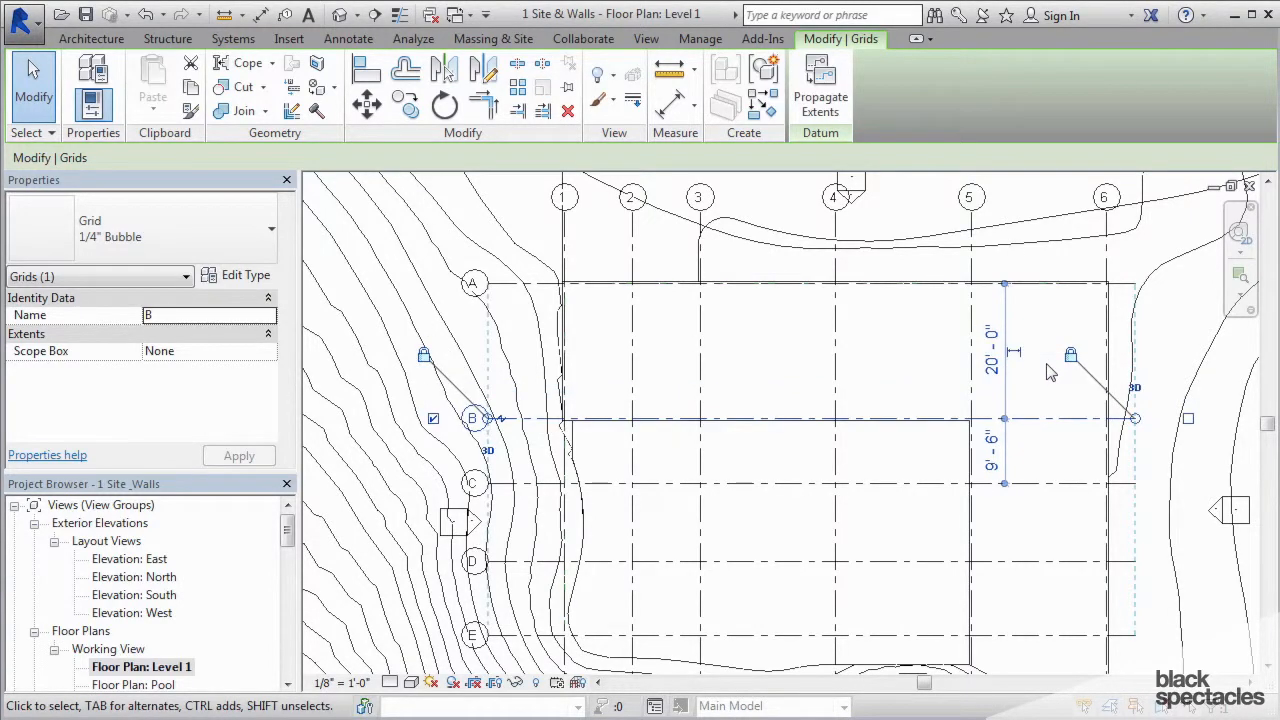
left_click(474, 482)
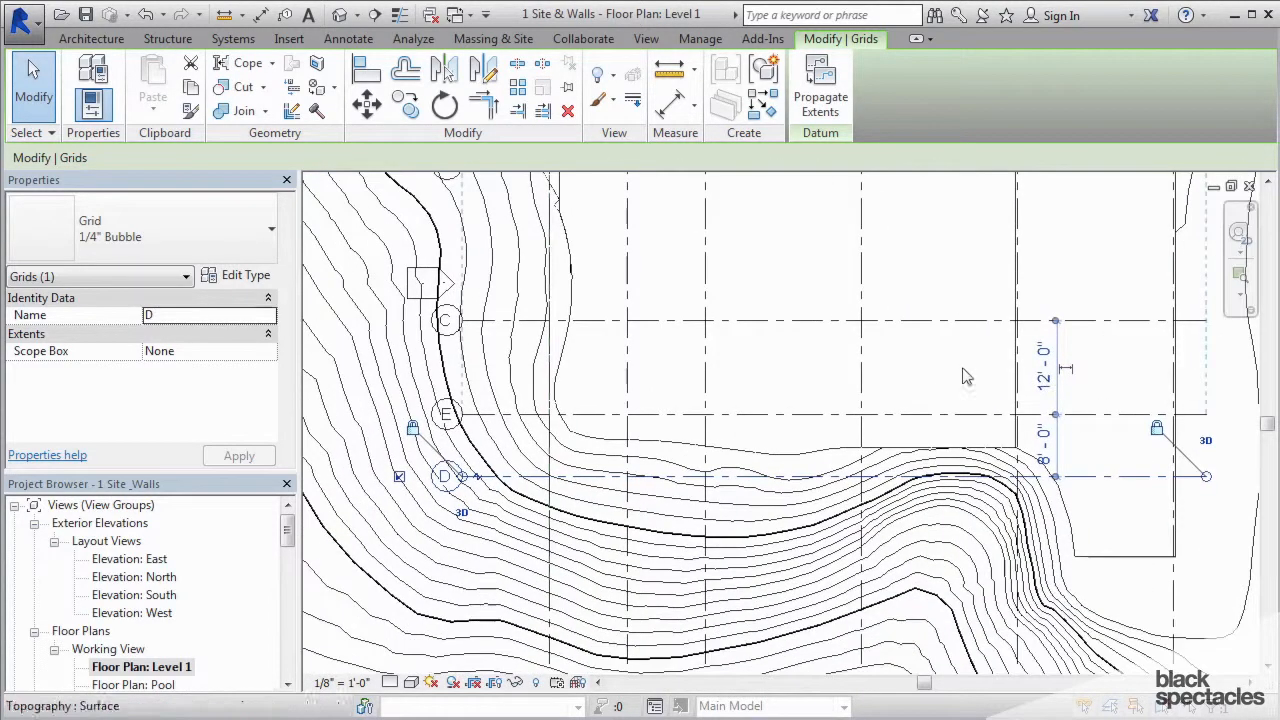
left_click(730, 412)
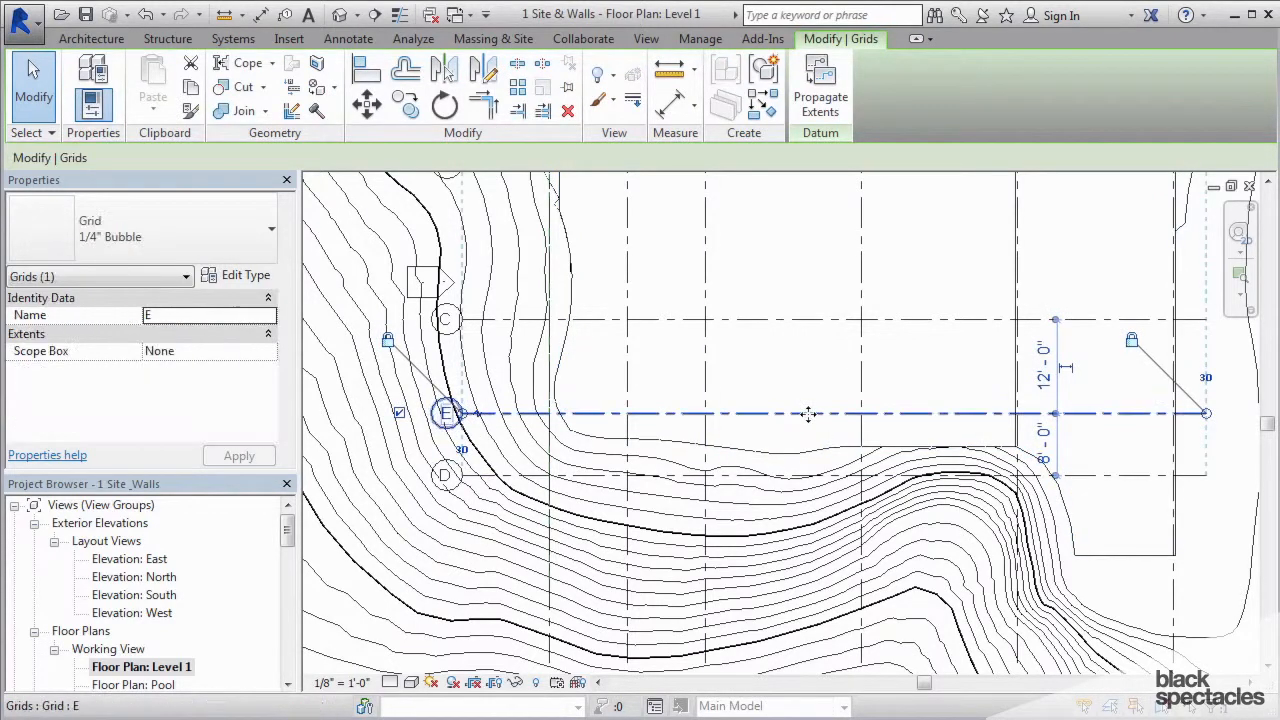
left_click_drag(808, 412, 804, 470)
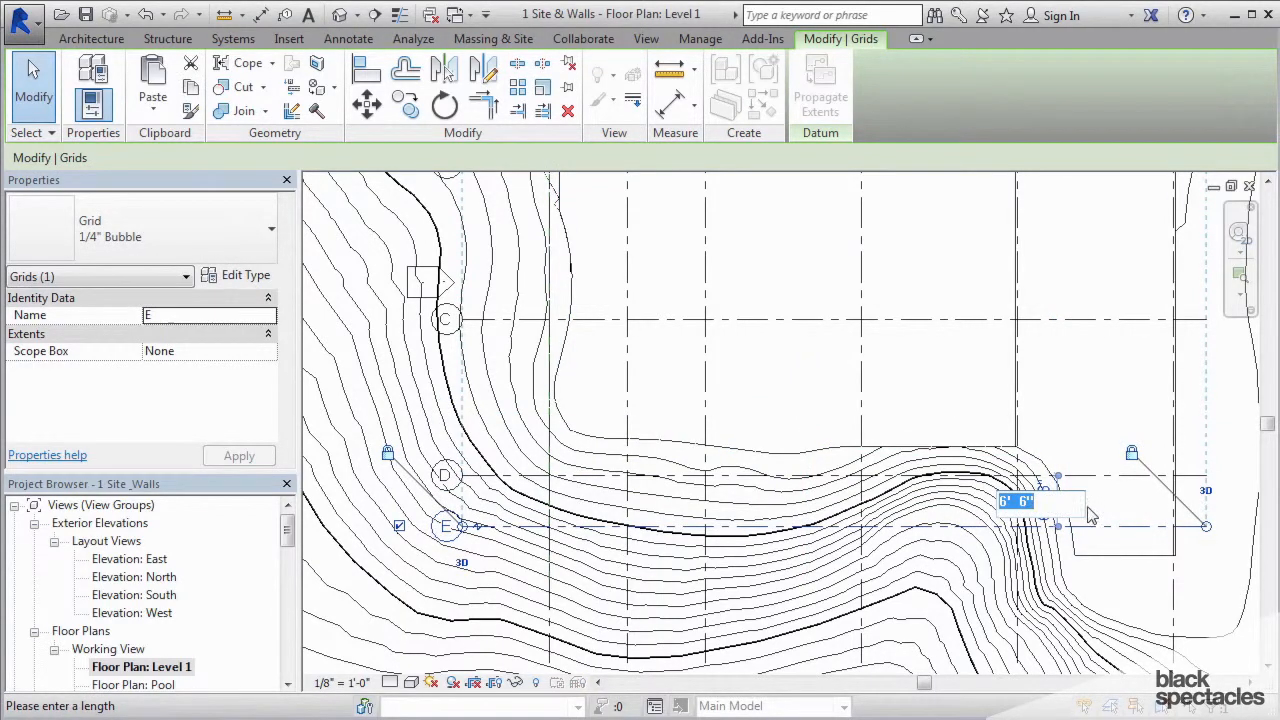
type("10")
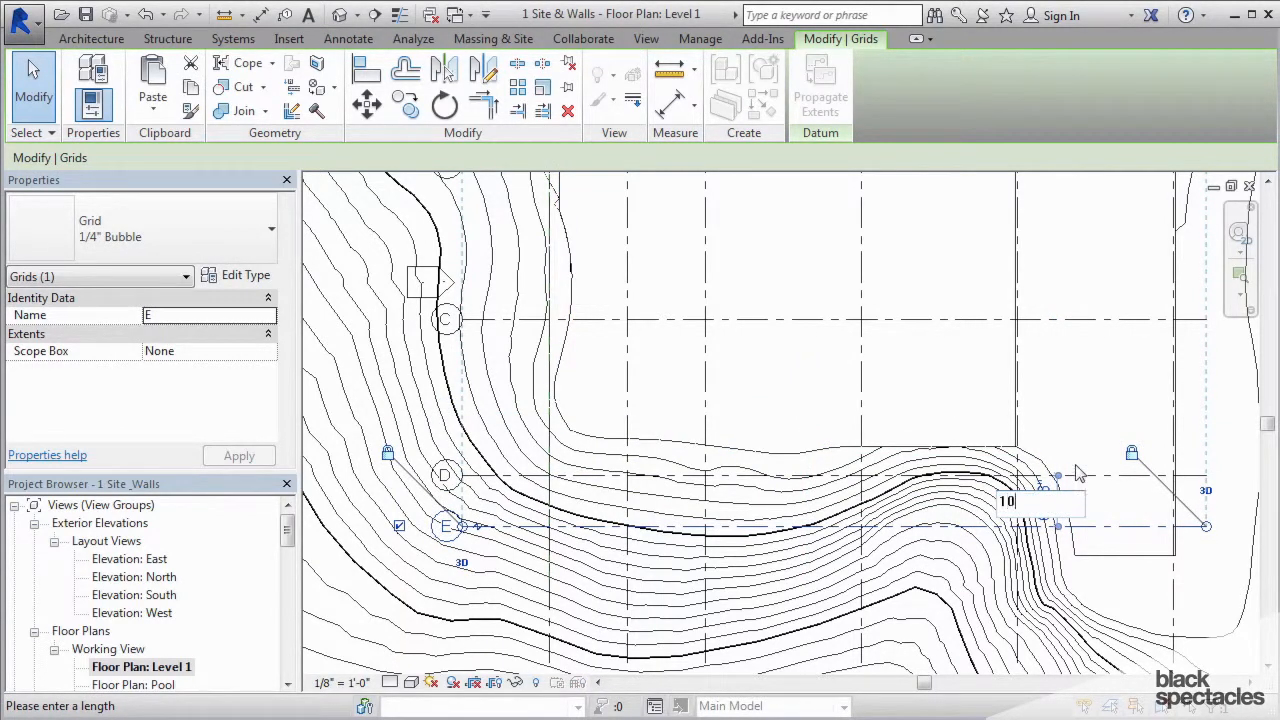